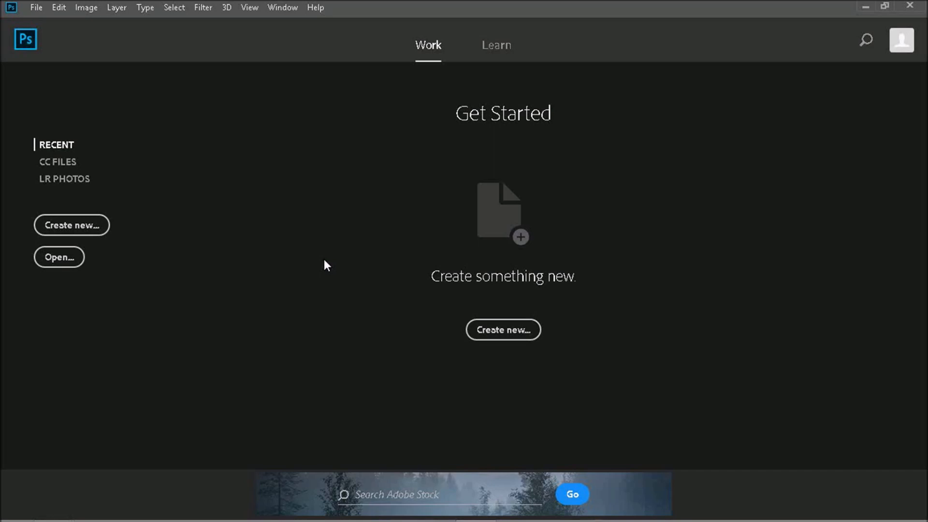
mouse_move(332, 256)
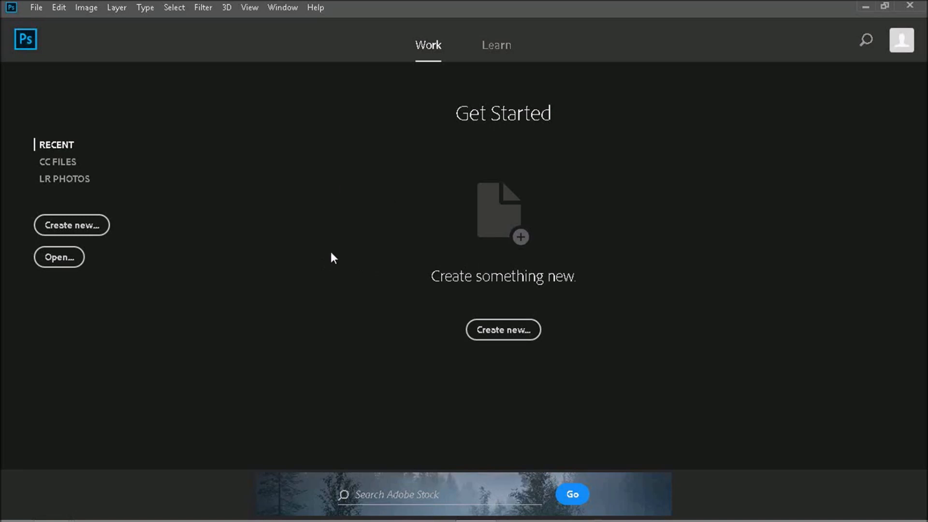
mouse_move(211, 198)
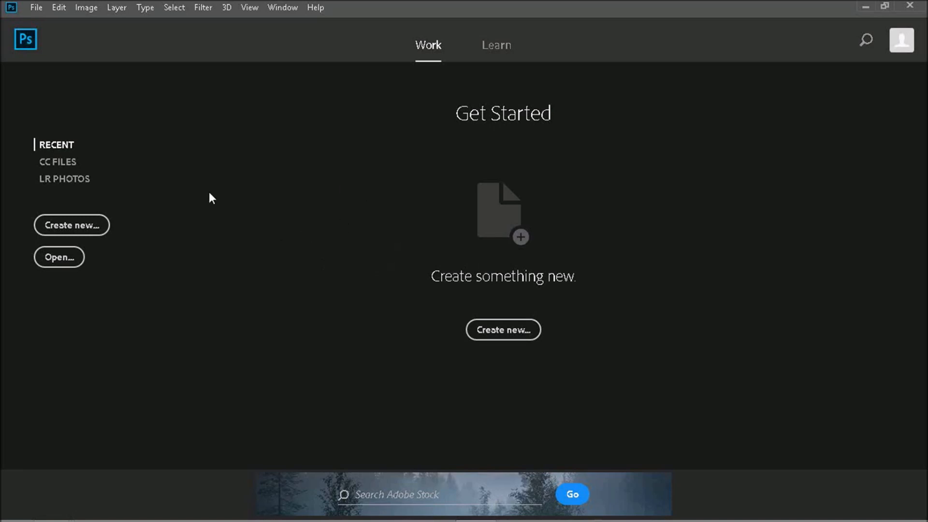
Uncheck 'Show Start Workspace When No Documents Are Open' in General preferences and save.
click(58, 7)
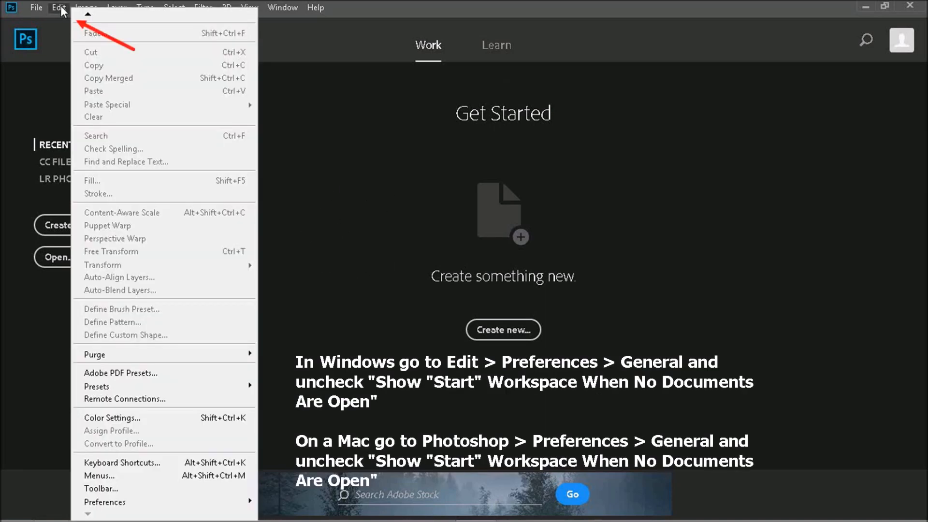
mouse_move(106, 501)
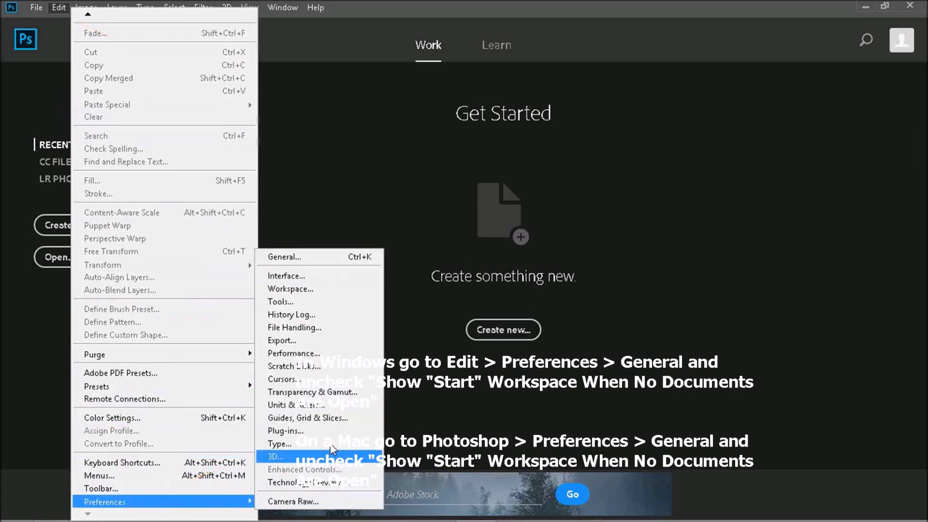
click(284, 257)
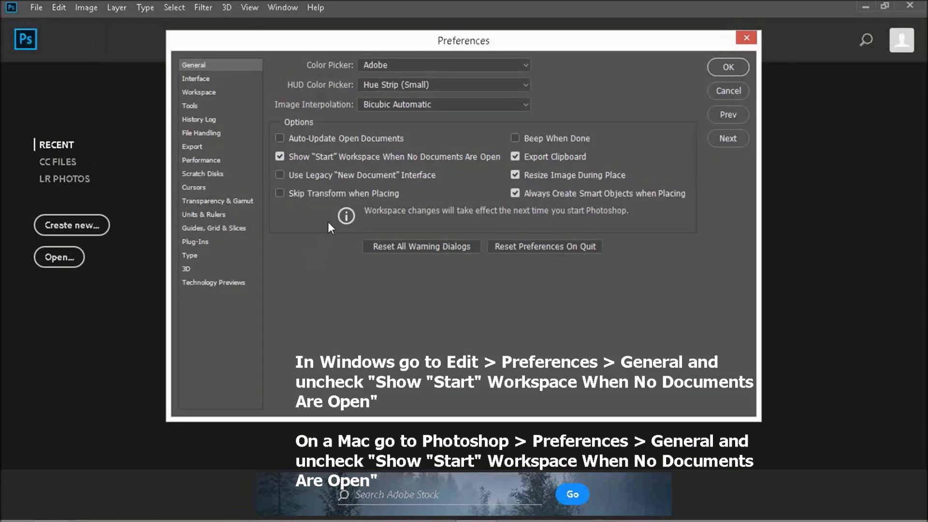
click(280, 157)
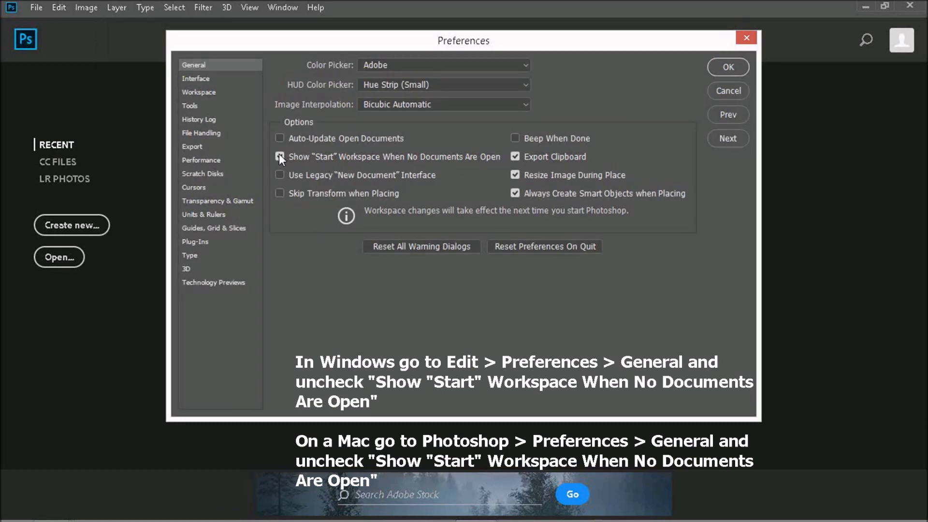
click(279, 157)
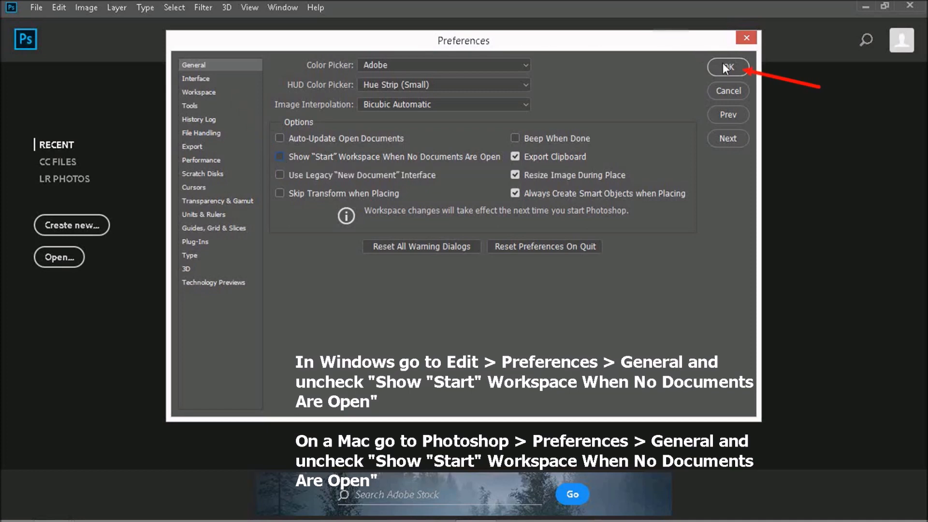
click(280, 156)
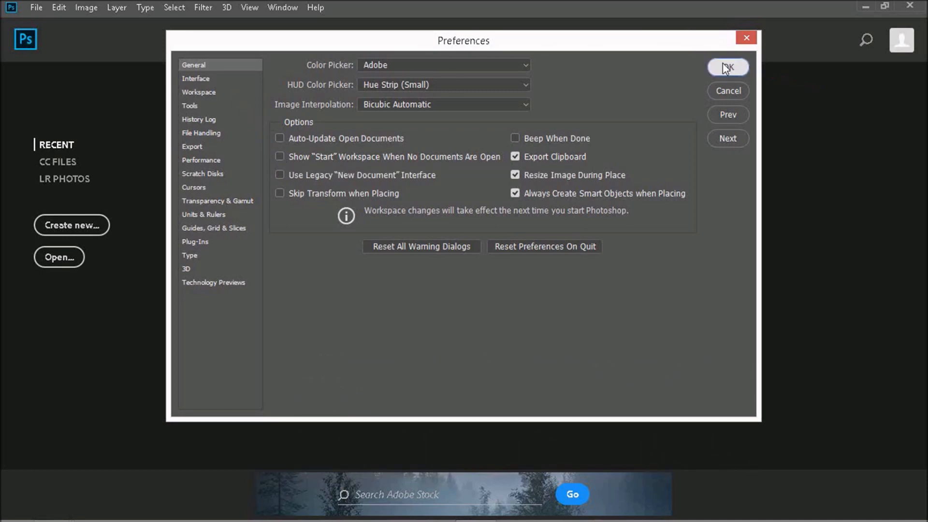
click(727, 66)
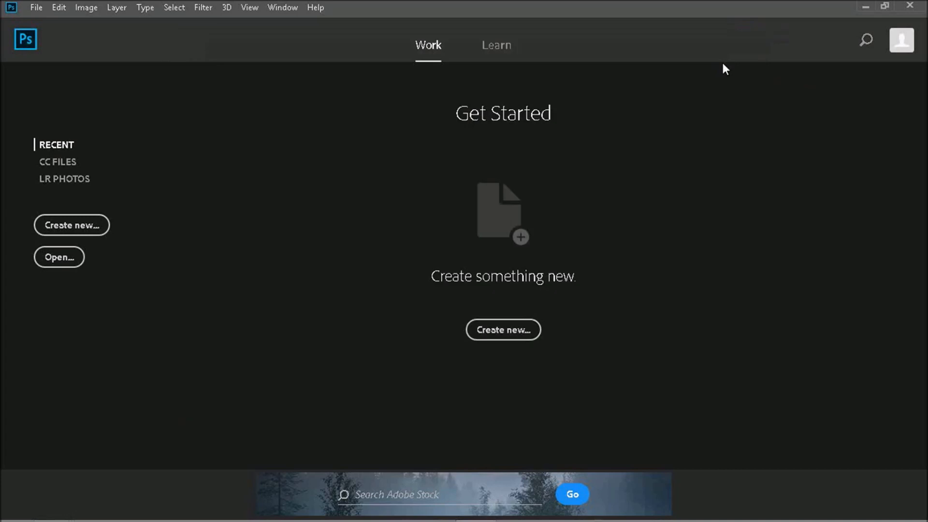
mouse_move(720, 70)
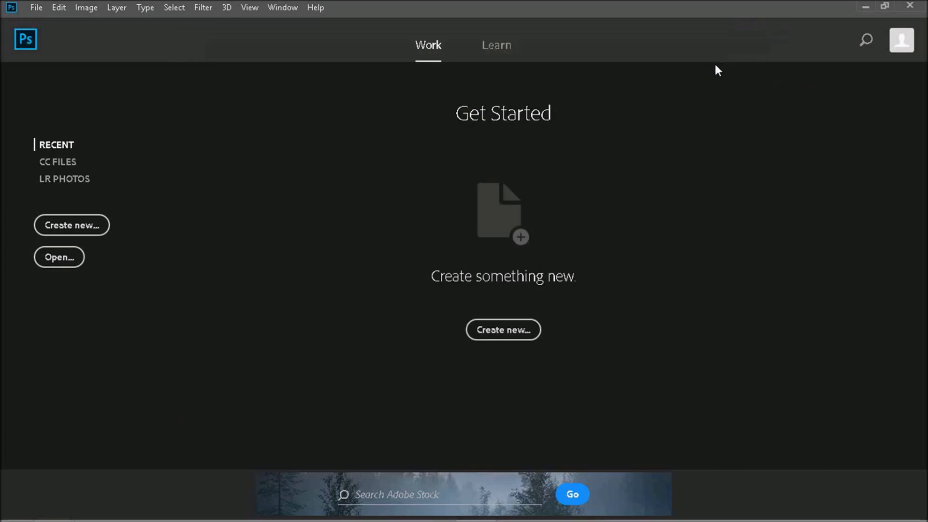
mouse_move(710, 71)
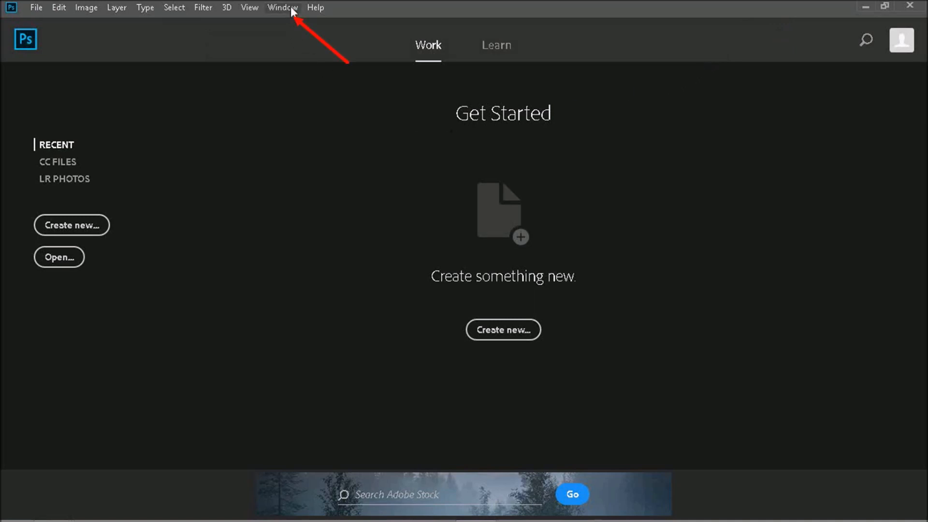
Open the Window menu to reveal the workspace options.
click(282, 7)
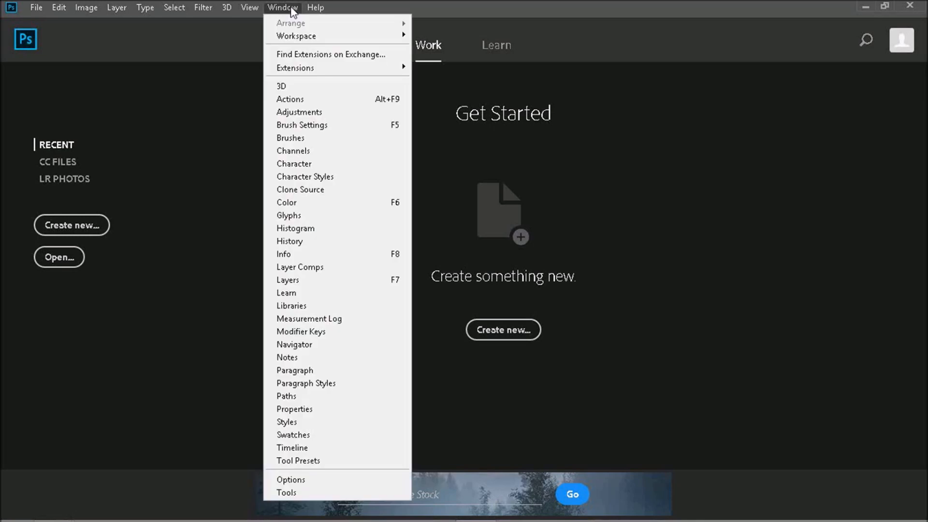
mouse_move(295, 37)
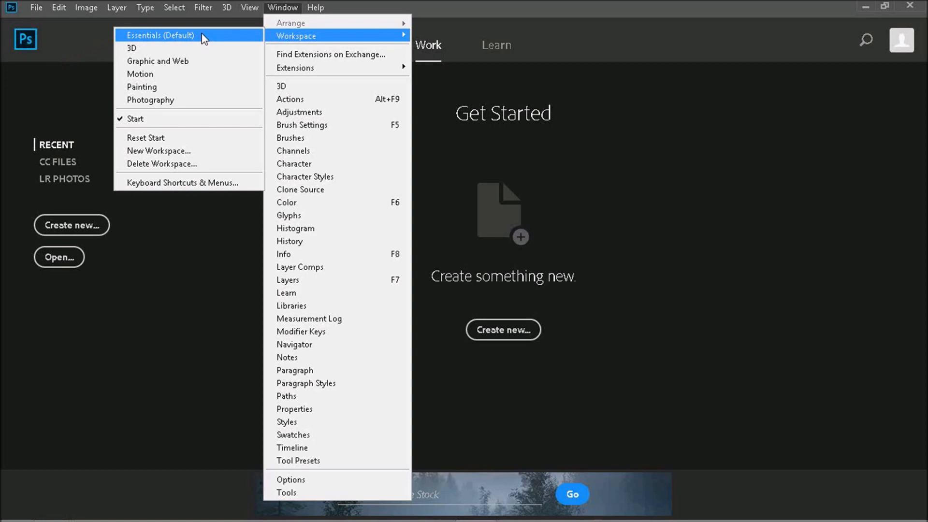
Select Essentials (Default) as the active workspace.
click(160, 35)
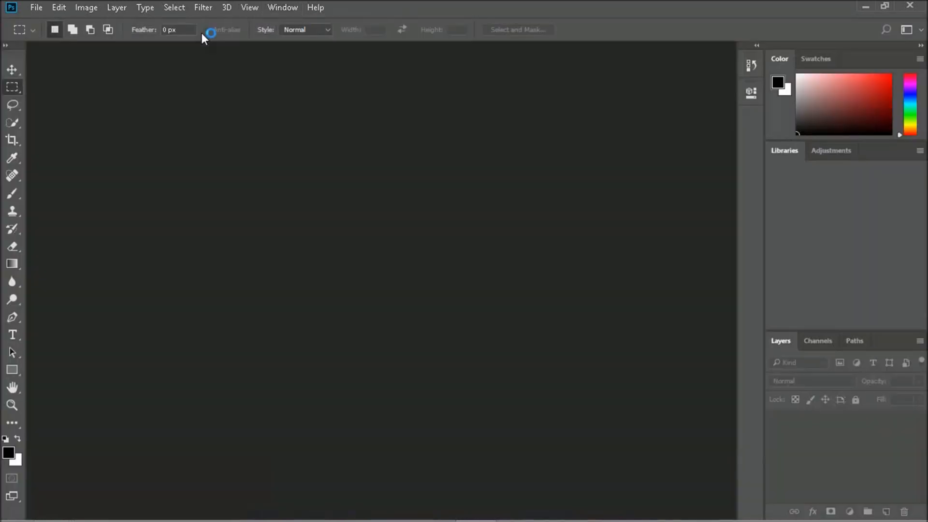
mouse_move(230, 74)
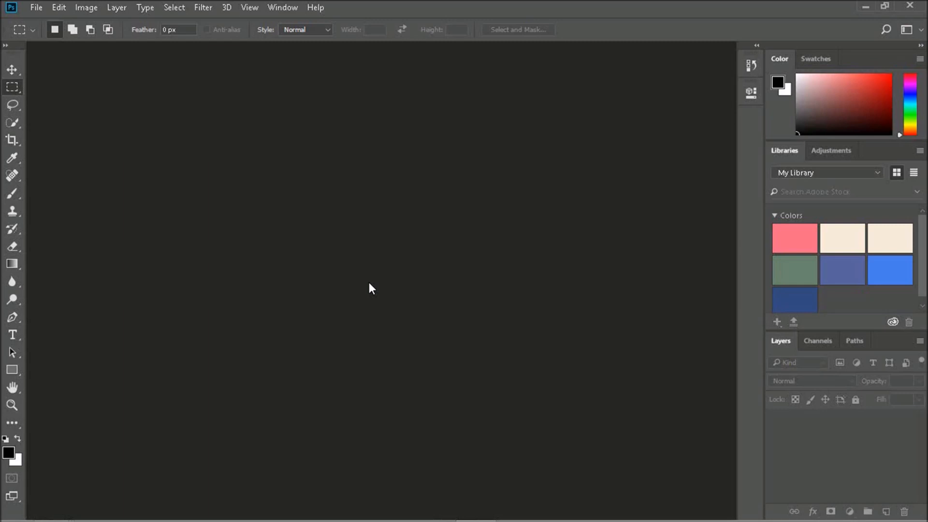
mouse_move(324, 279)
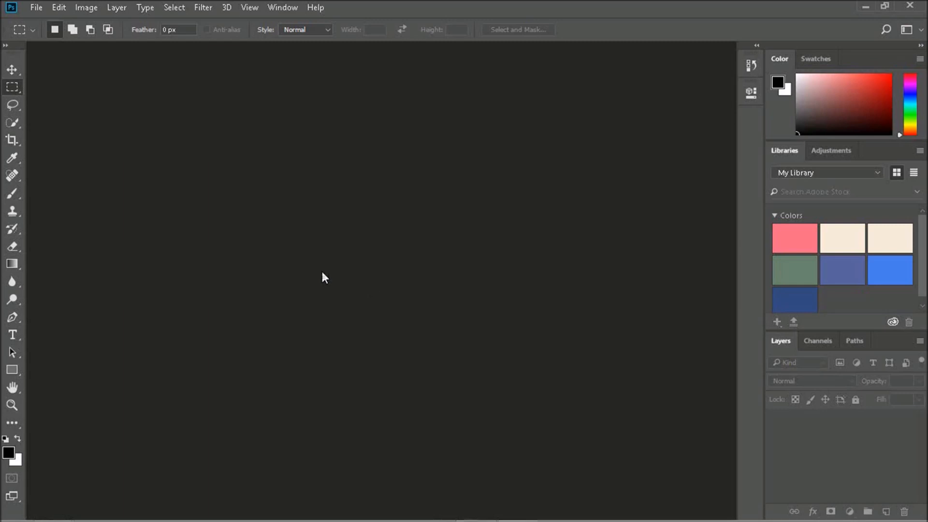
mouse_move(329, 290)
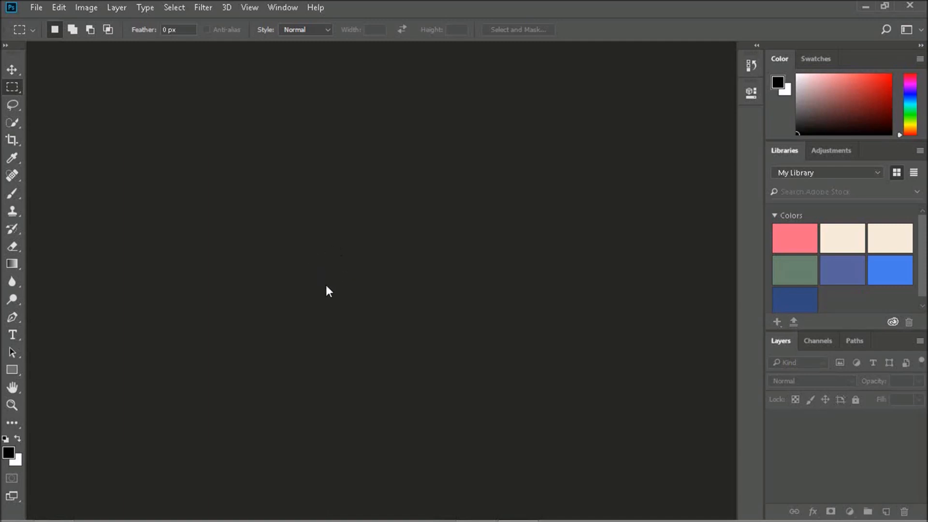
Pick the lightest Color Theme swatch in Interface preferences and confirm.
click(72, 29)
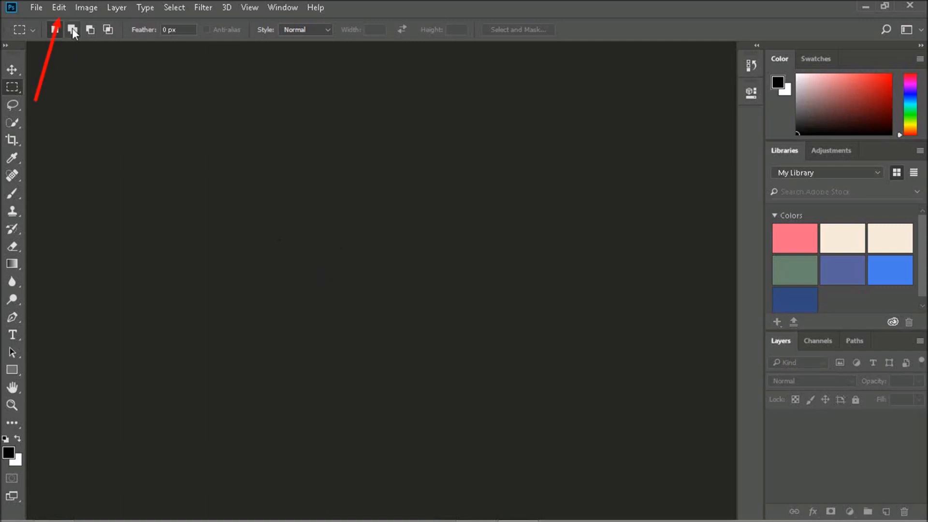
click(58, 7)
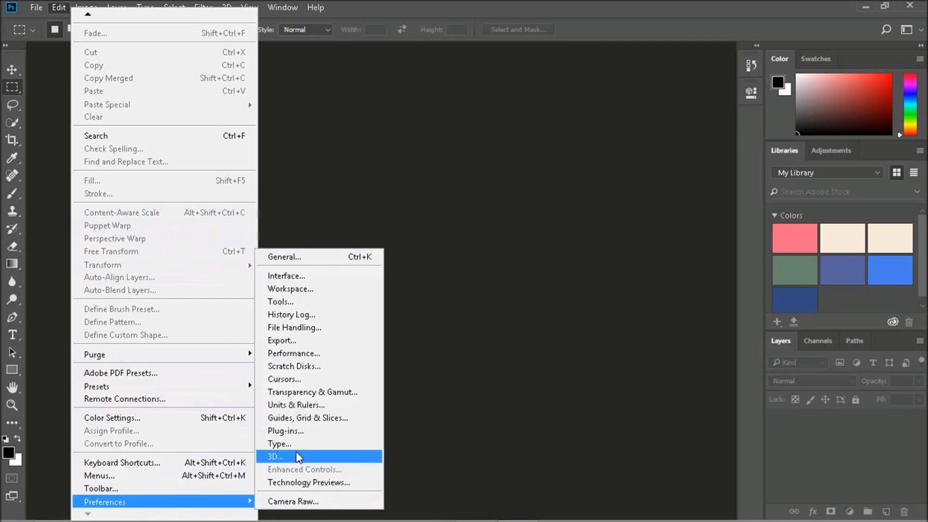
mouse_move(286, 276)
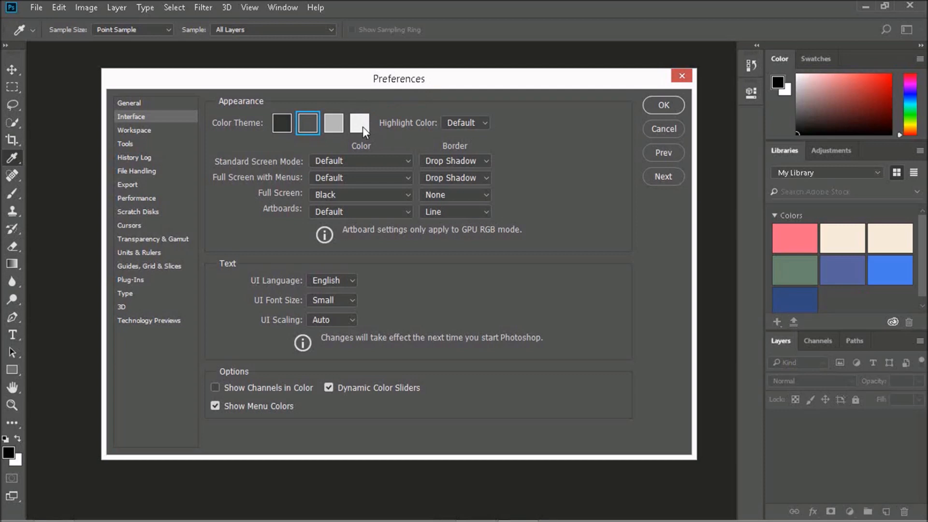
click(359, 122)
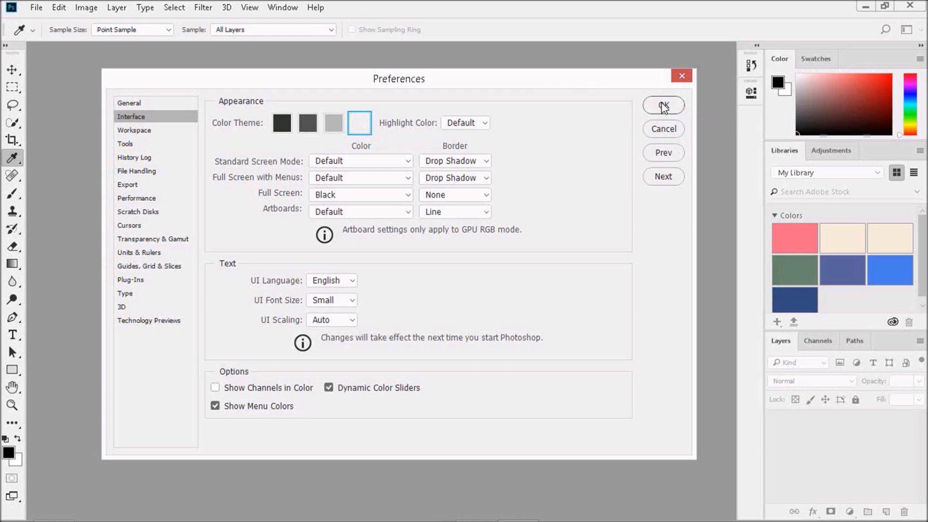
click(663, 105)
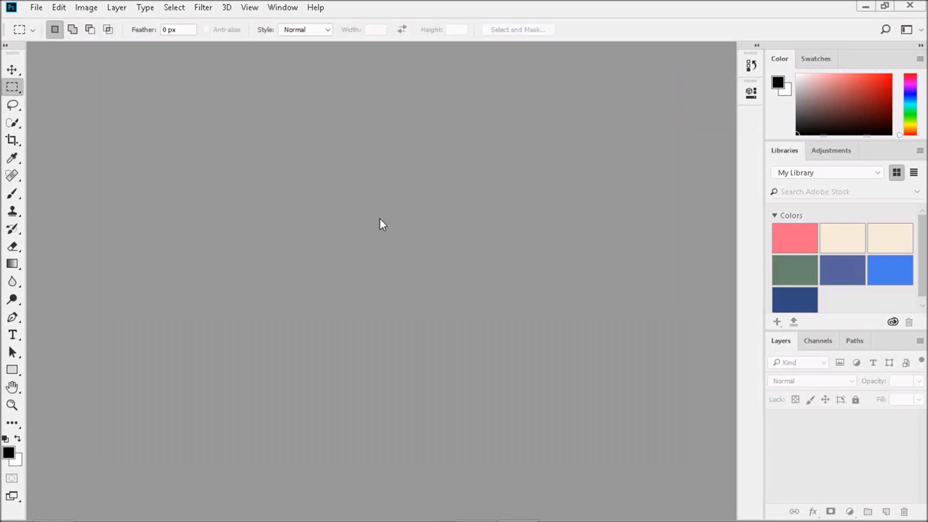
mouse_move(419, 255)
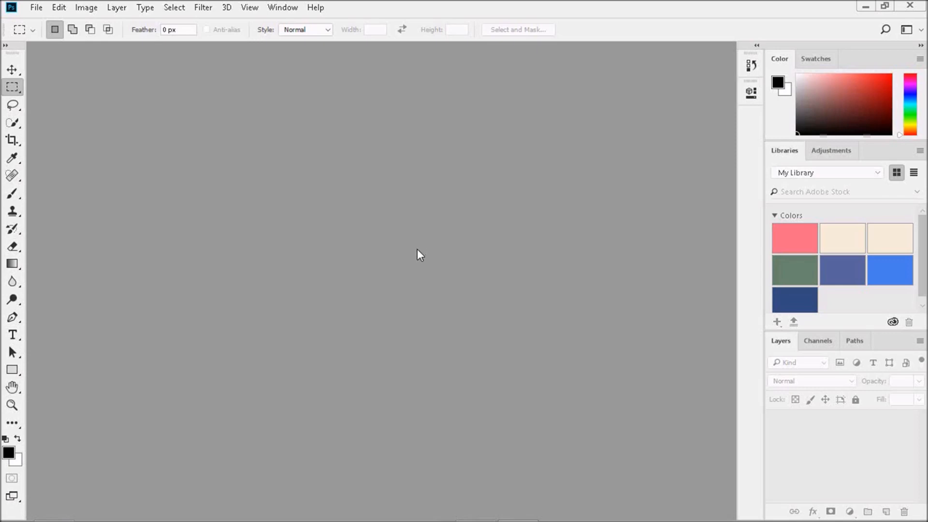
mouse_move(414, 258)
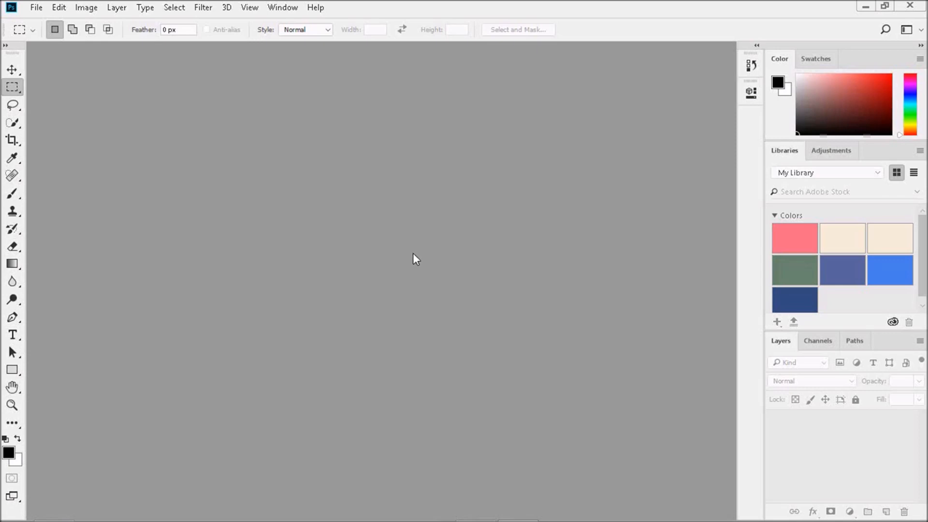
mouse_move(330, 271)
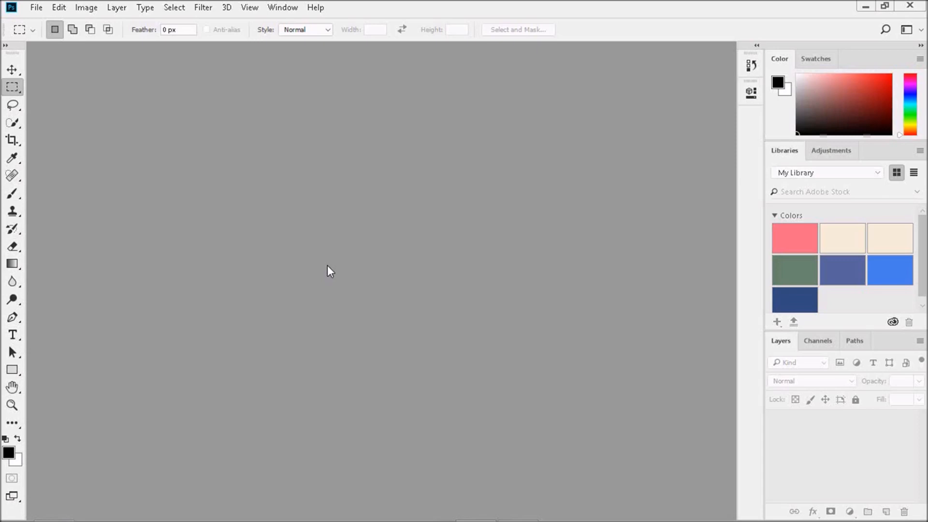
mouse_move(330, 271)
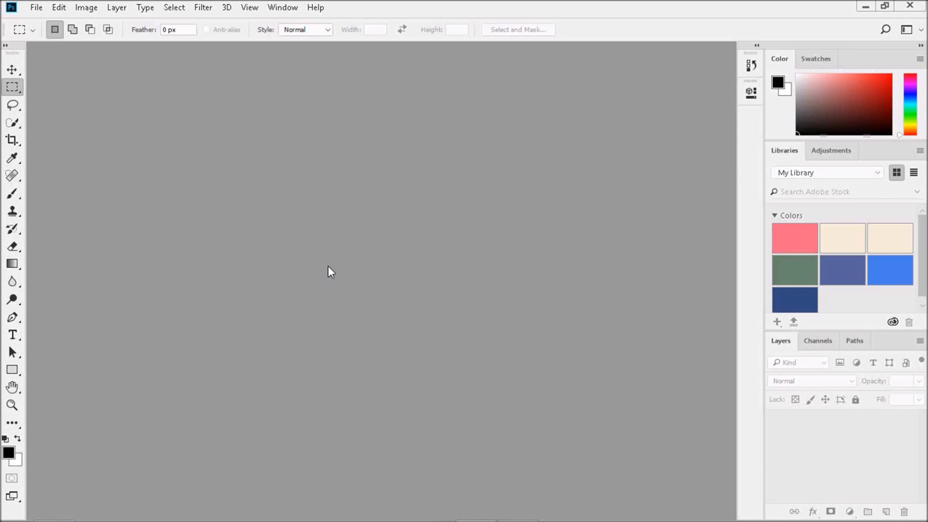
mouse_move(346, 233)
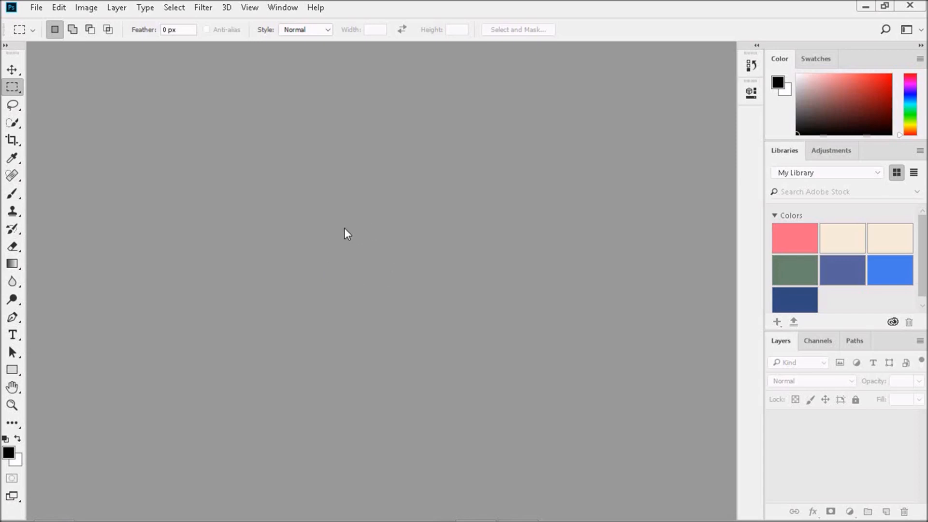
mouse_move(339, 265)
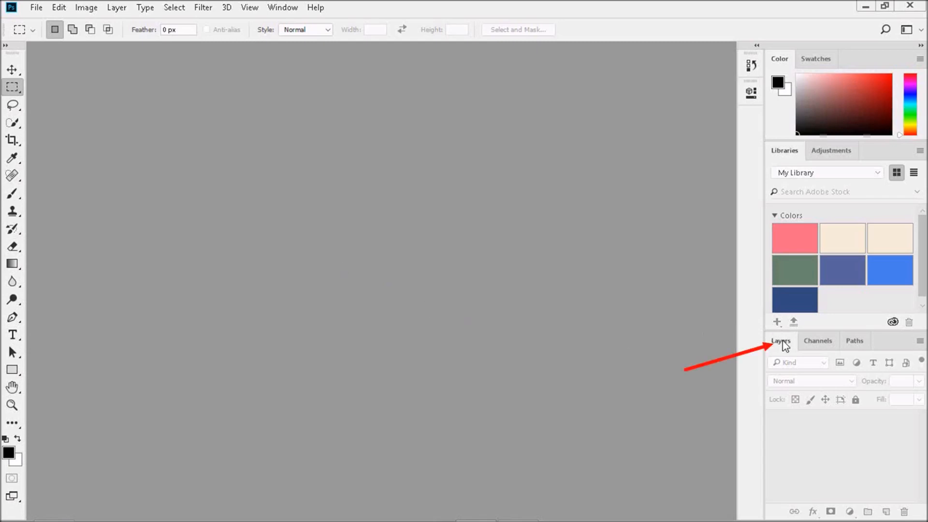
Float Layers out, close Color, Libraries, Channels and Paths, then redock Layers at right.
drag(781, 340, 662, 328)
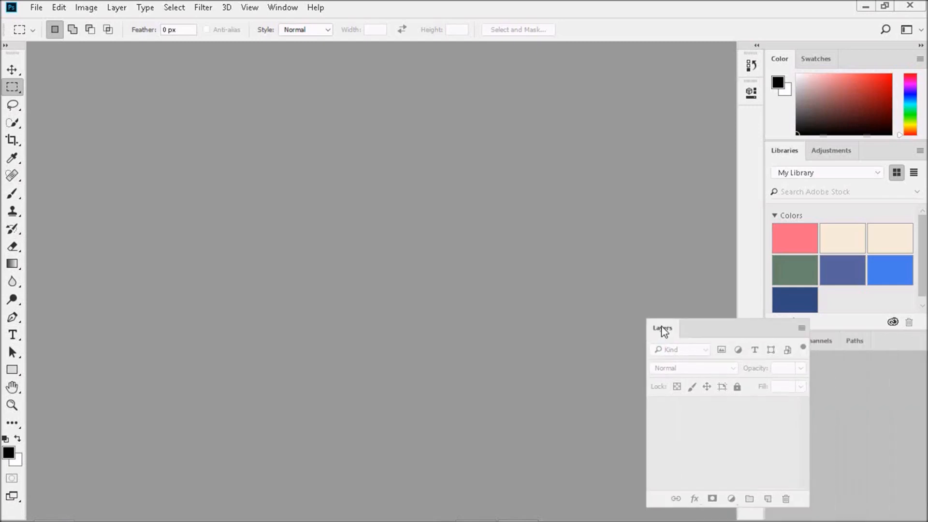
drag(662, 329, 272, 246)
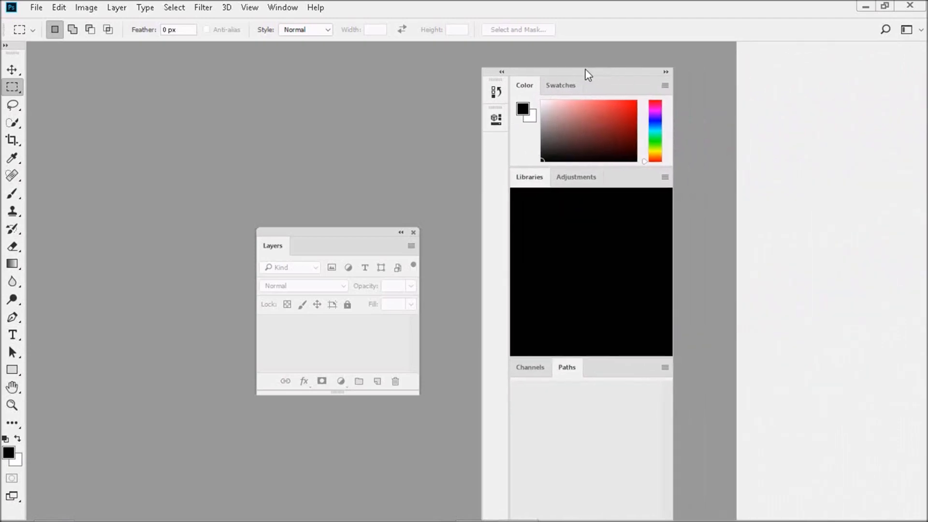
click(528, 177)
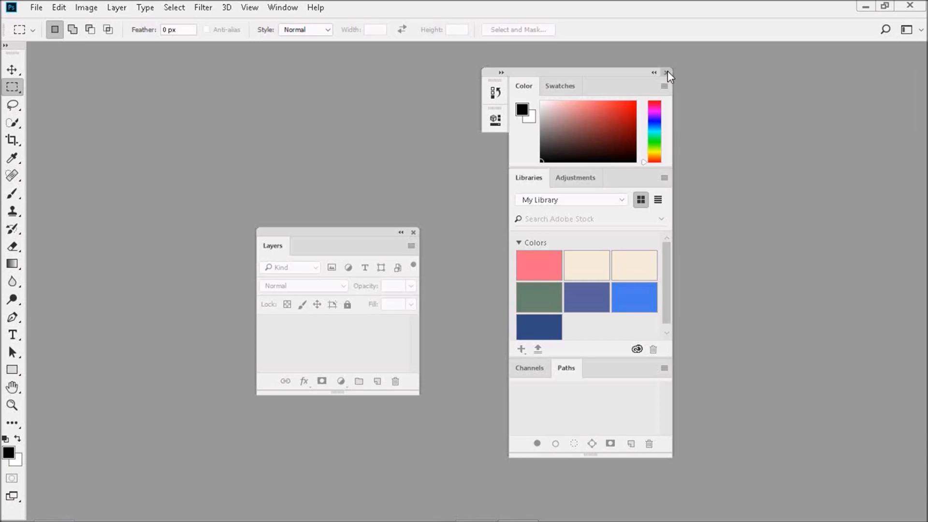
click(667, 72)
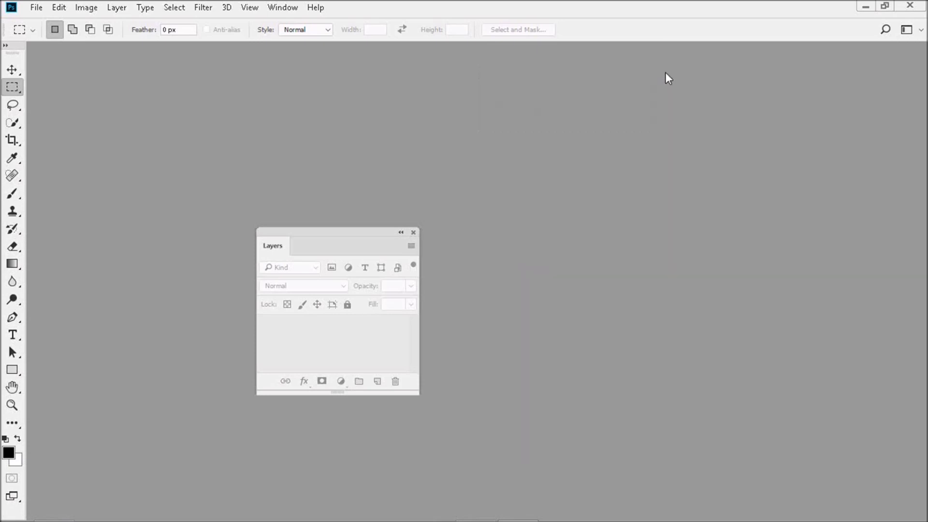
mouse_move(335, 239)
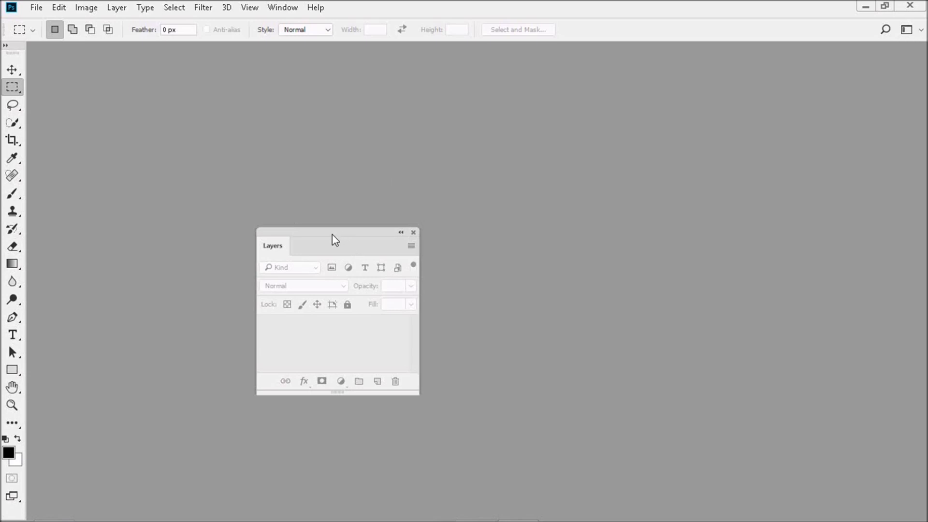
drag(334, 236, 795, 116)
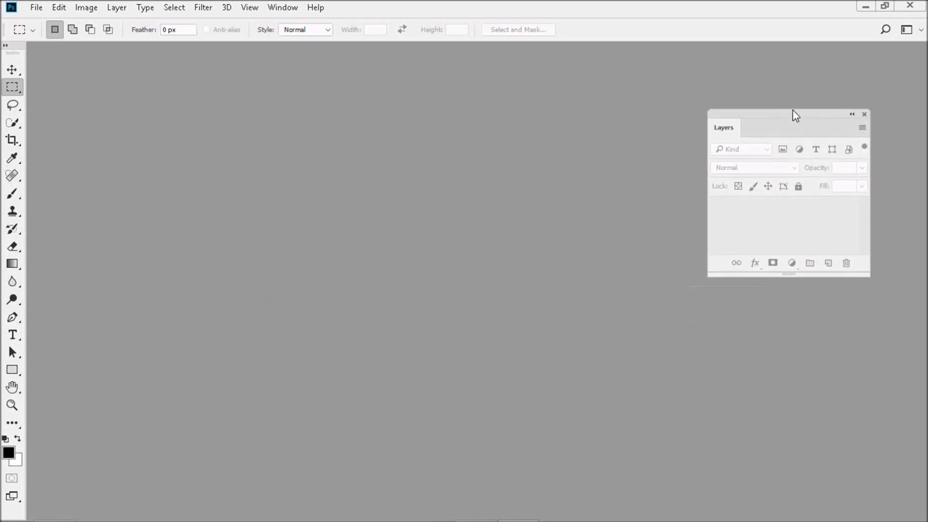
drag(793, 116, 839, 56)
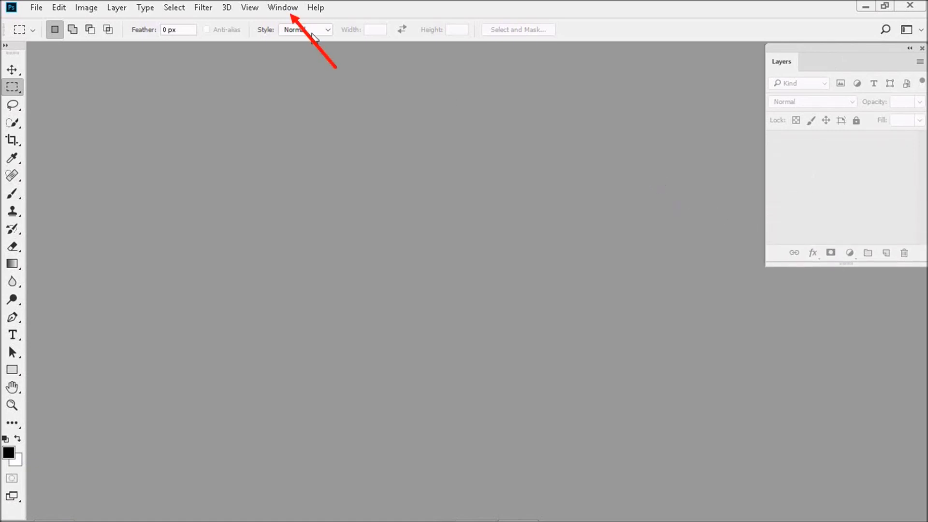
Show History, close the Color/Libraries/Paths group, and dock History below Layers.
click(283, 8)
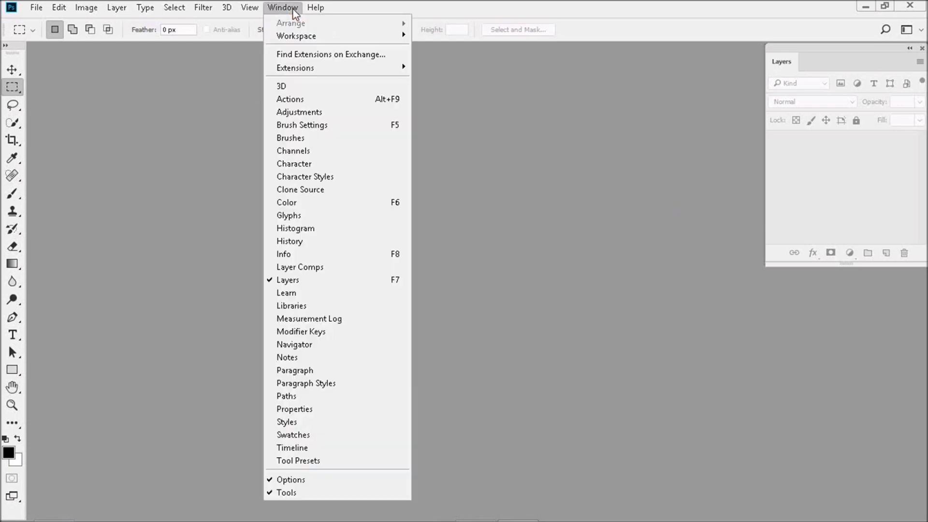
mouse_move(301, 228)
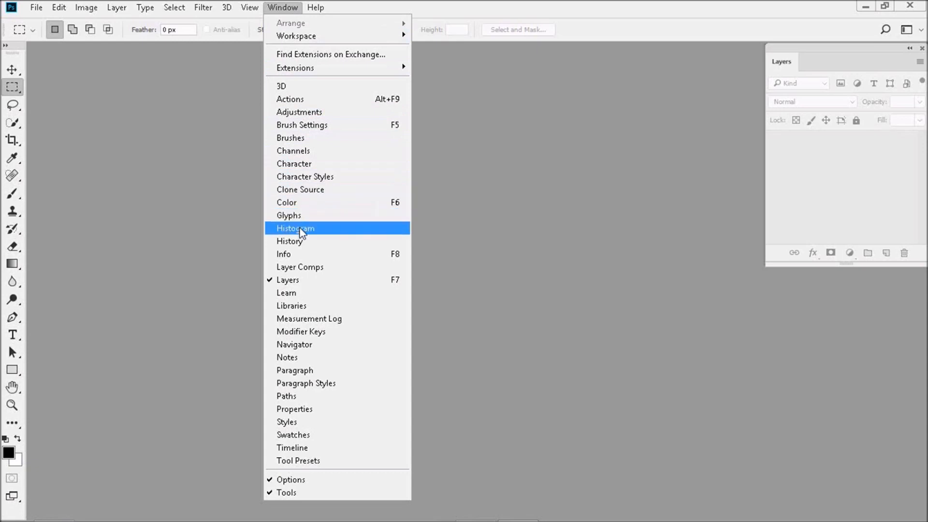
click(290, 241)
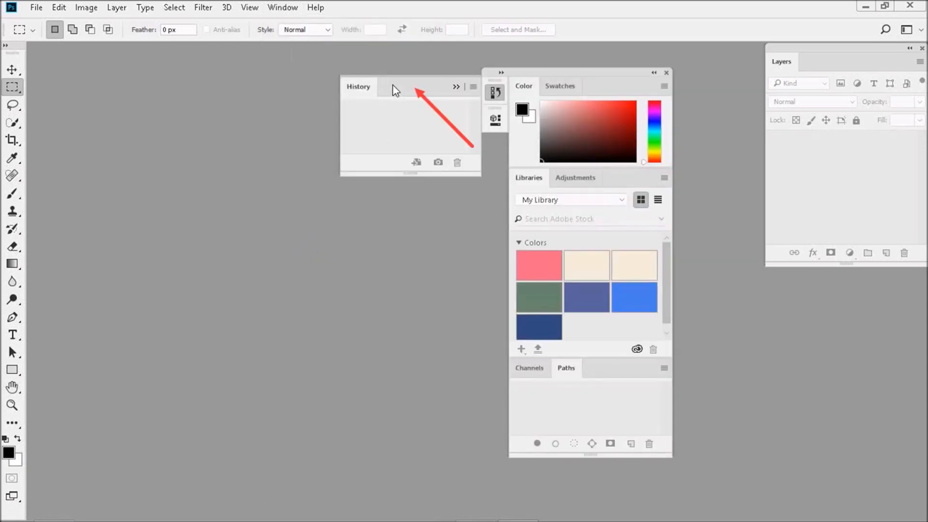
drag(395, 86, 236, 232)
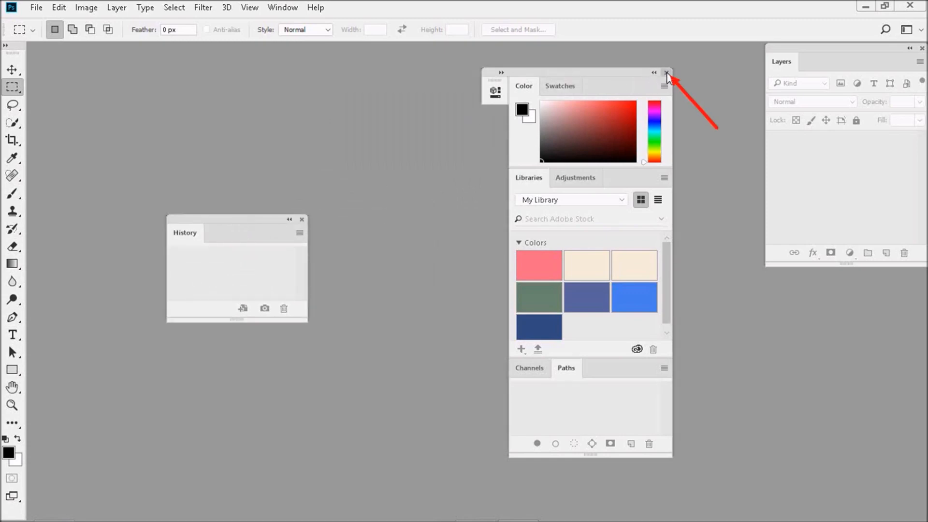
click(667, 72)
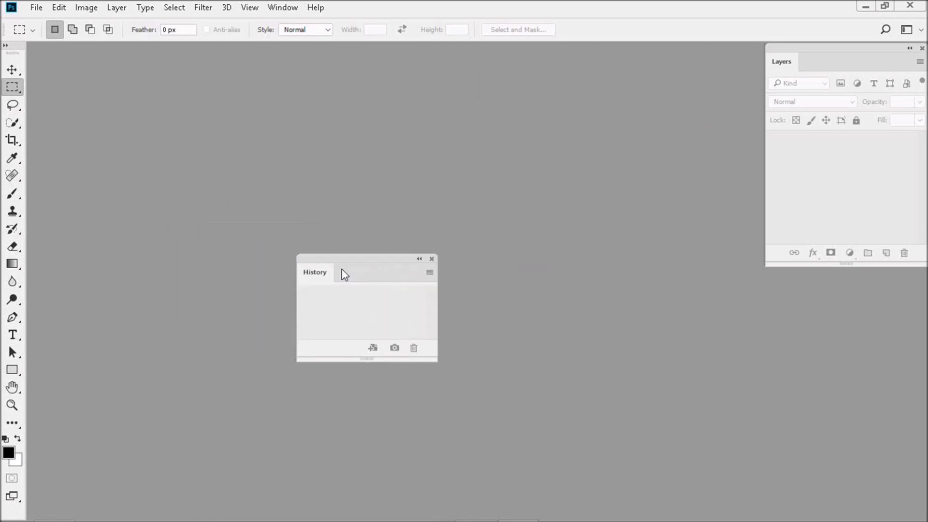
drag(315, 272, 804, 272)
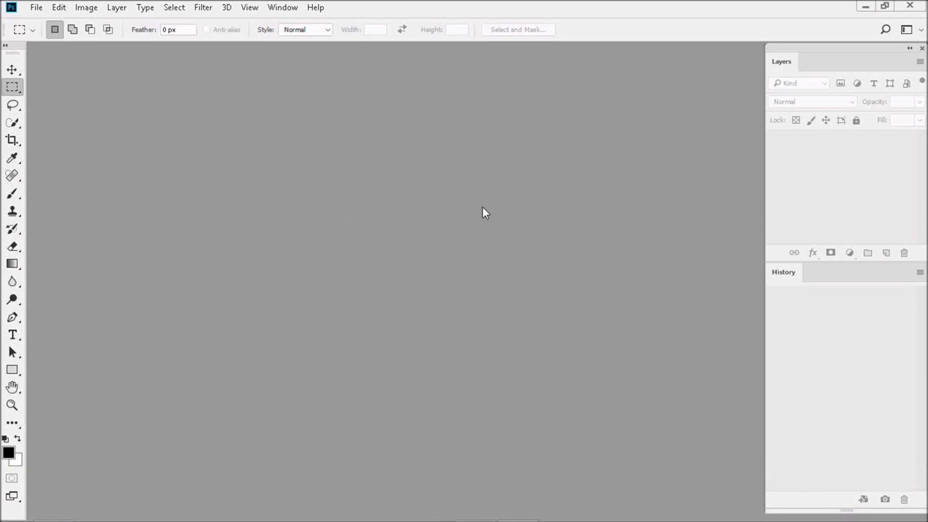
mouse_move(398, 260)
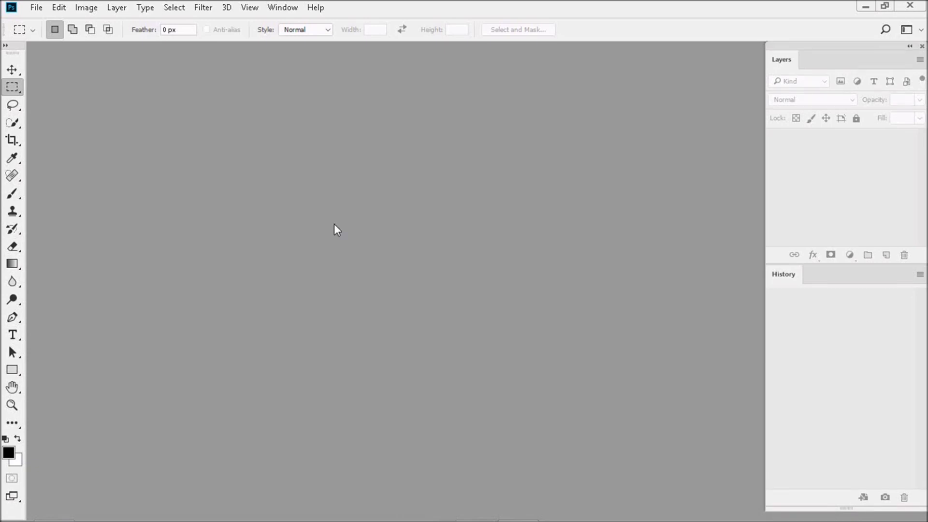
mouse_move(92, 56)
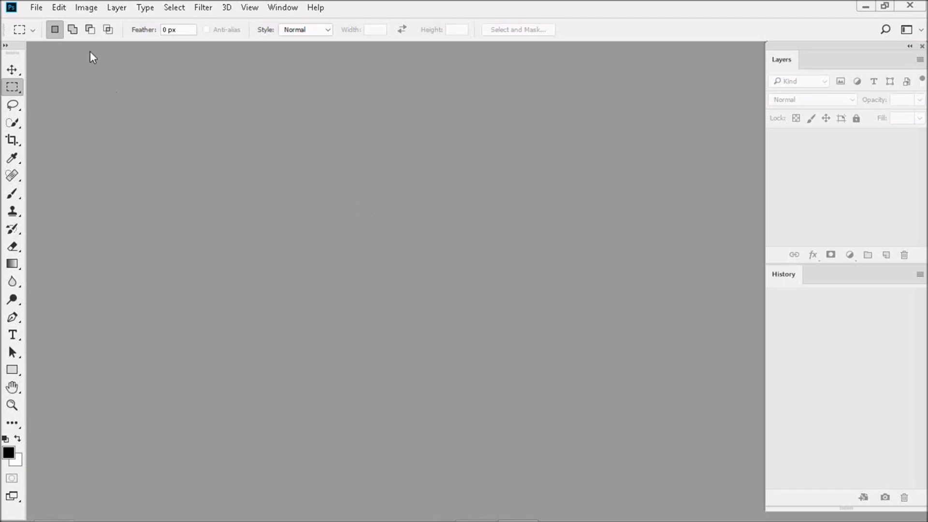
Disable Always Create Smart Objects when Placing and set interpolation to Nearest Neighbor.
click(58, 7)
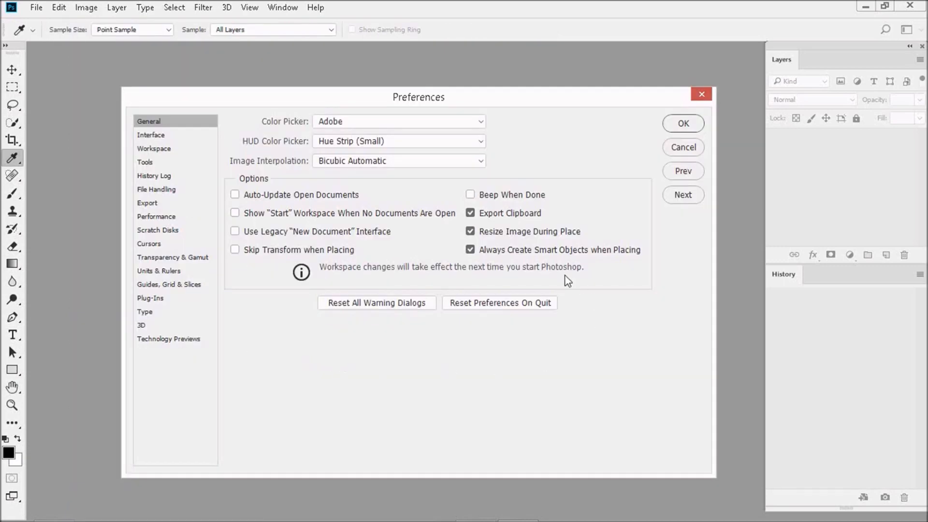
click(470, 249)
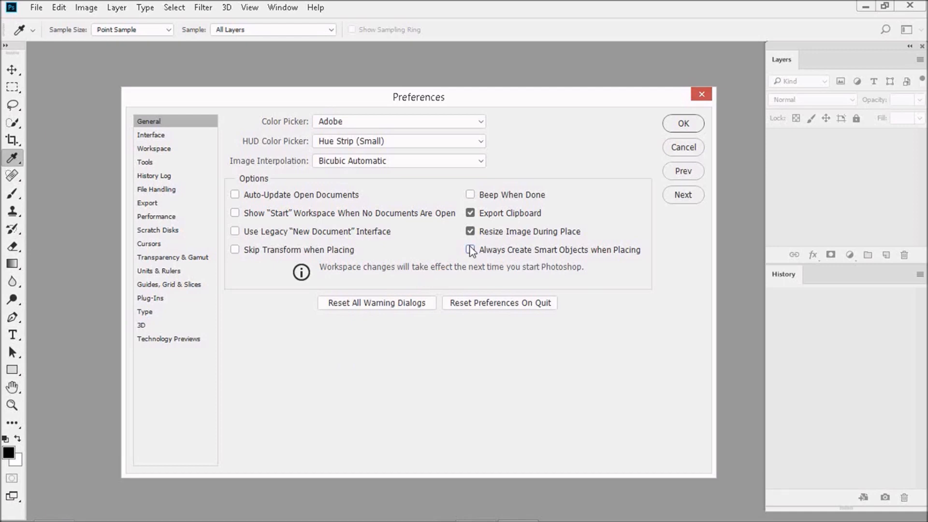
mouse_move(470, 249)
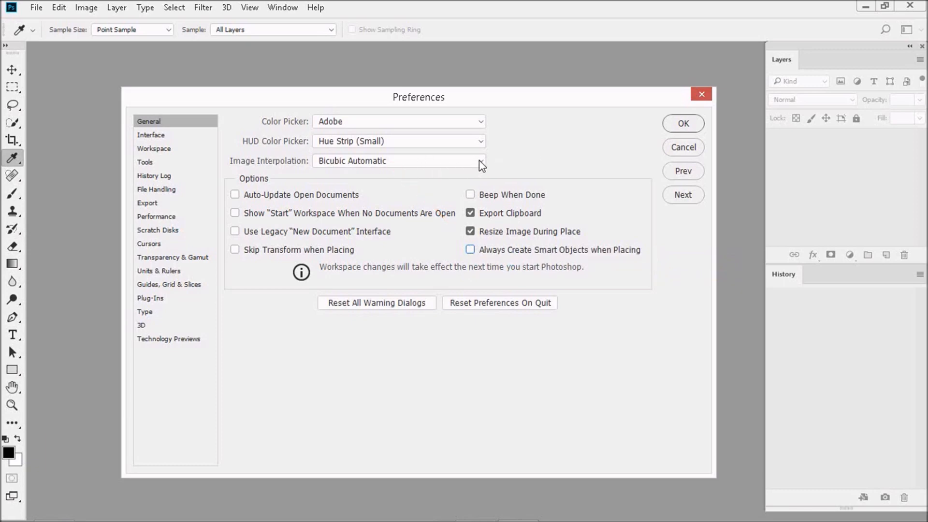
click(398, 161)
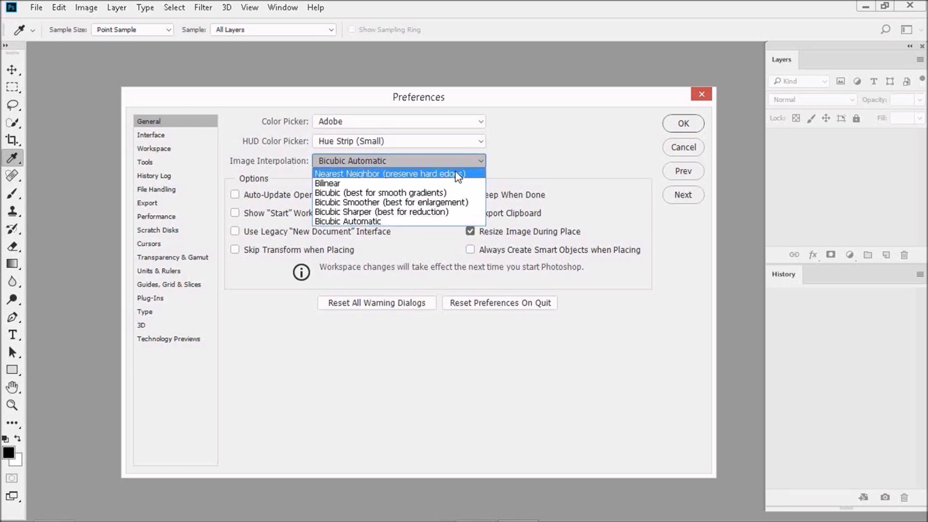
click(388, 173)
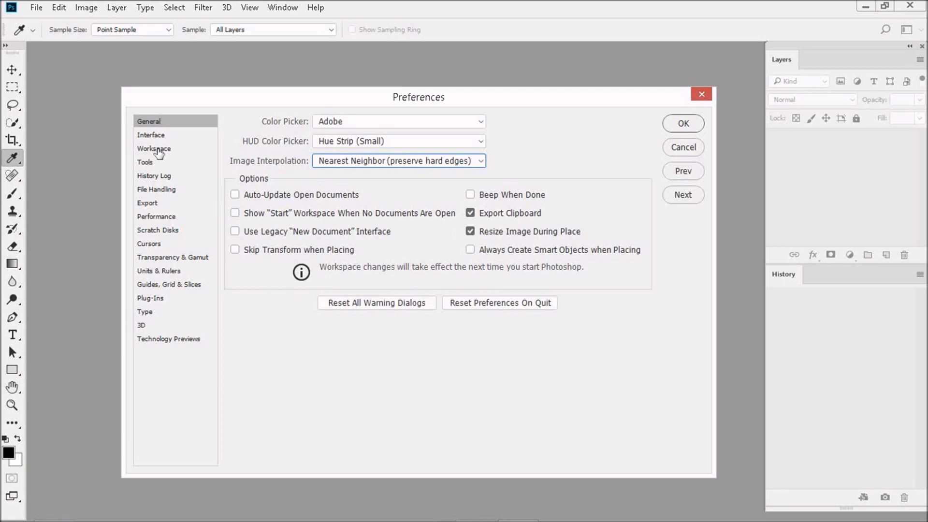
Uncheck Open Documents as Tabs and Enable Floating Document Window Docking in Workspace preferences.
click(153, 148)
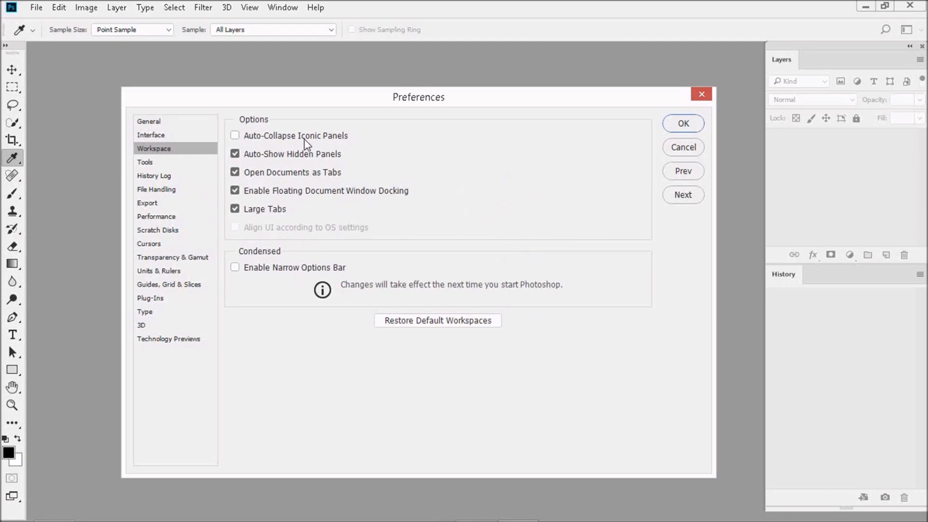
mouse_move(294, 155)
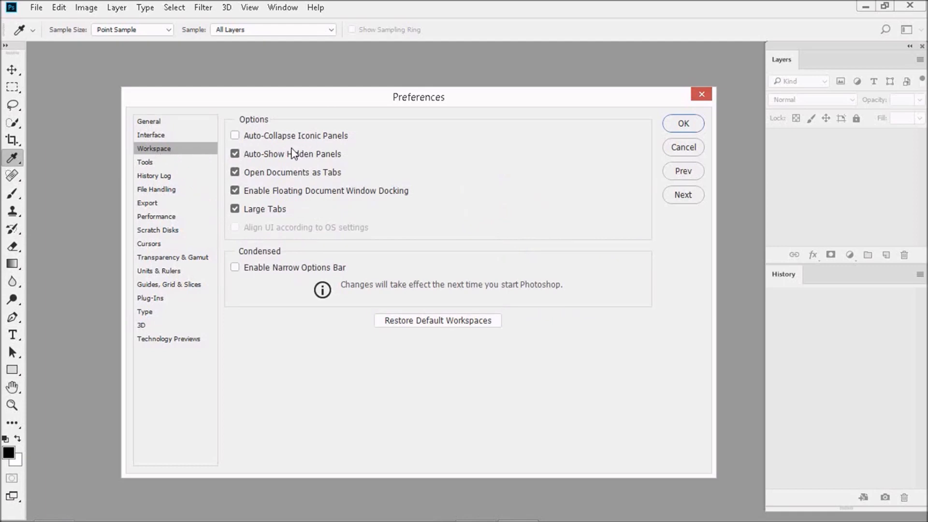
click(235, 172)
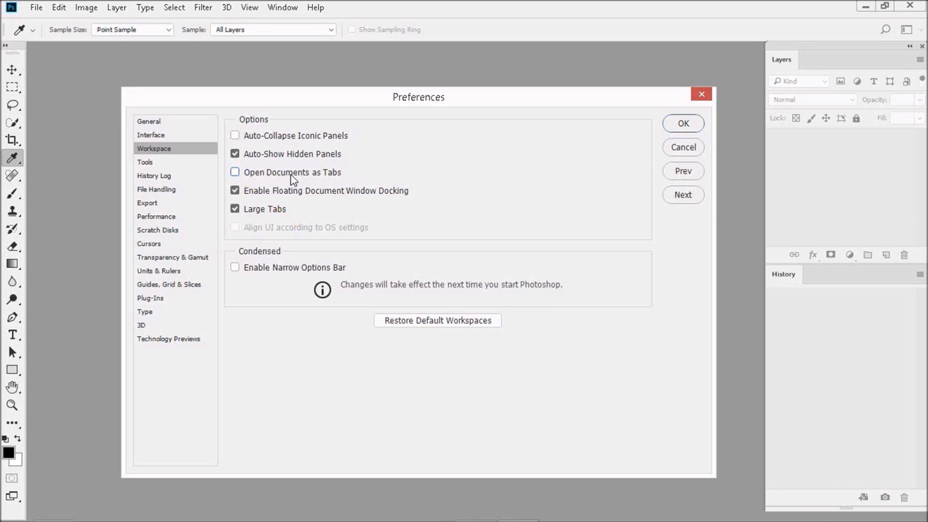
mouse_move(292, 172)
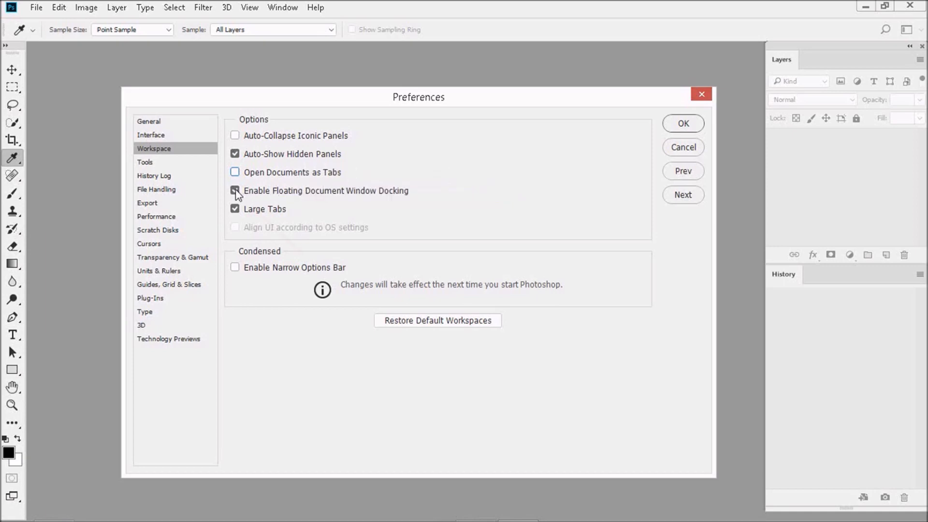
click(235, 190)
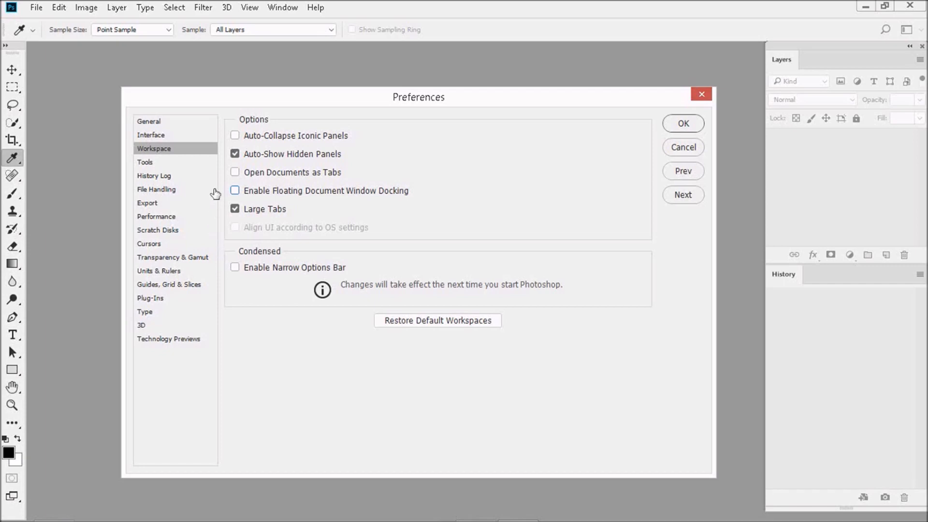
Uncheck Enable Flick Panning, check Zoom with Scroll Wheel, and apply preferences.
click(145, 163)
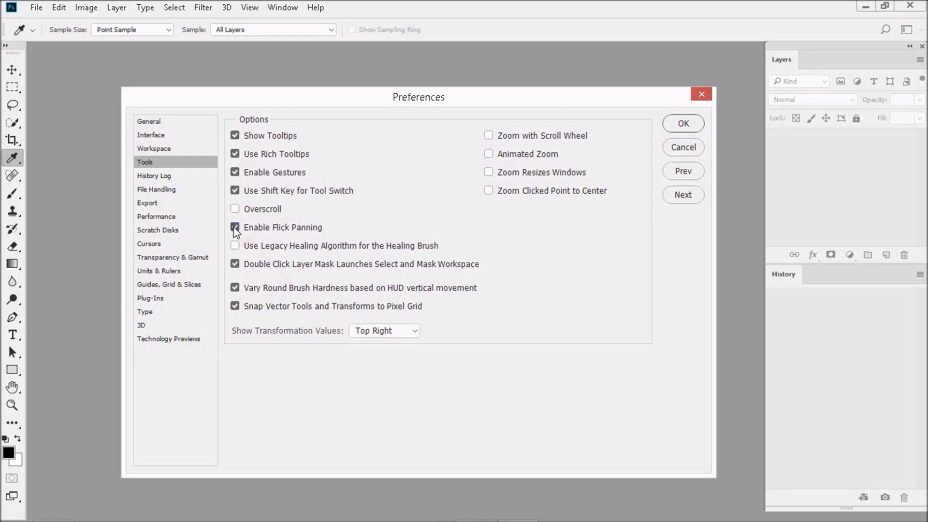
click(235, 227)
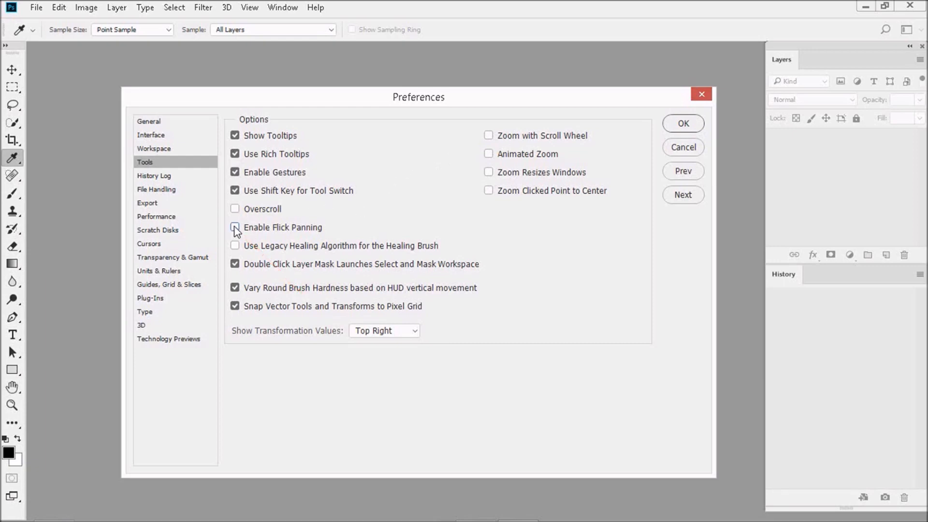
click(235, 227)
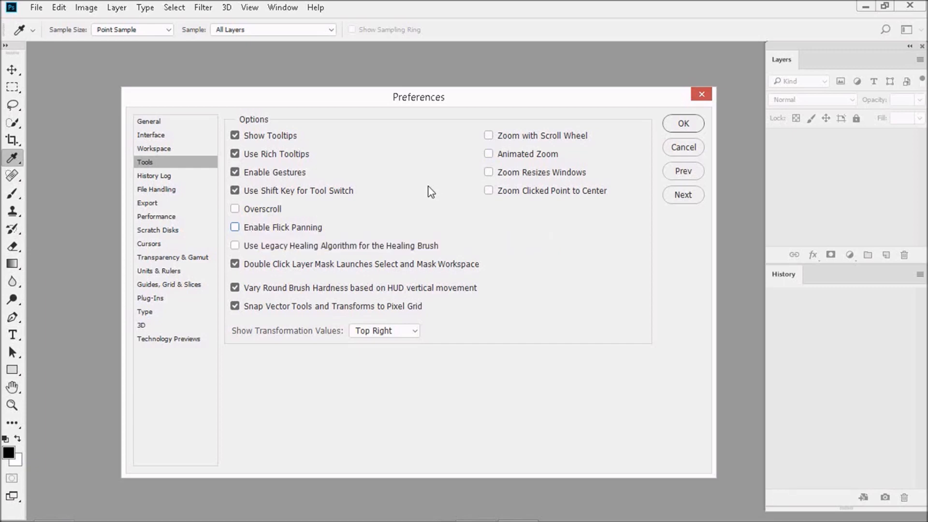
mouse_move(482, 132)
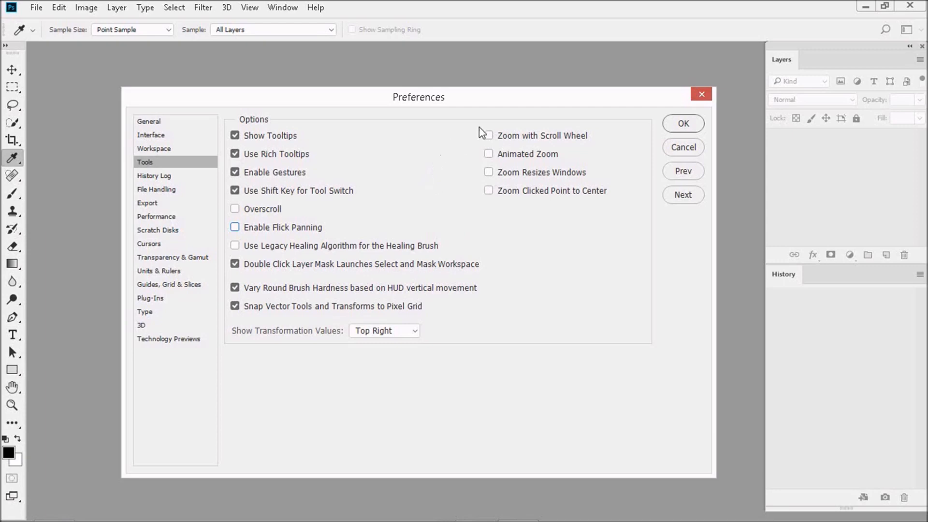
click(488, 136)
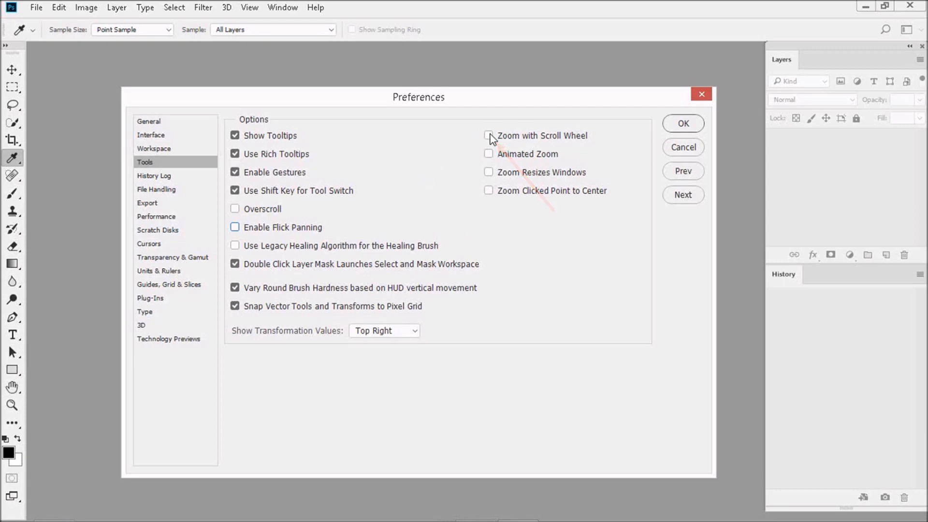
click(489, 135)
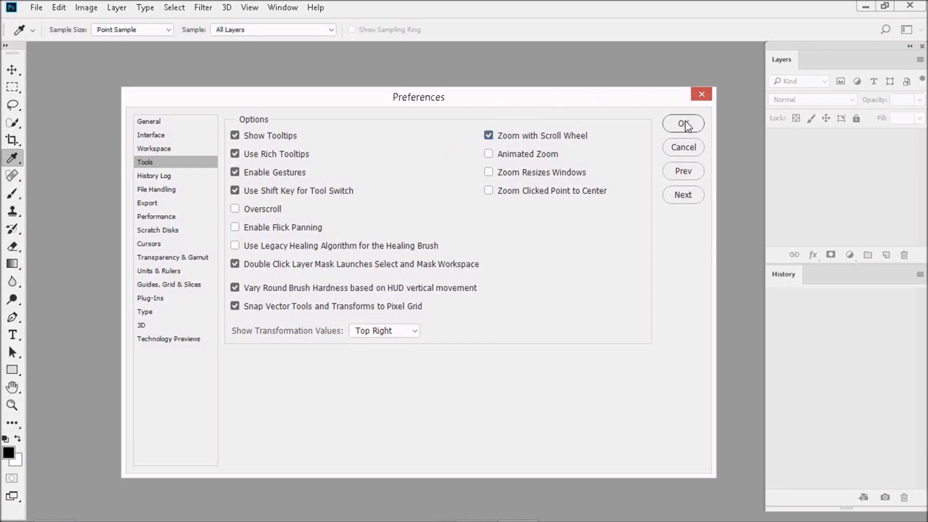
click(682, 124)
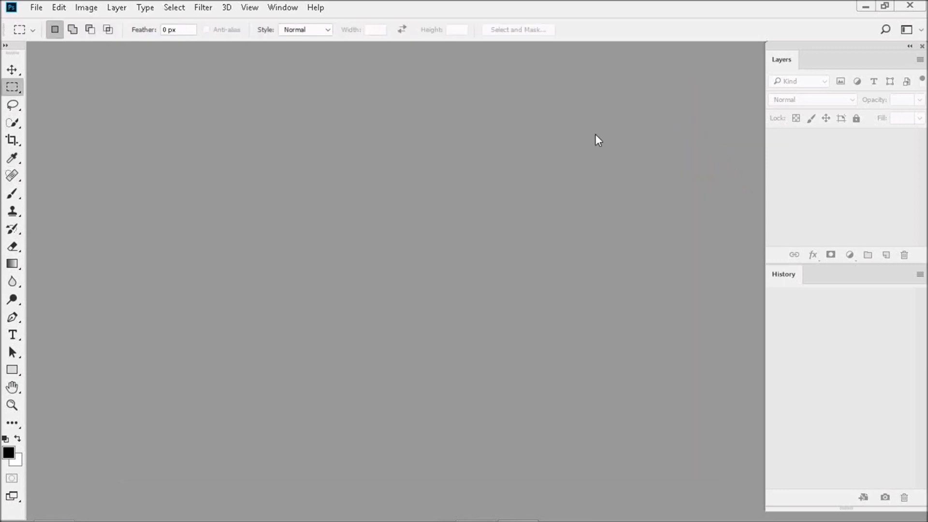
mouse_move(307, 254)
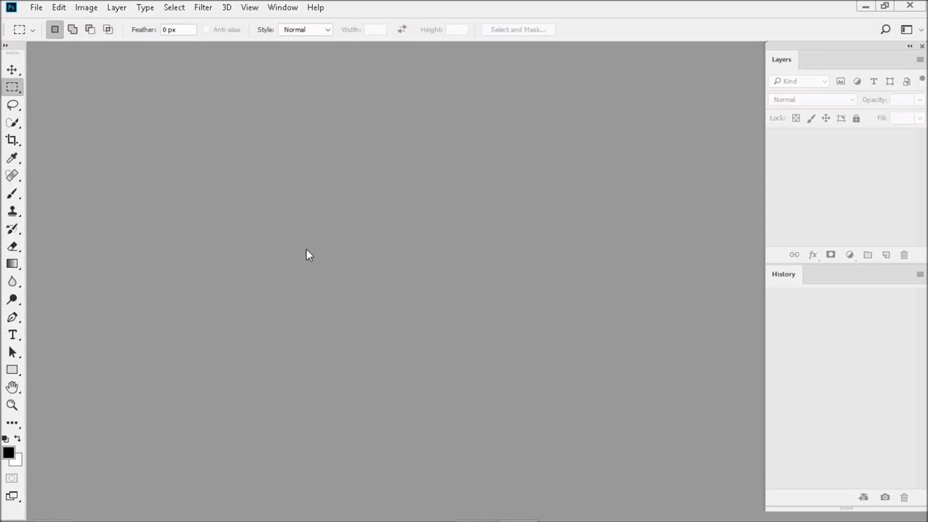
mouse_move(48, 360)
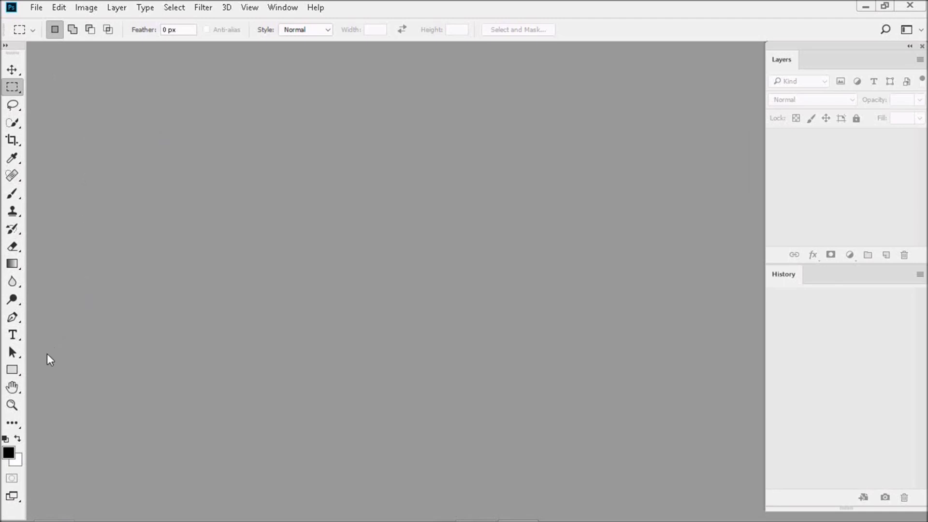
mouse_move(64, 348)
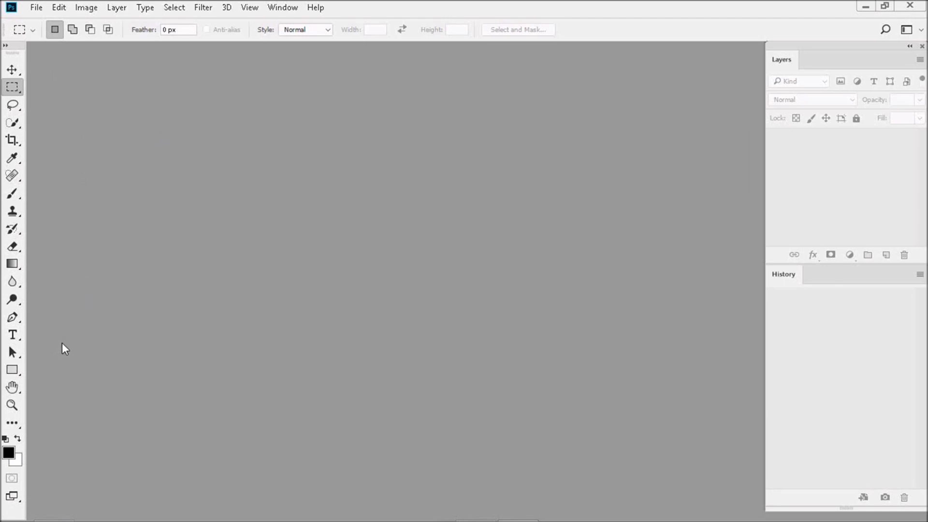
mouse_move(122, 193)
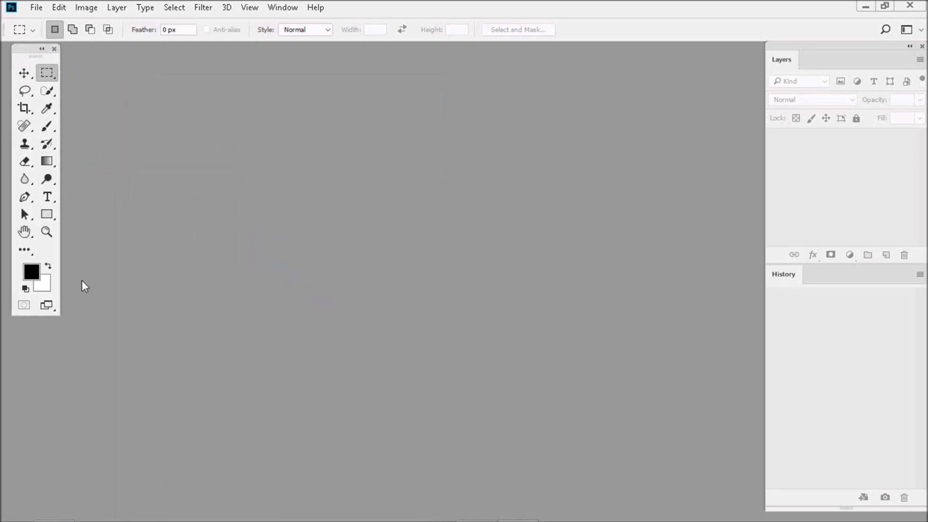
mouse_move(92, 126)
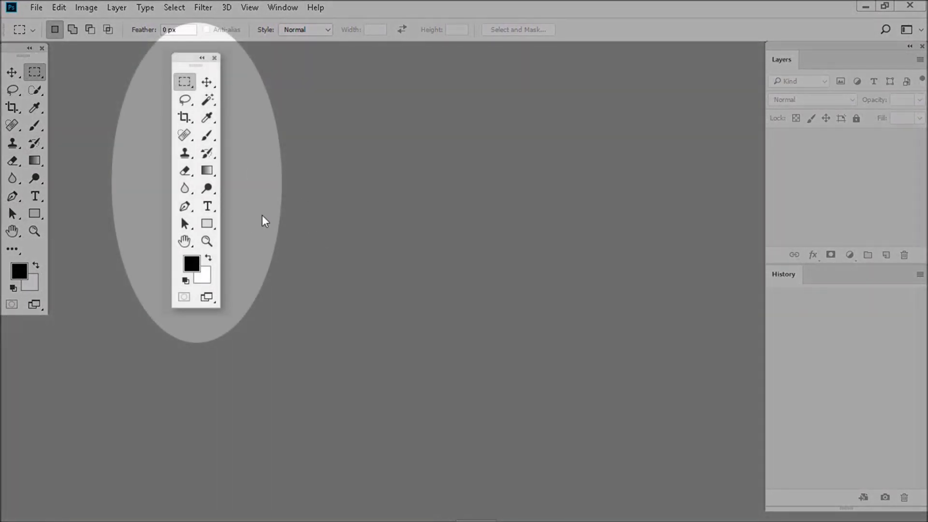
Switch the docked Tools panel to a two-column layout.
click(214, 58)
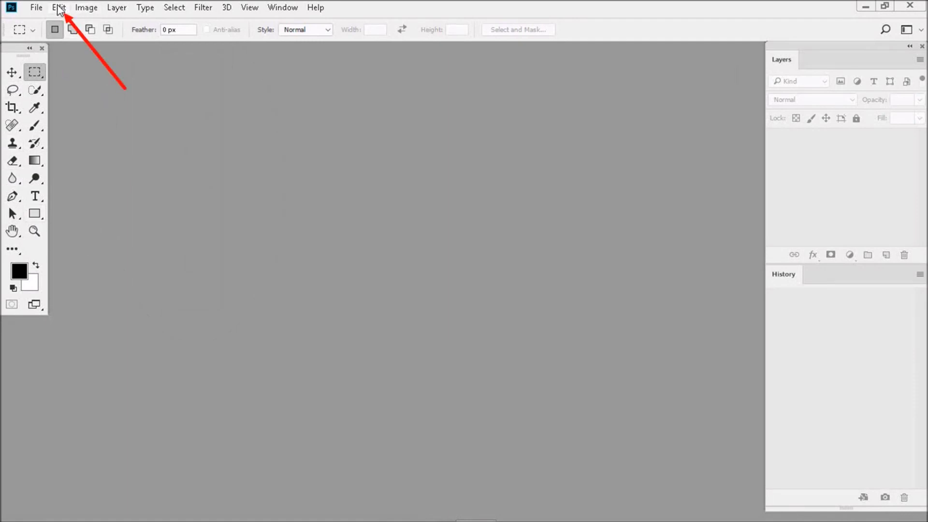
click(58, 7)
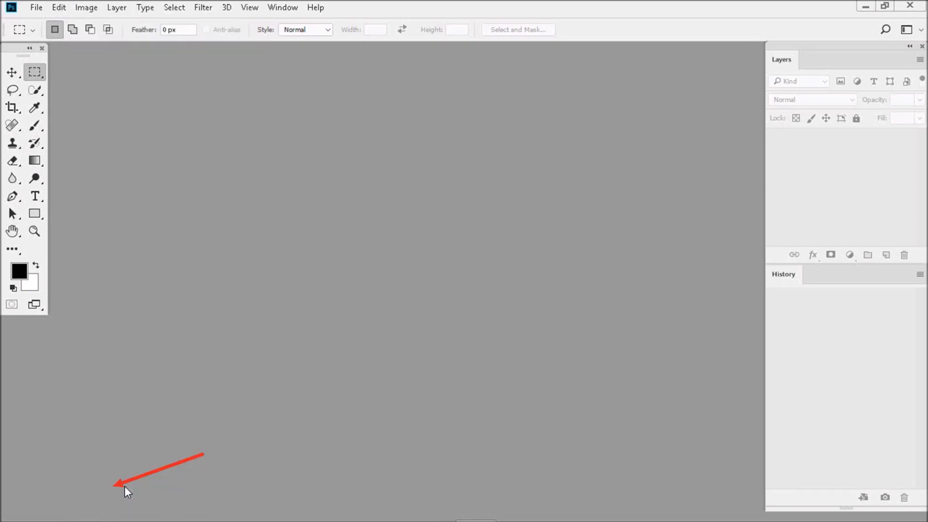
Hide the '…' extra-tools slot from the Tools panel via Edit > Toolbar.
click(11, 249)
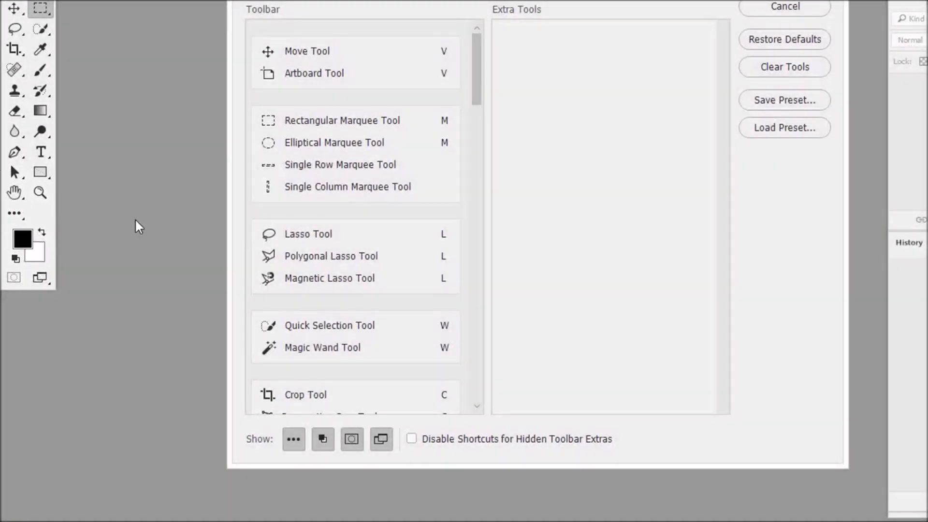
mouse_move(141, 313)
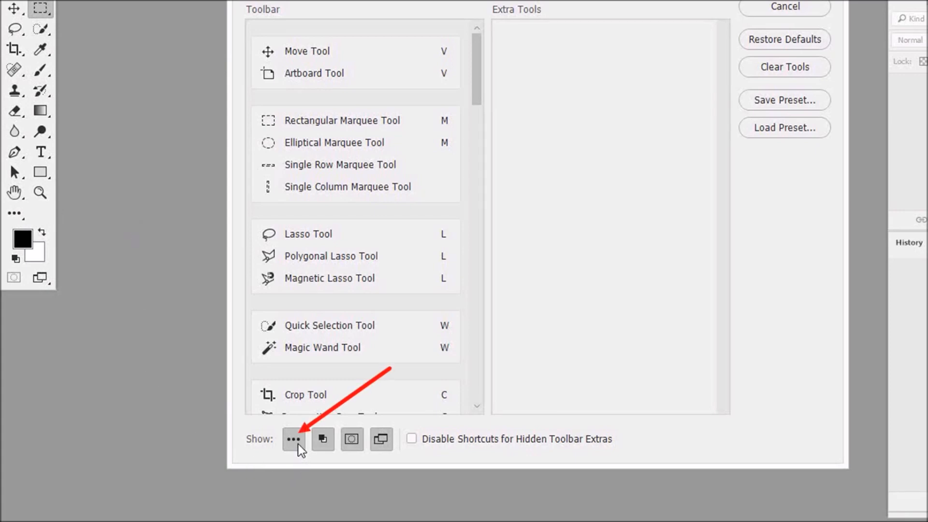
click(411, 438)
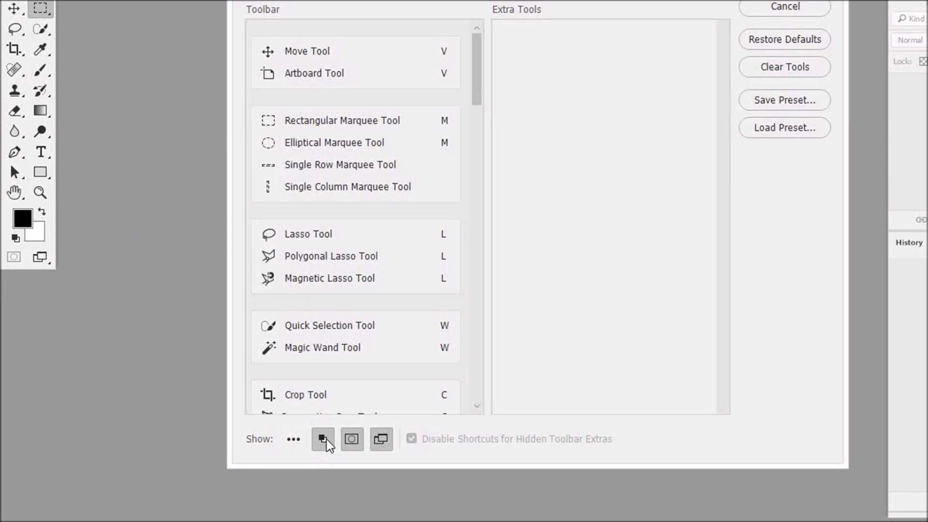
click(351, 438)
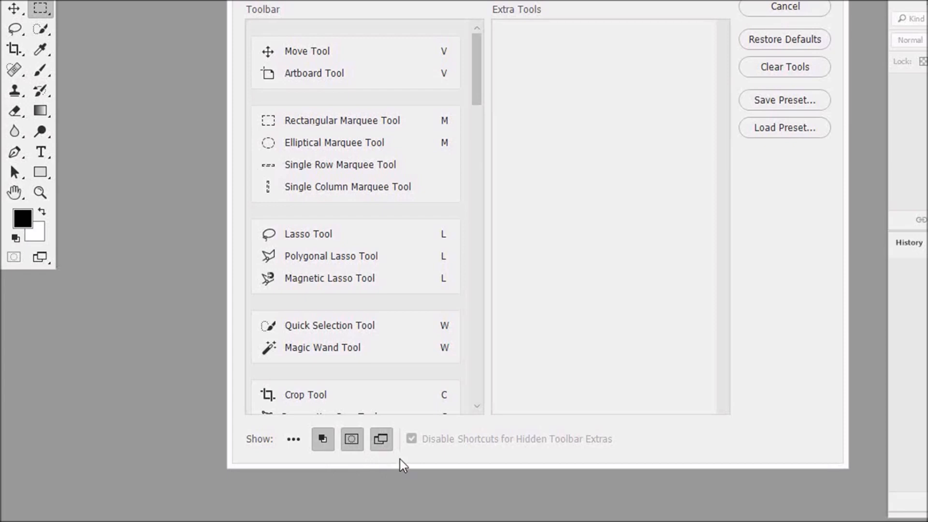
mouse_move(106, 48)
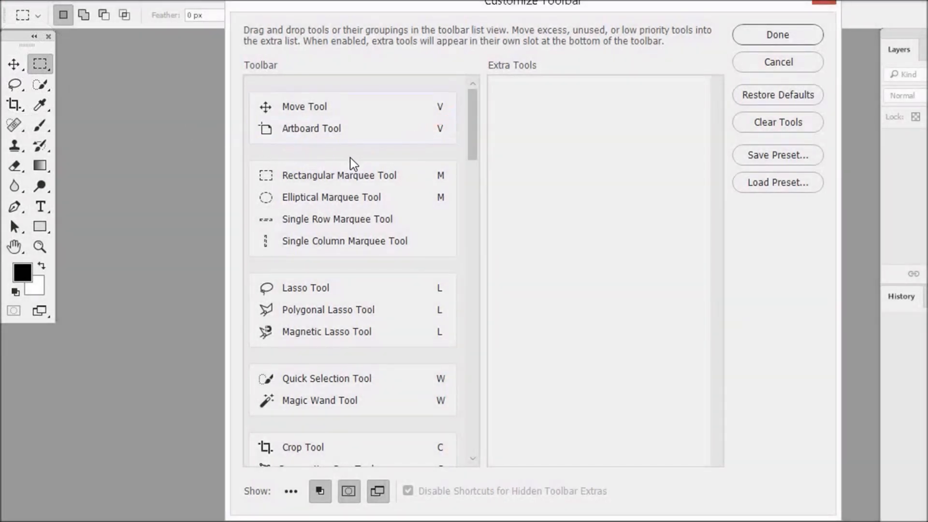
Drag the Rectangular Marquee group above the Move Tool group in the toolbar list.
click(339, 174)
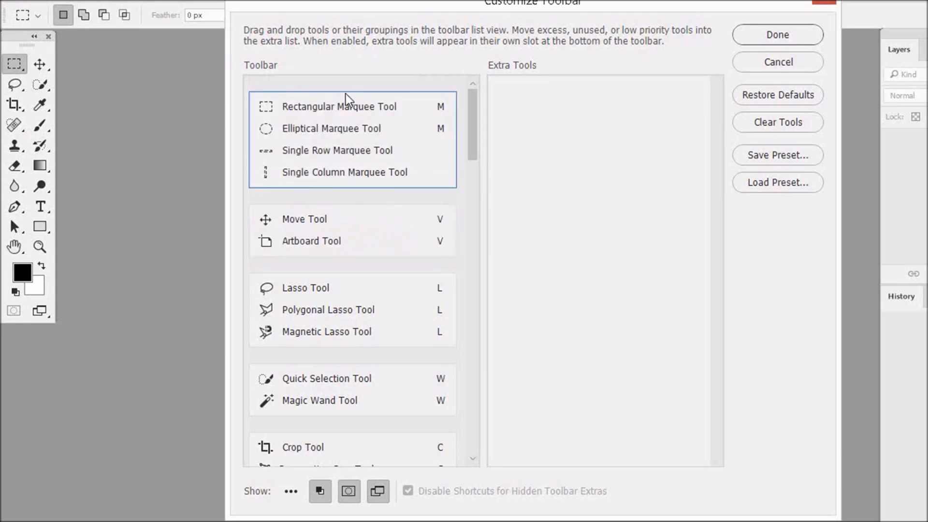
click(340, 106)
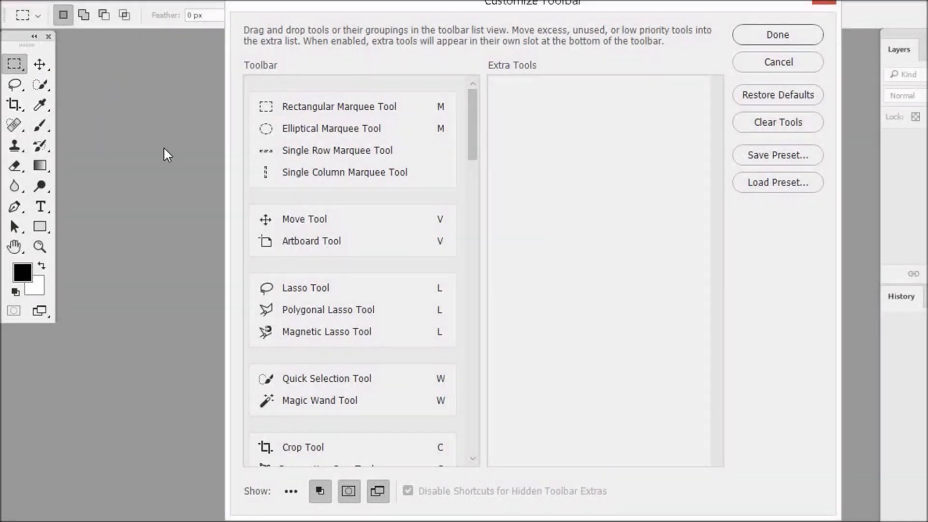
click(303, 218)
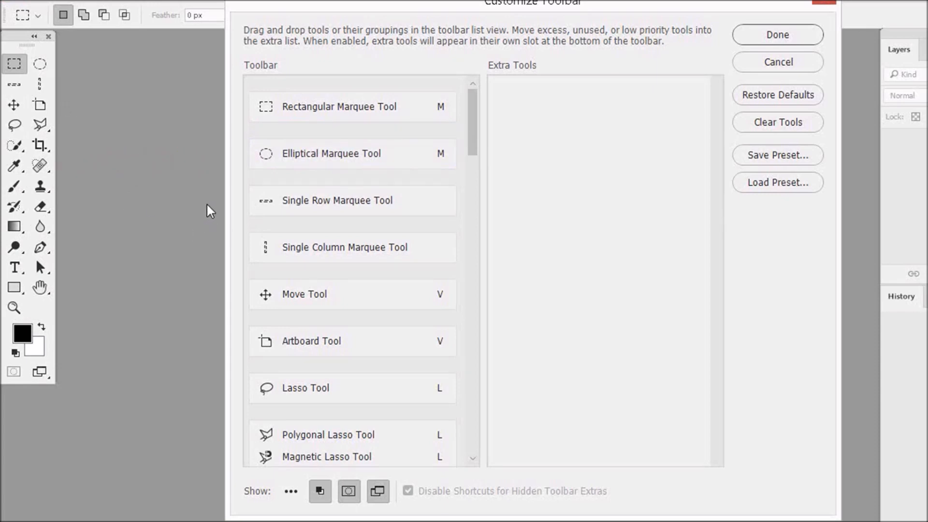
mouse_move(695, 104)
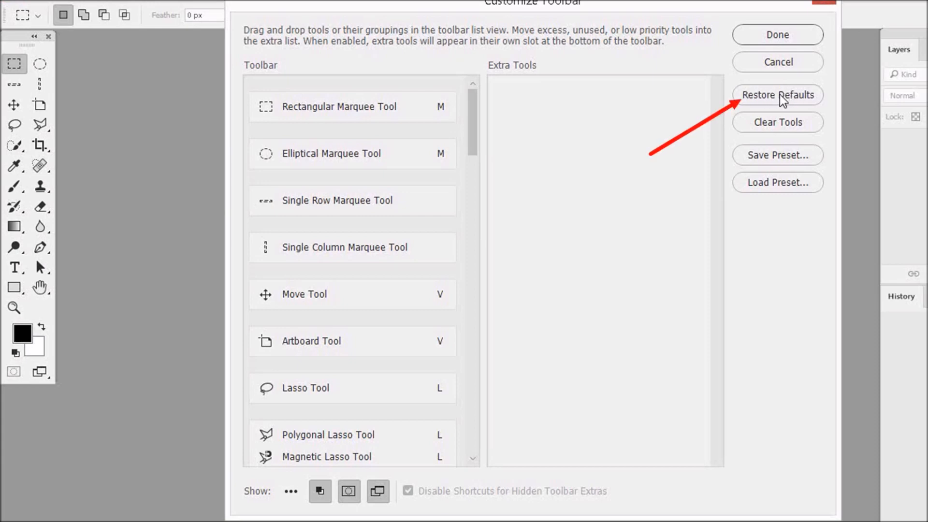
click(777, 95)
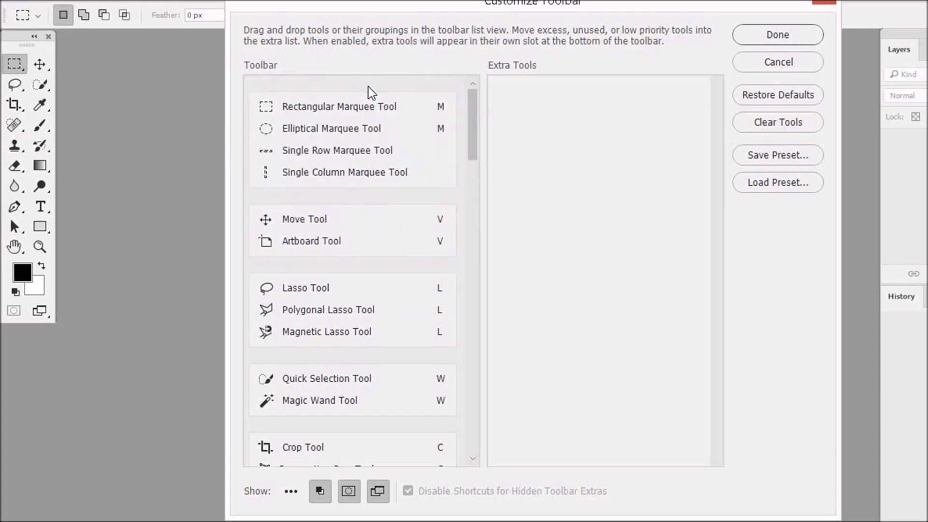
Open the Save Preset window in Customize Toolbar for the custom toolbar layout.
click(331, 129)
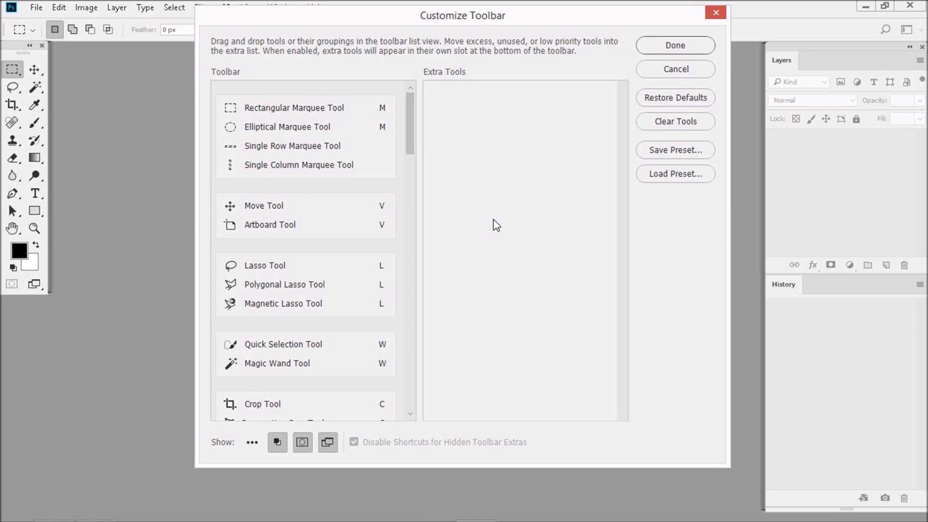
mouse_move(514, 185)
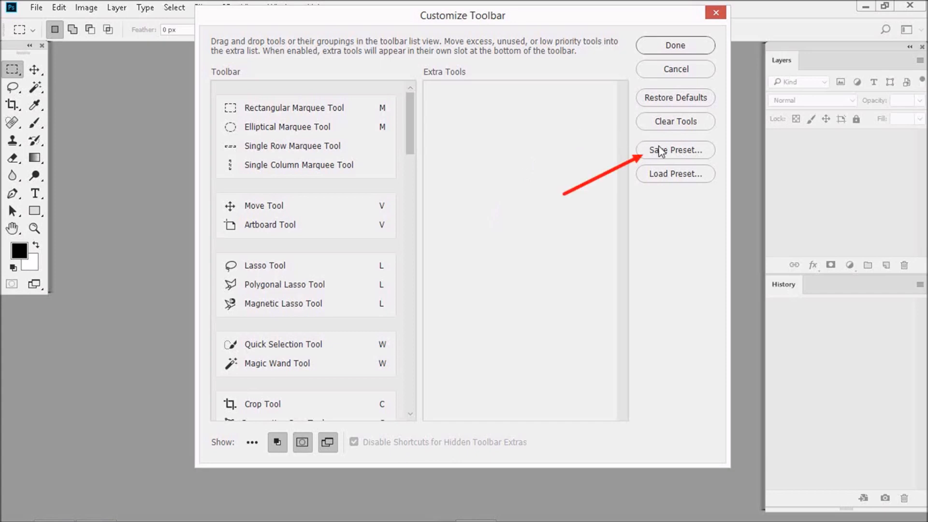
click(674, 150)
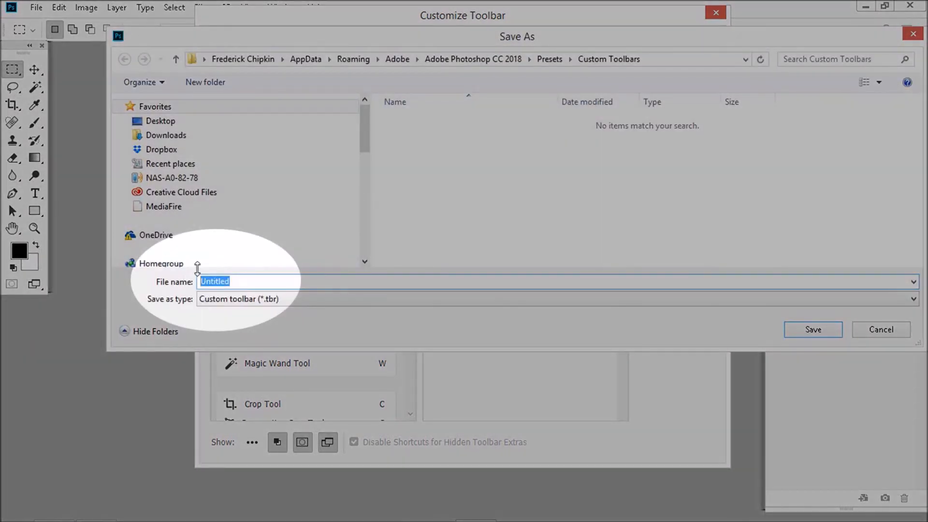
Save the custom toolbar preset under the file name 'Fredek'.
text(F)
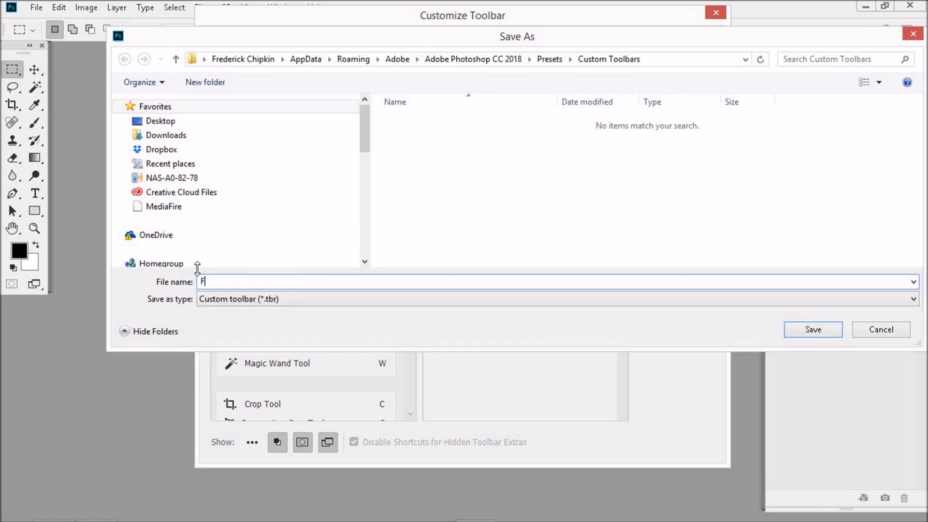
text(rederic)
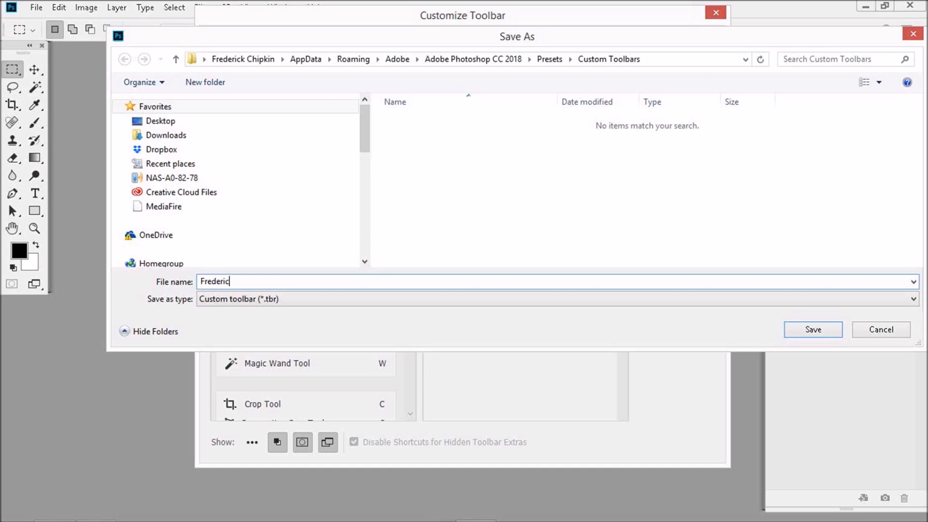
text(k)
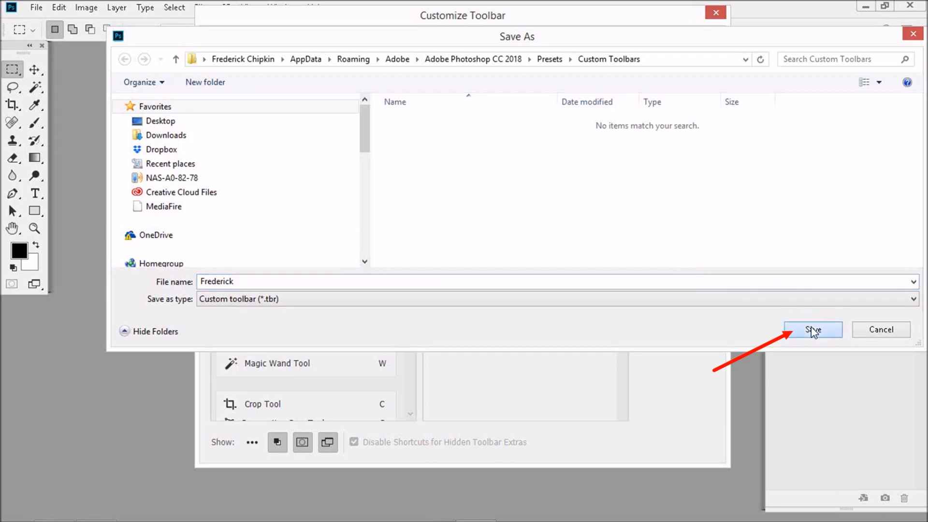
click(812, 330)
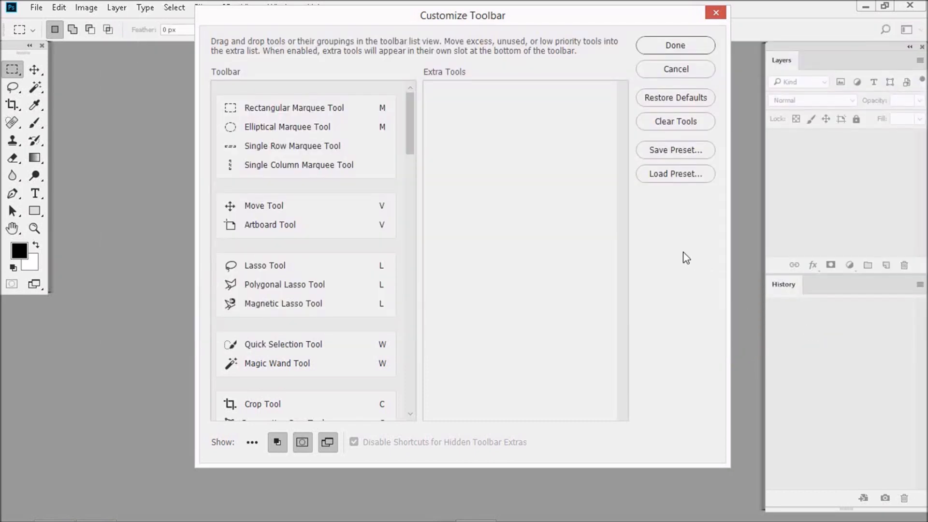
mouse_move(718, 224)
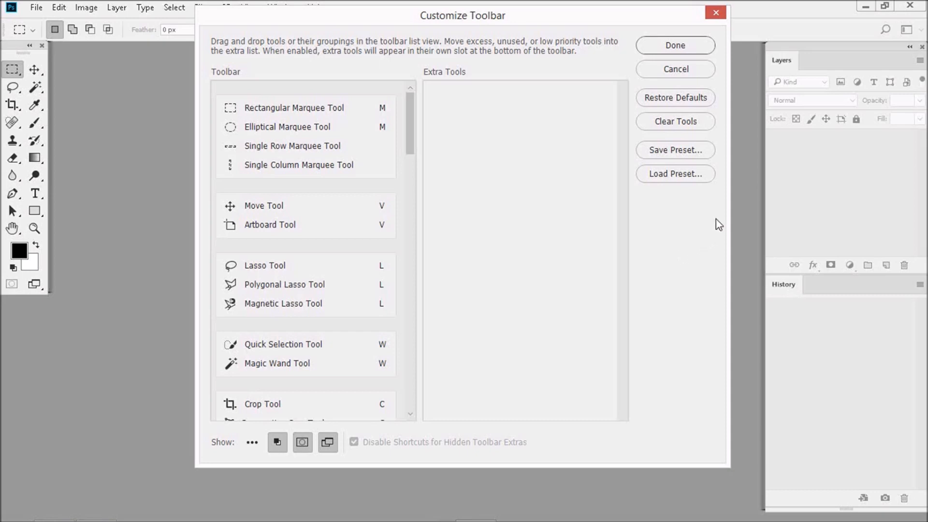
mouse_move(674, 174)
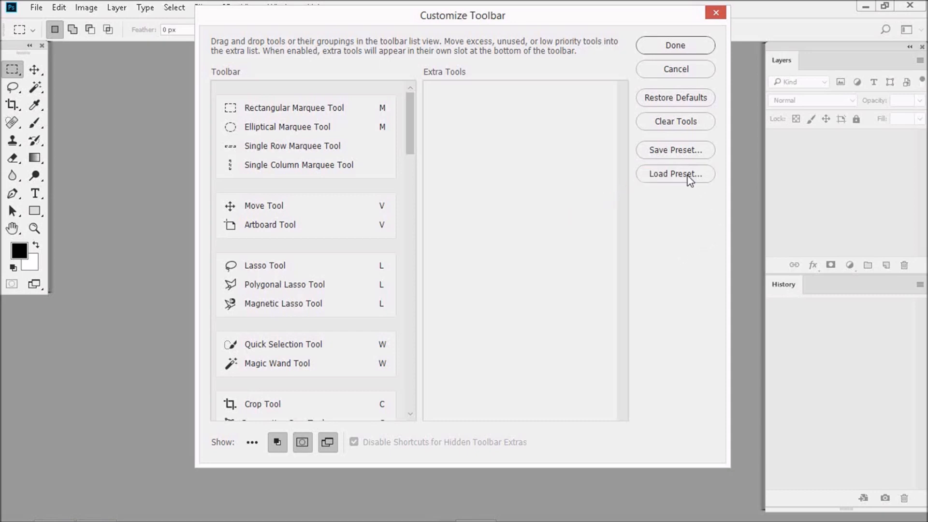
Confirm the toolbar customization with Done, returning to the empty workspace.
click(675, 174)
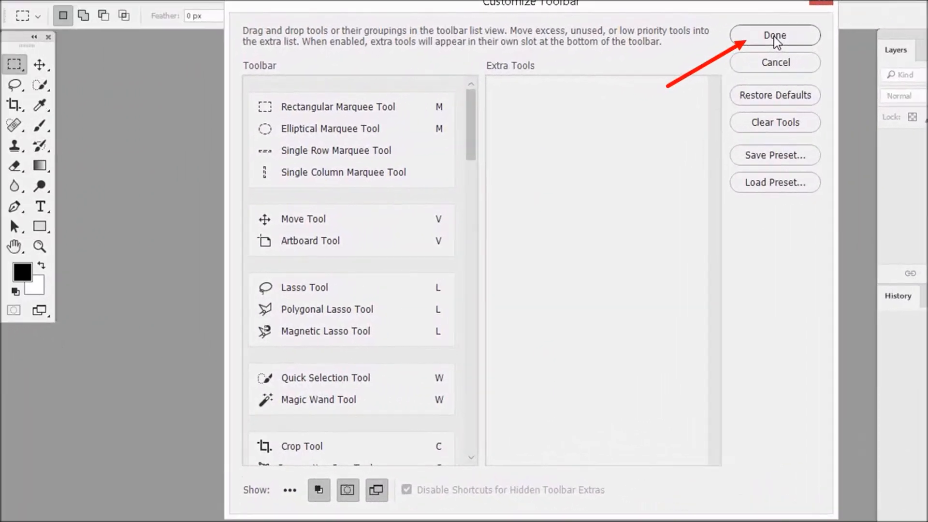
click(774, 35)
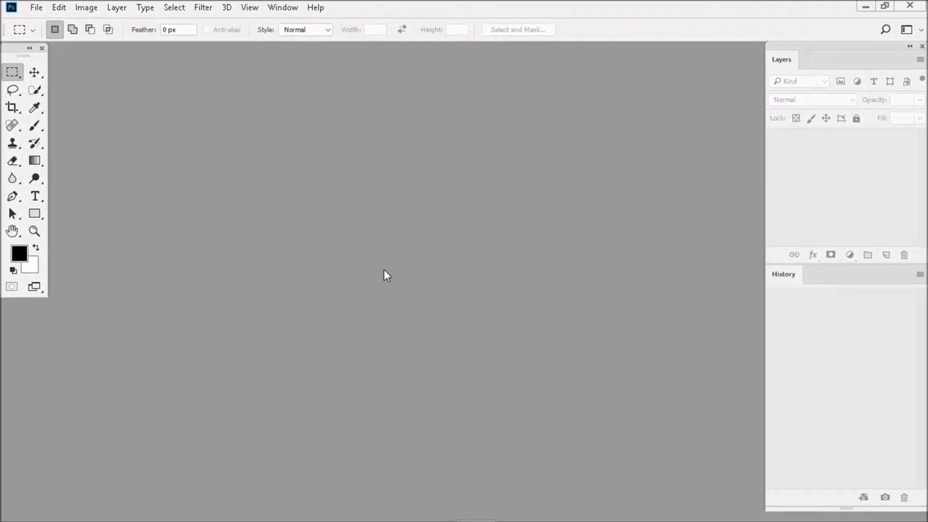
Open File > New to view recent presets, then close it without creating a document.
click(35, 8)
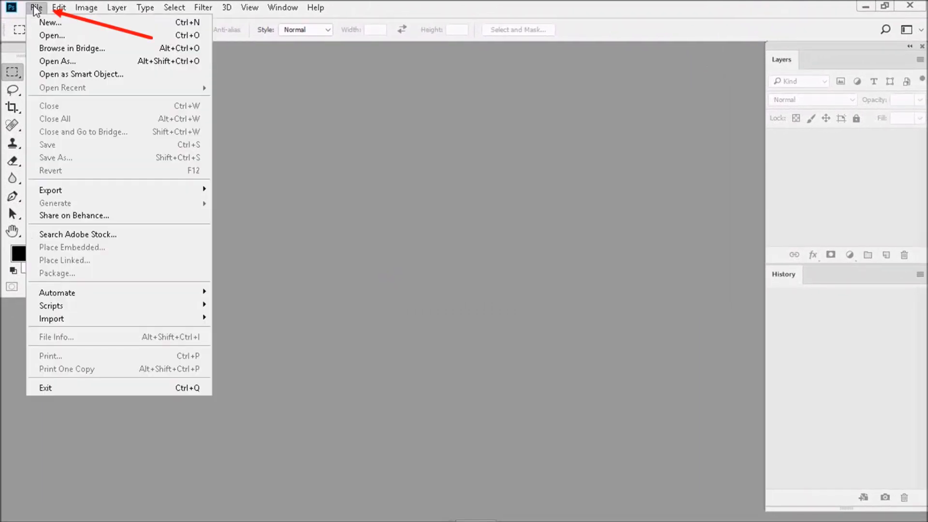
click(51, 29)
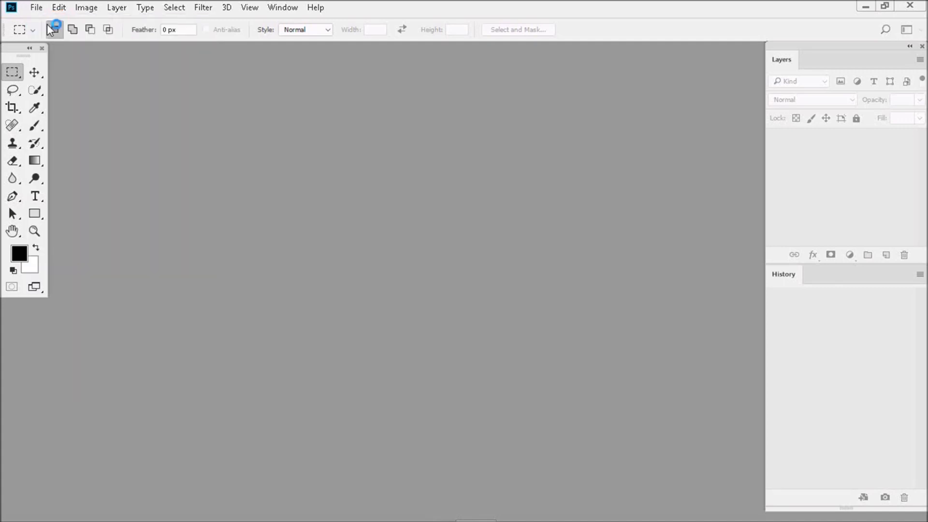
click(35, 8)
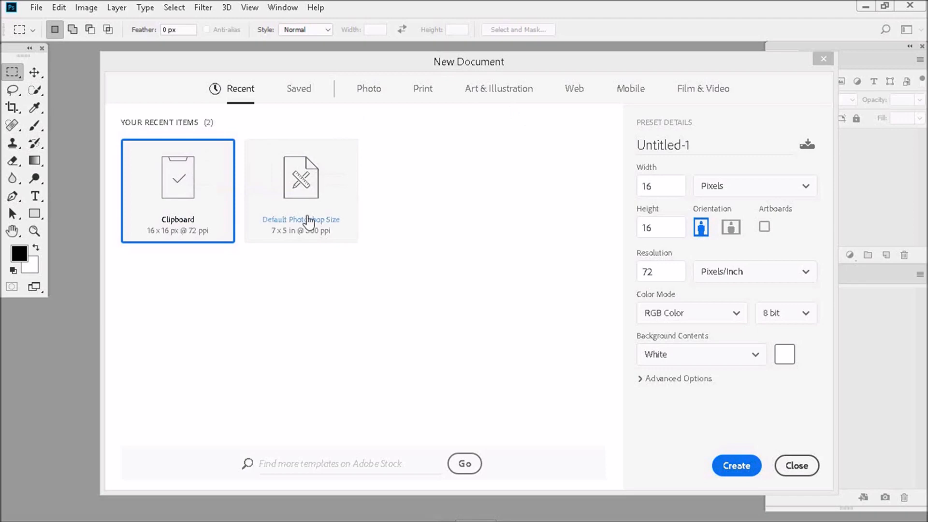
mouse_move(464, 257)
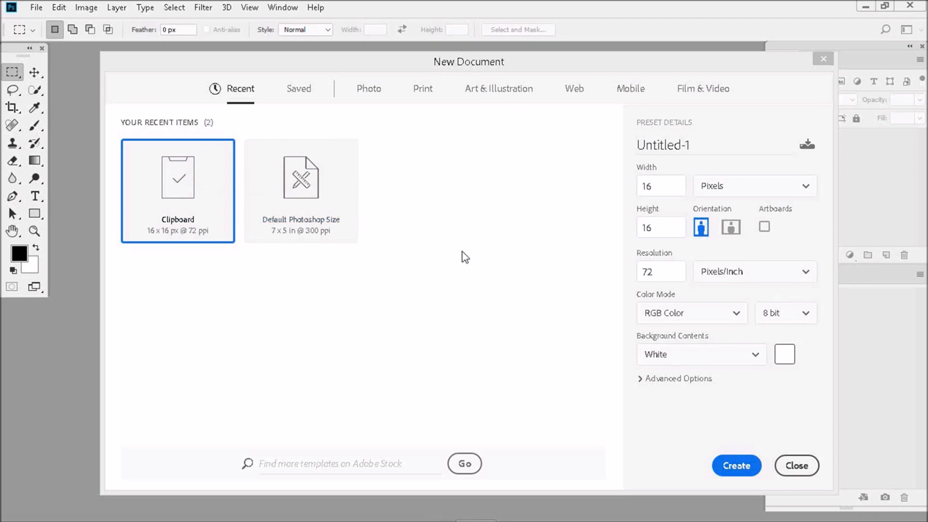
mouse_move(678, 116)
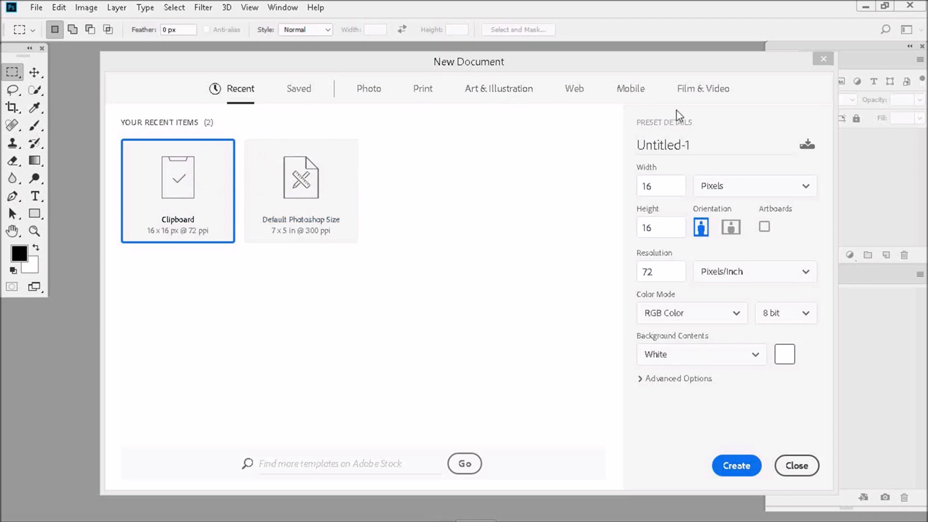
mouse_move(699, 295)
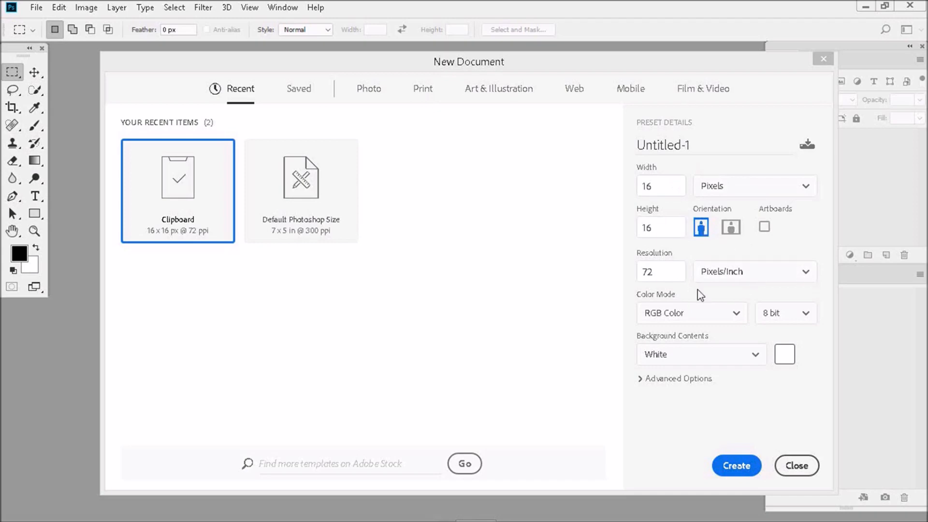
mouse_move(670, 293)
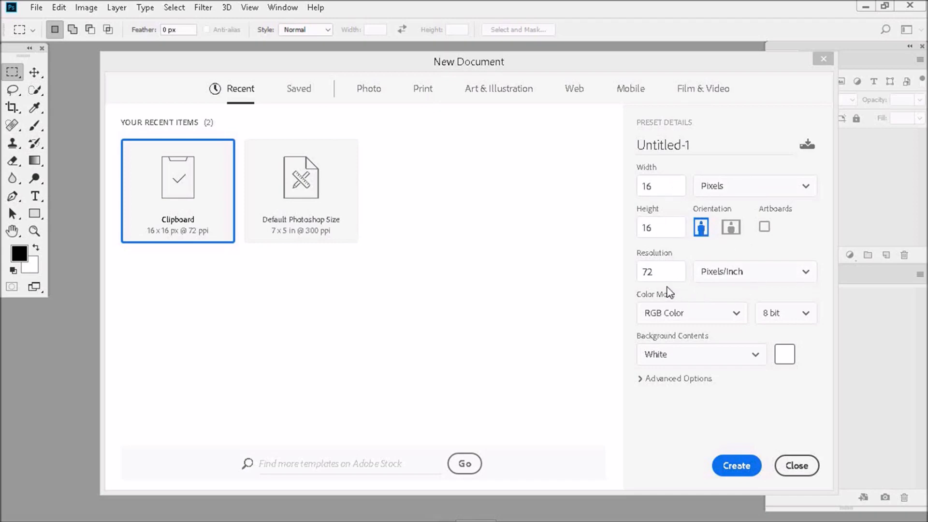
mouse_move(638, 373)
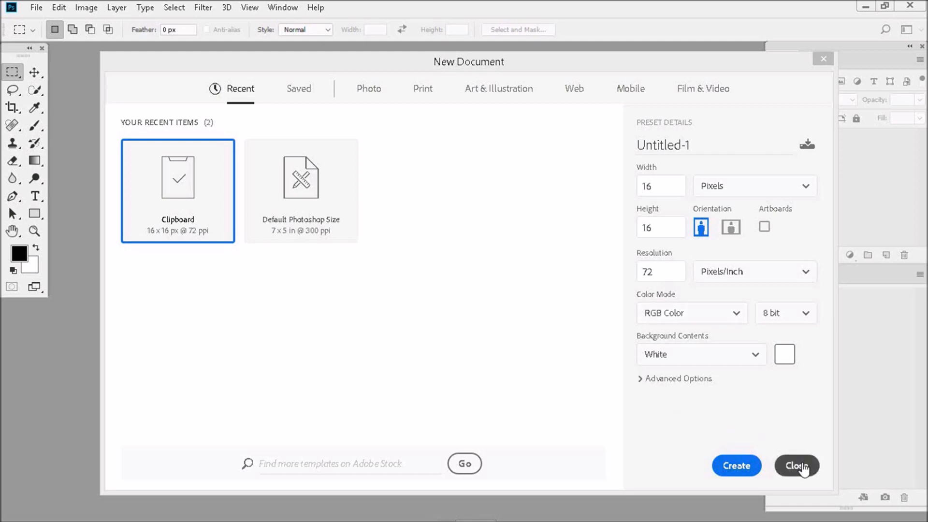
click(796, 466)
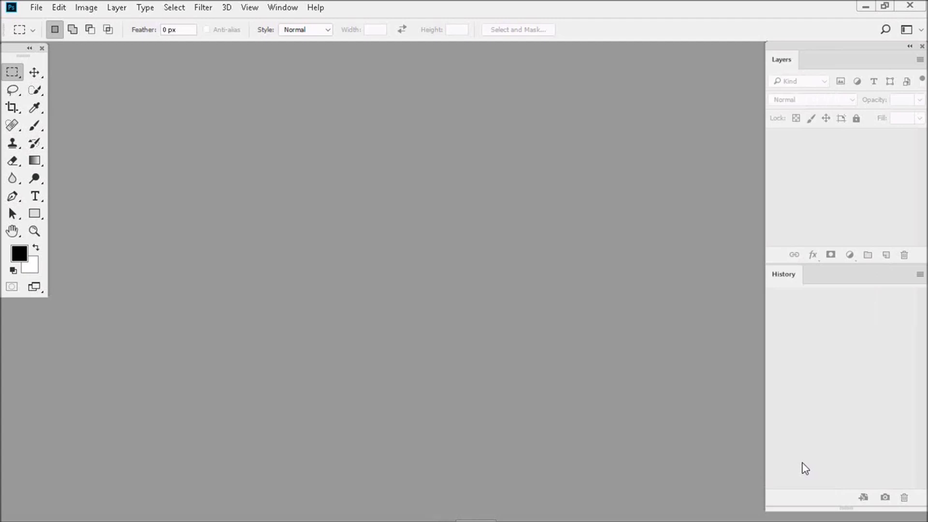
mouse_move(319, 239)
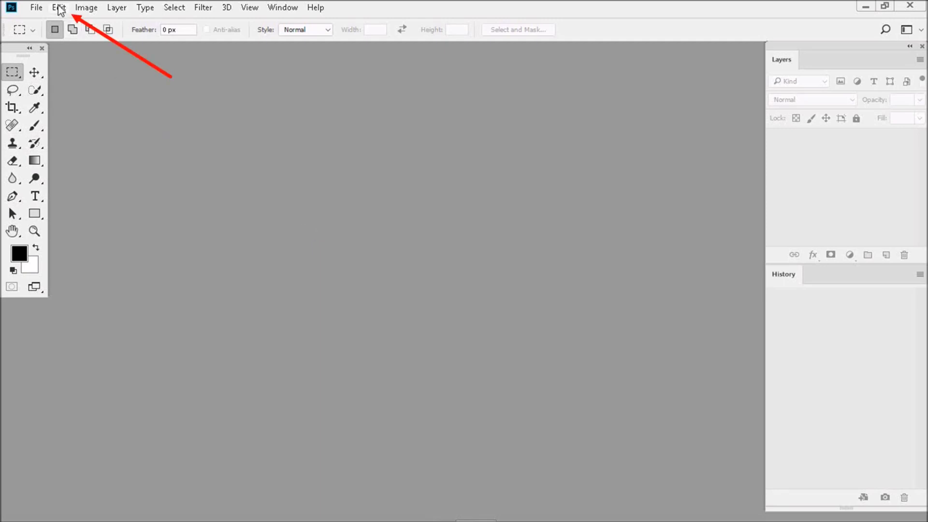
Enable Use Legacy 'New Document' Interface in General preferences and confirm.
click(58, 7)
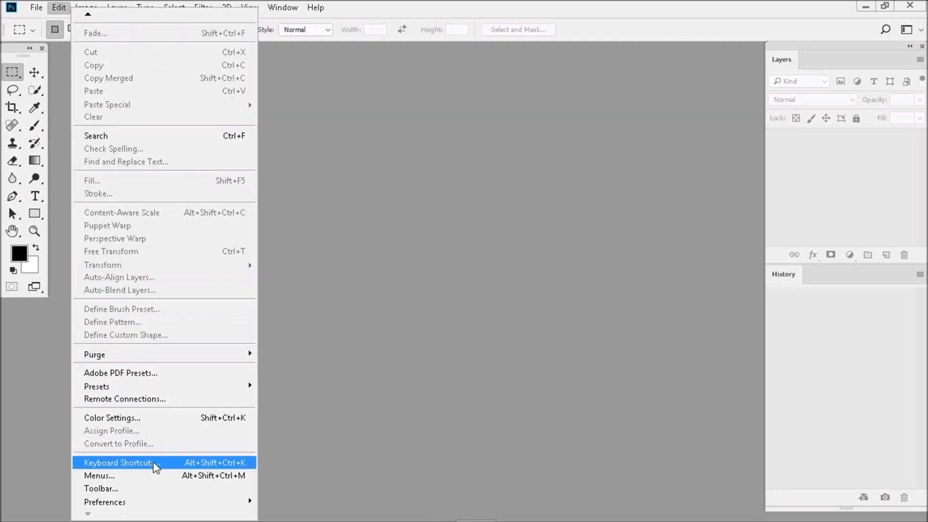
mouse_move(104, 502)
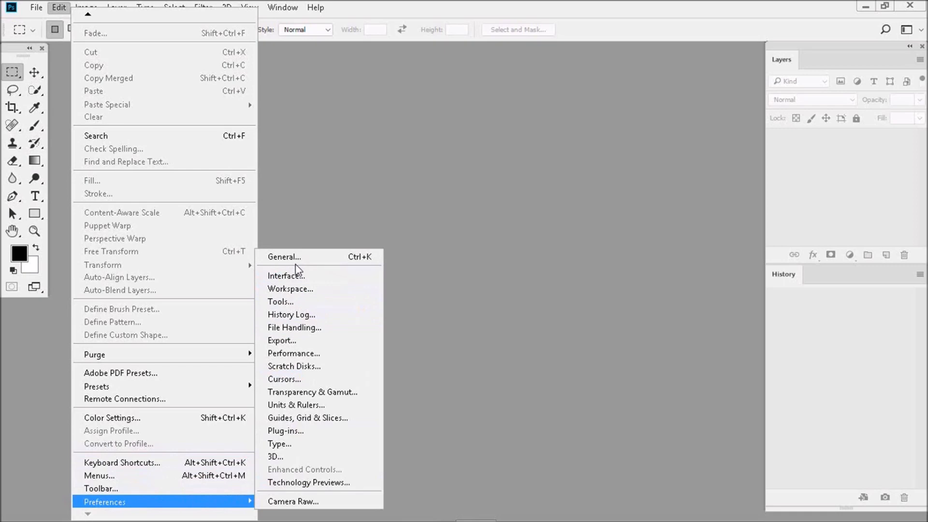
click(284, 256)
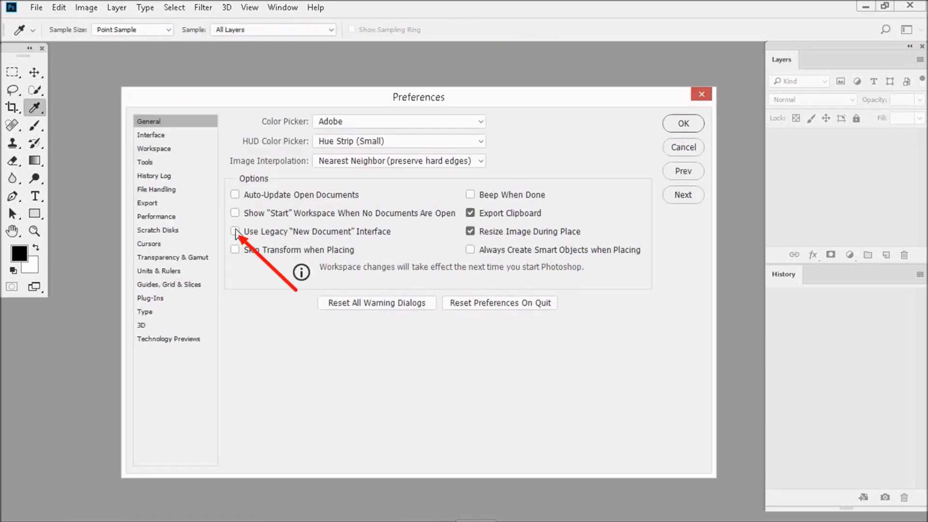
click(235, 232)
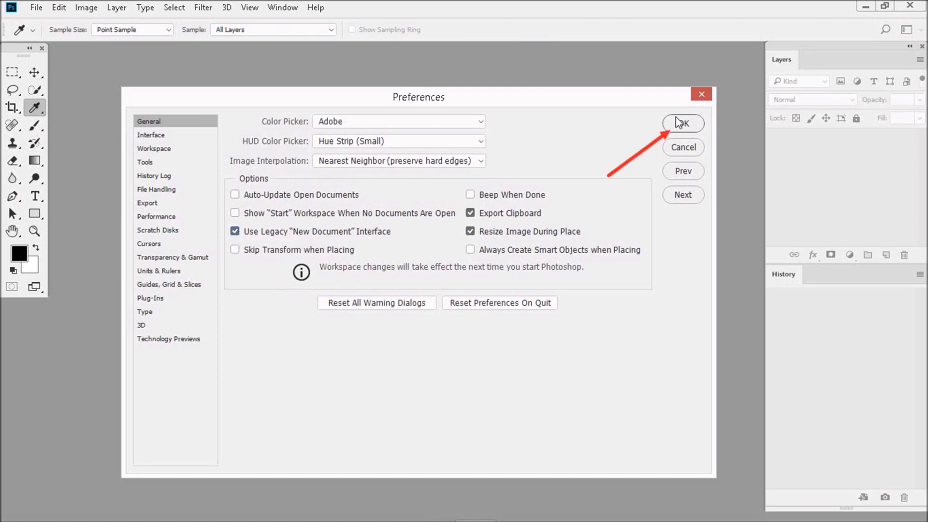
click(683, 123)
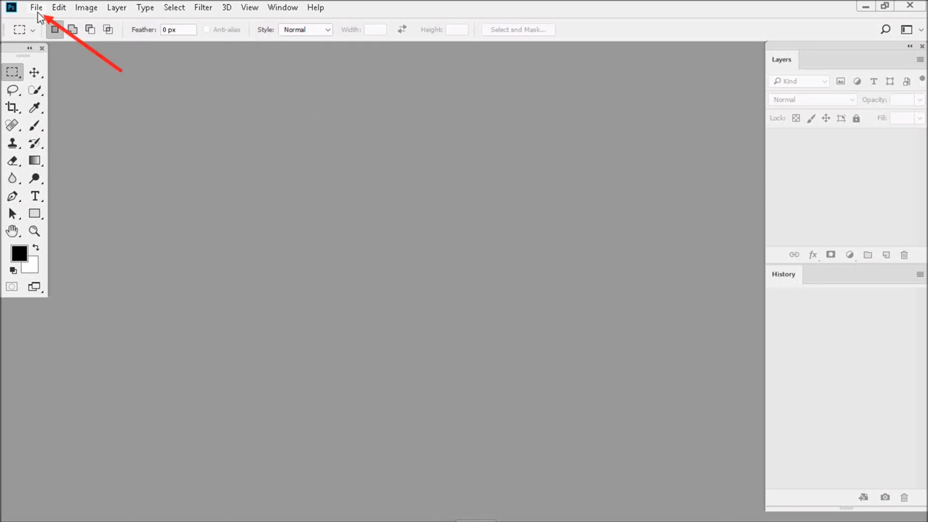
click(35, 7)
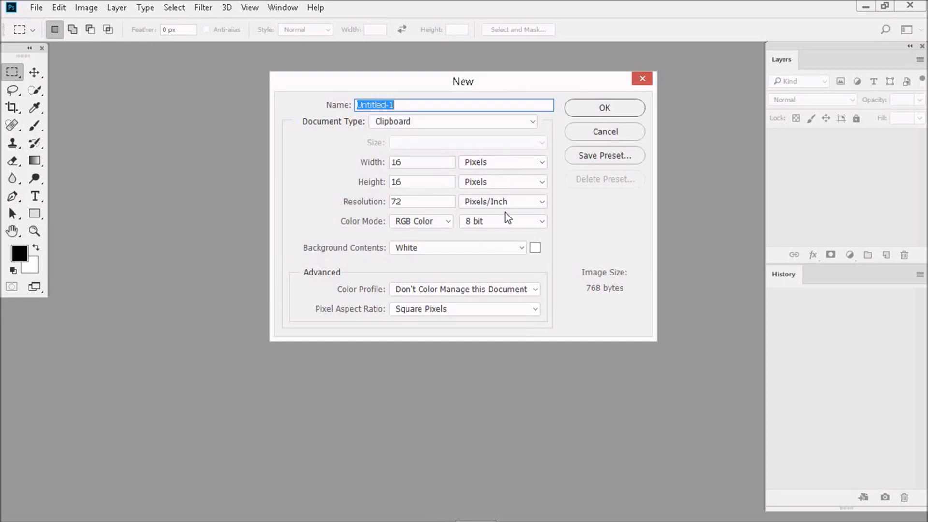
mouse_move(417, 240)
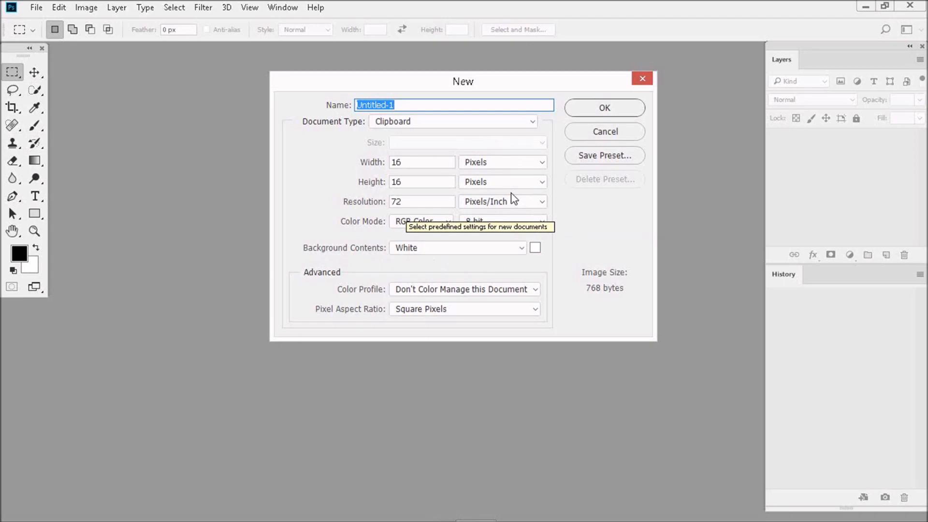
mouse_move(626, 135)
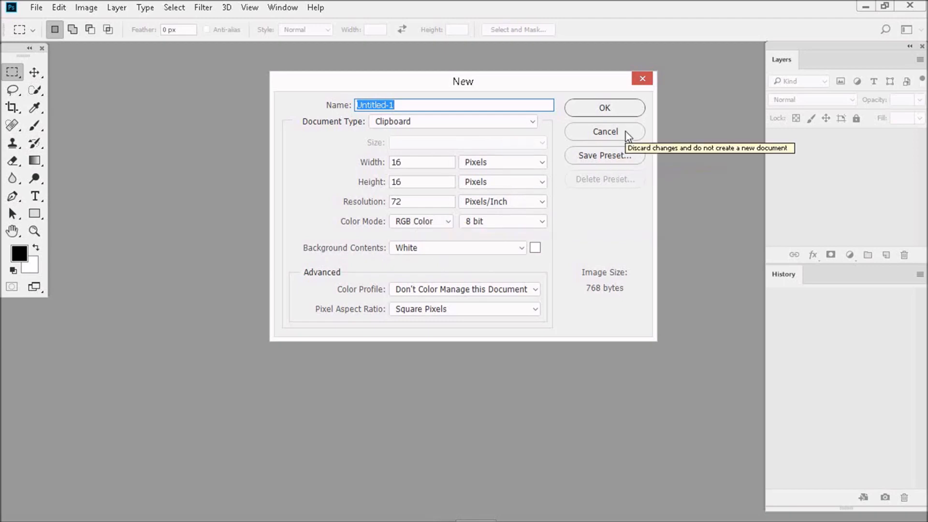
click(604, 132)
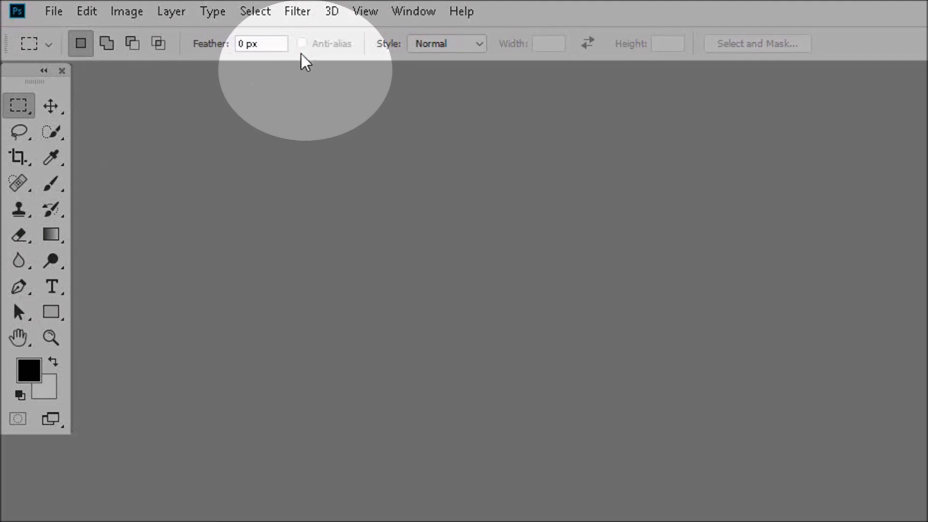
mouse_move(312, 60)
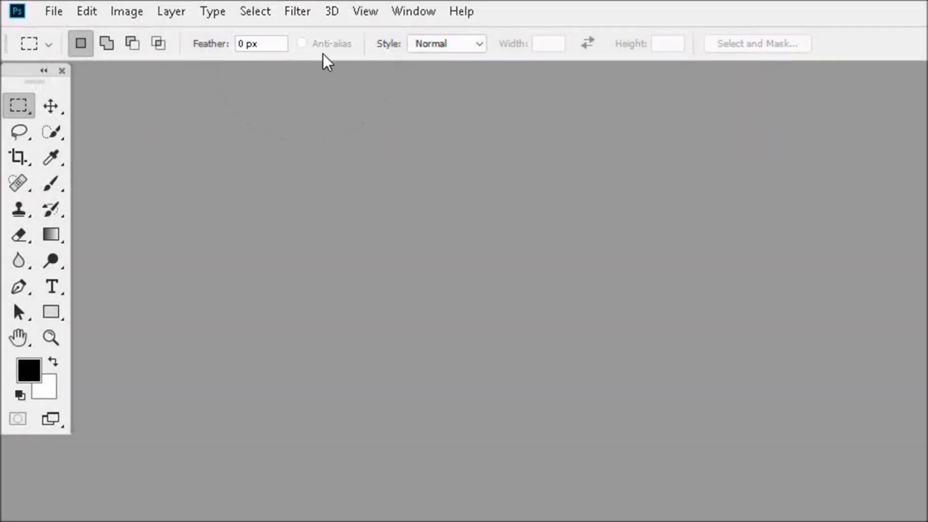
mouse_move(271, 110)
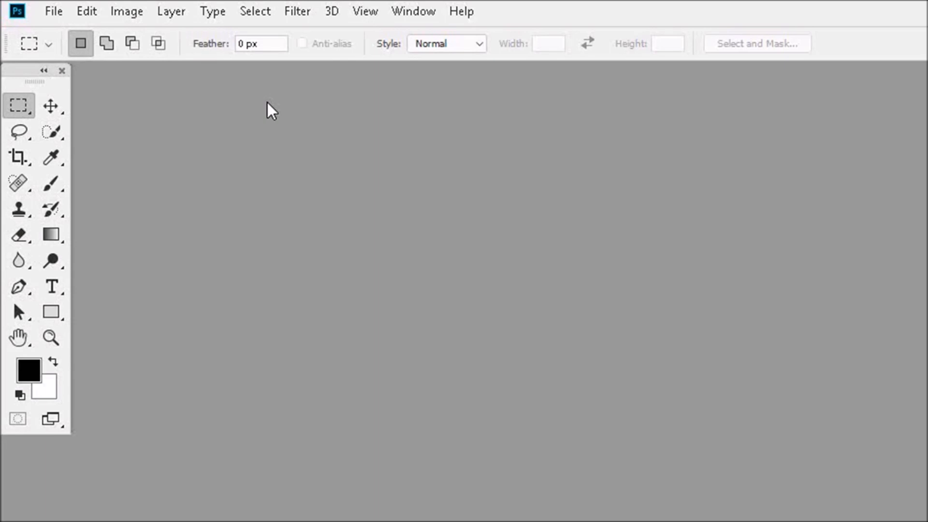
mouse_move(253, 114)
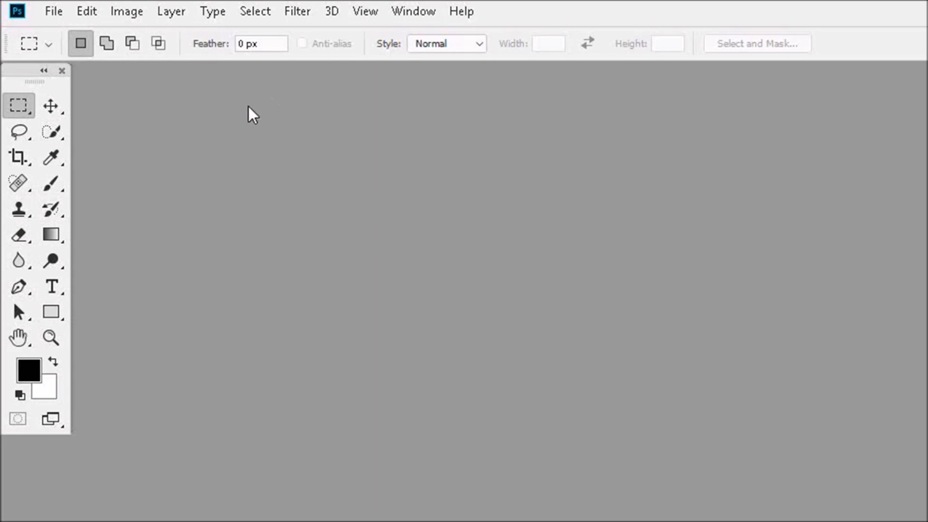
mouse_move(186, 132)
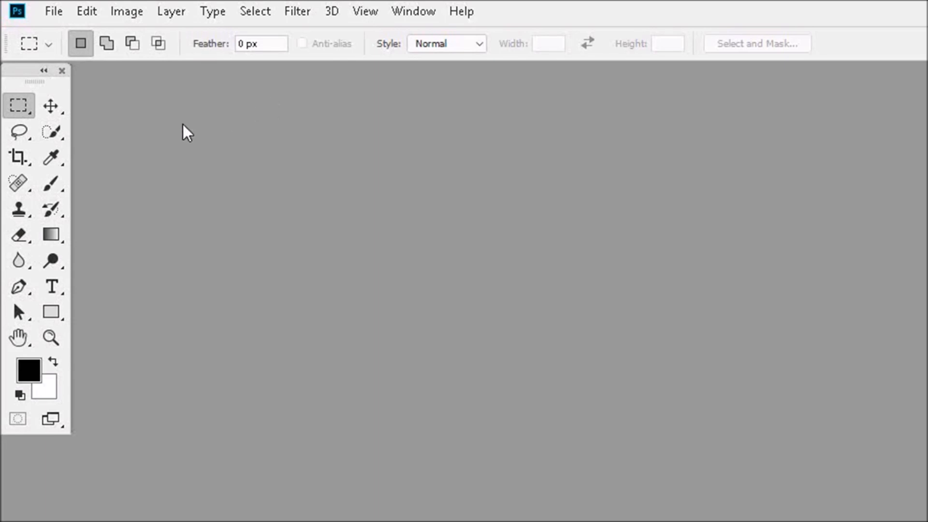
mouse_move(247, 115)
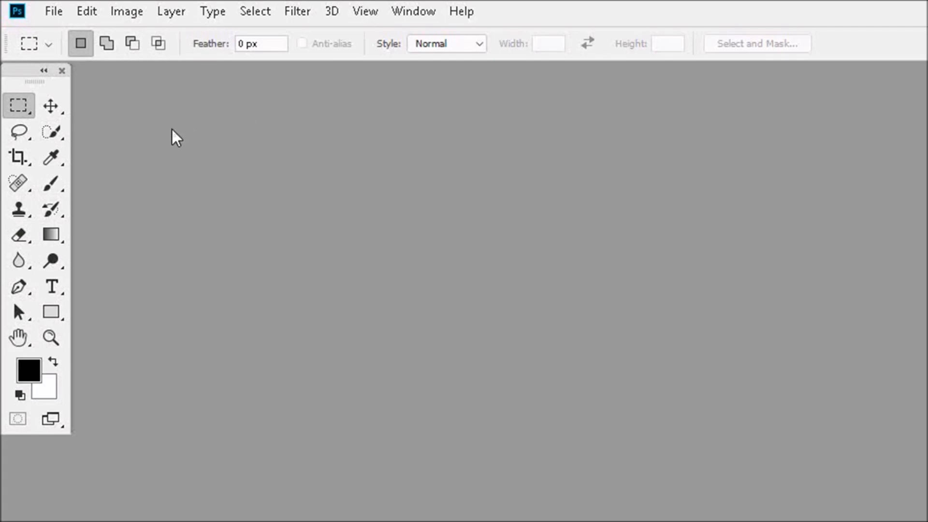
Turn off anti-aliasing for the Elliptical Marquee and browse the marquee variants.
click(19, 105)
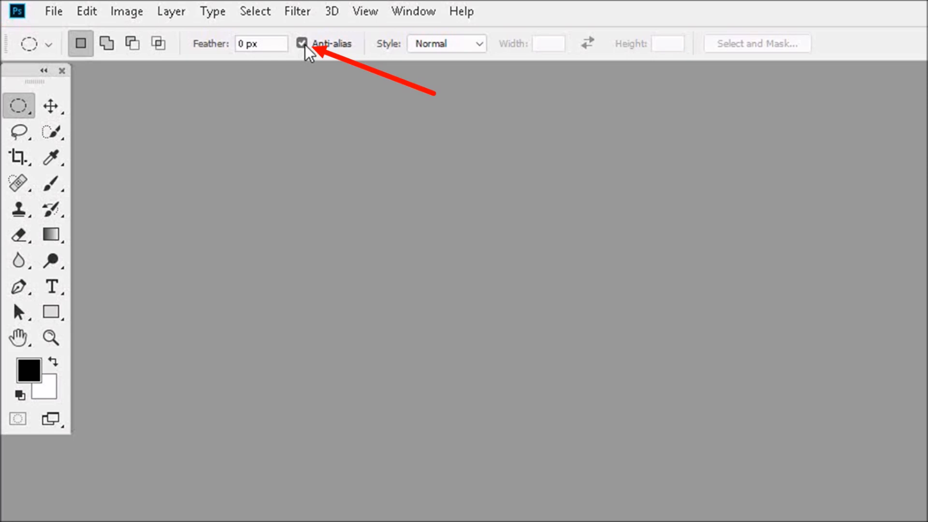
click(302, 43)
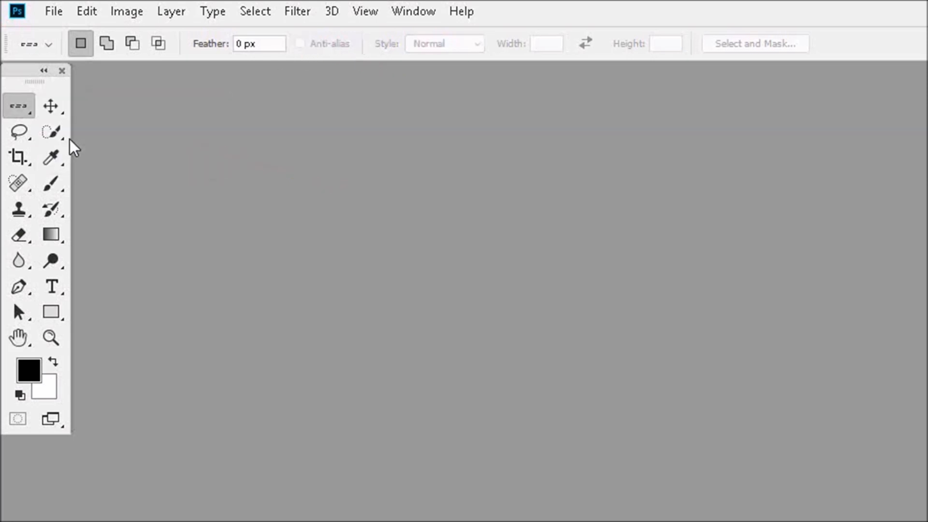
mouse_move(169, 96)
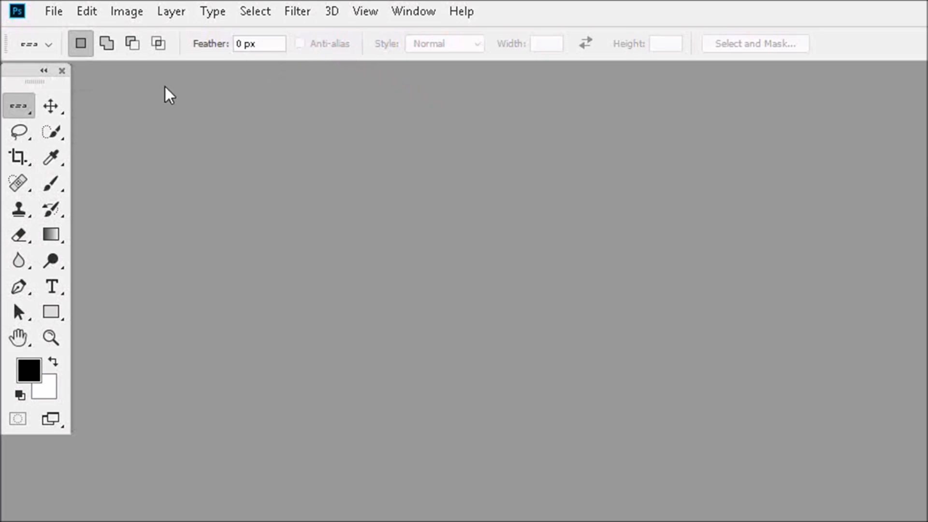
click(18, 106)
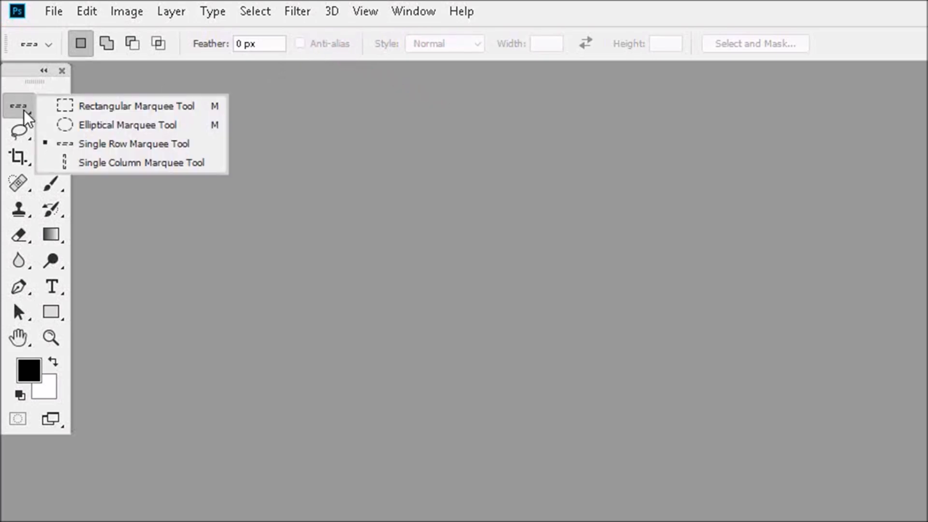
click(140, 162)
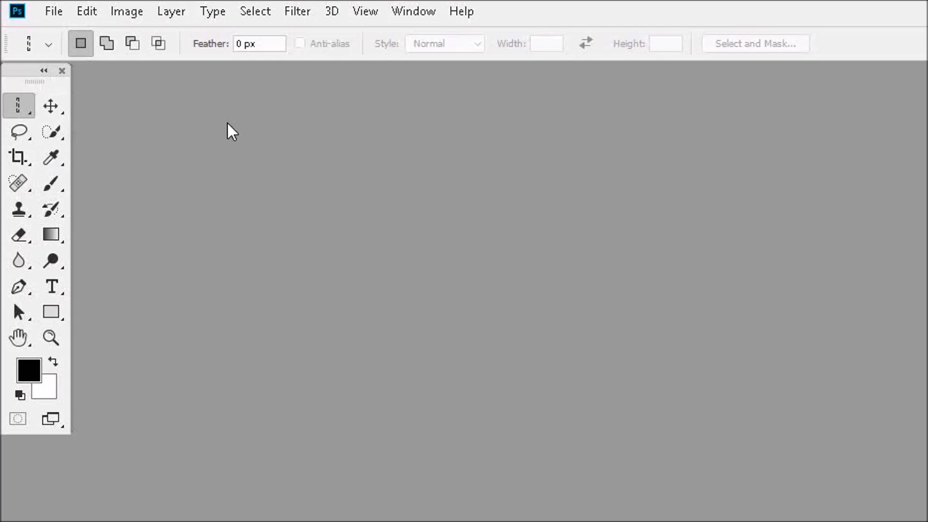
mouse_move(119, 129)
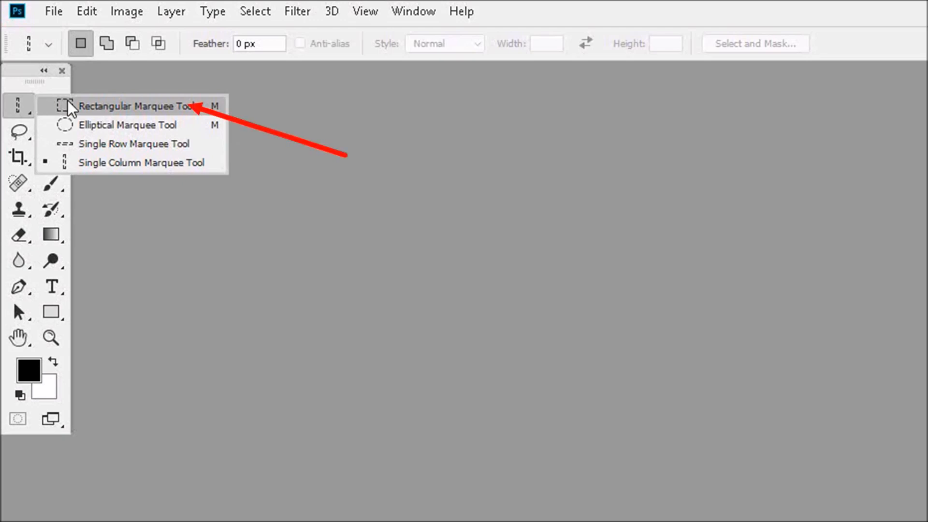
click(139, 106)
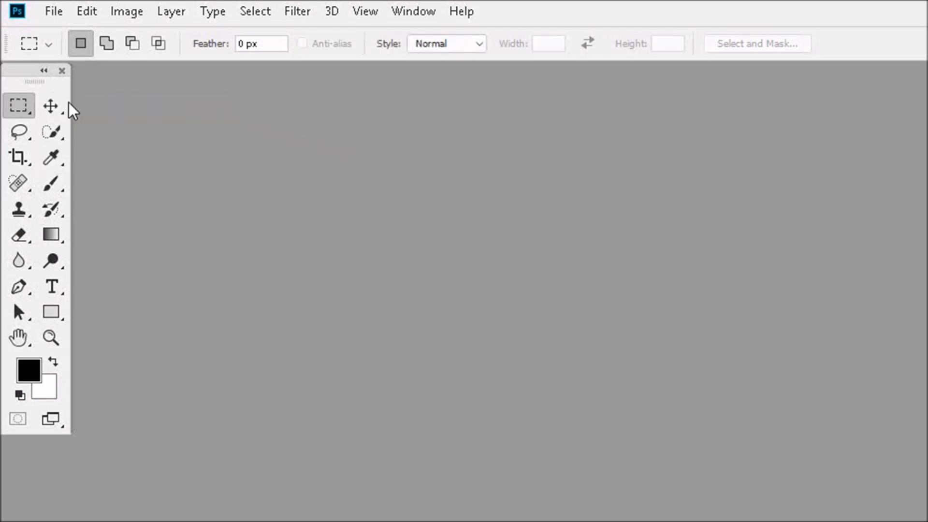
Turn off anti-aliasing for the Lasso, Polygonal Lasso and Magnetic Lasso tools.
click(18, 132)
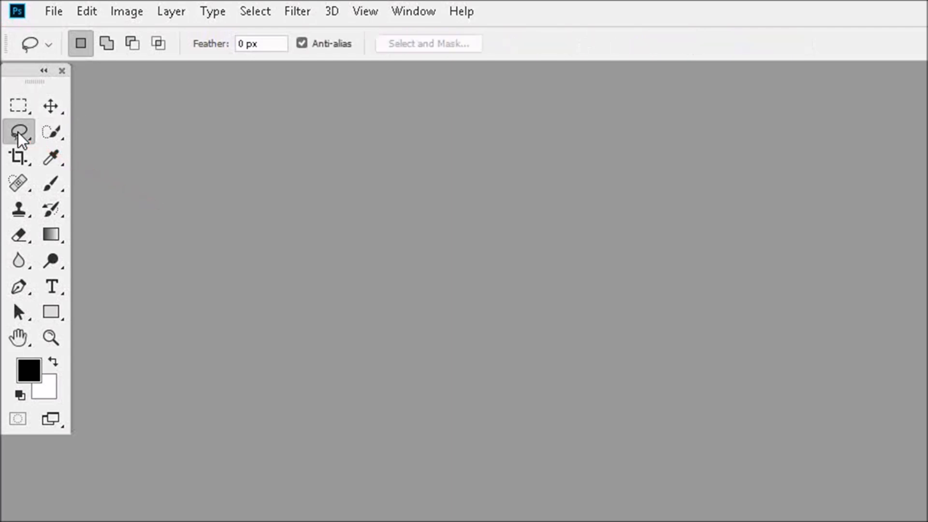
click(302, 43)
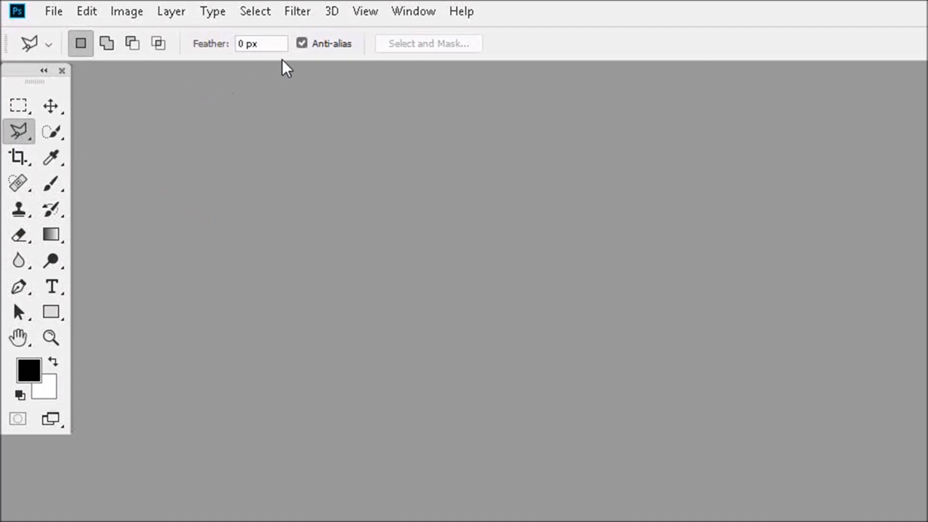
click(301, 43)
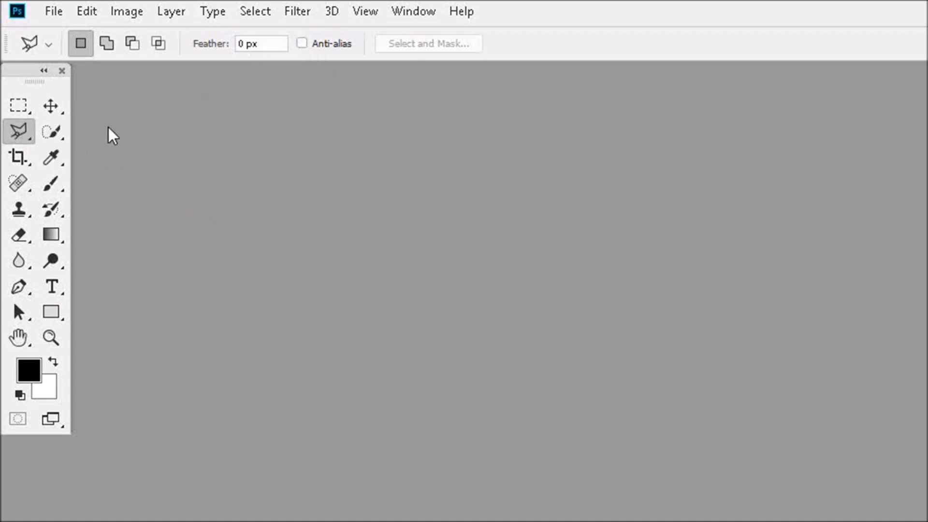
click(18, 131)
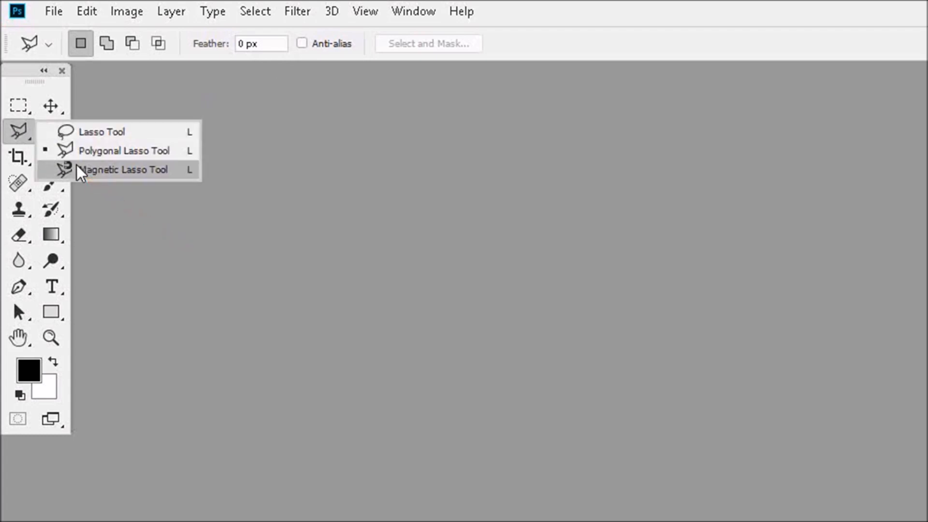
click(122, 169)
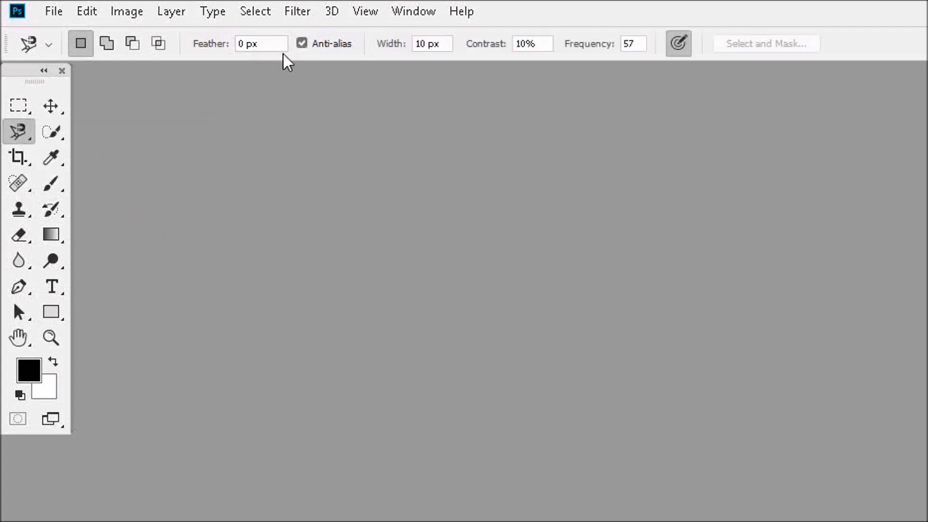
click(301, 43)
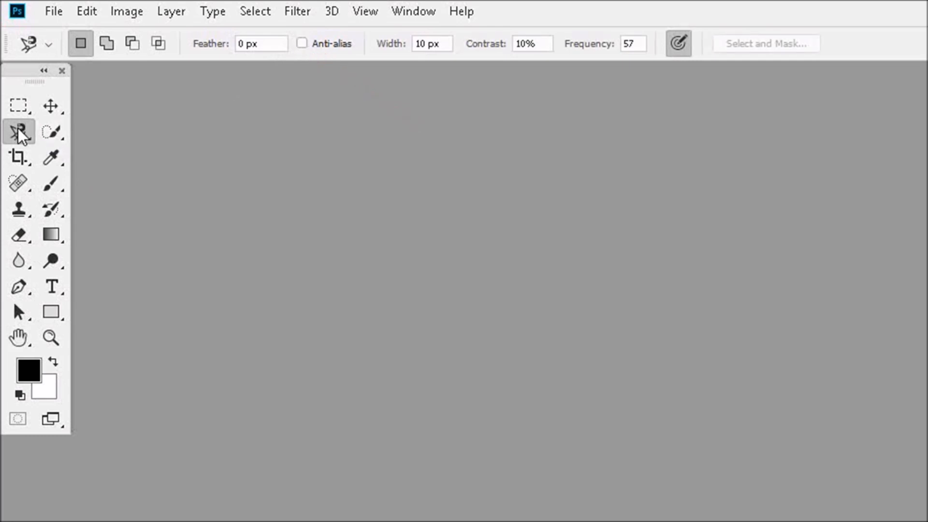
click(18, 130)
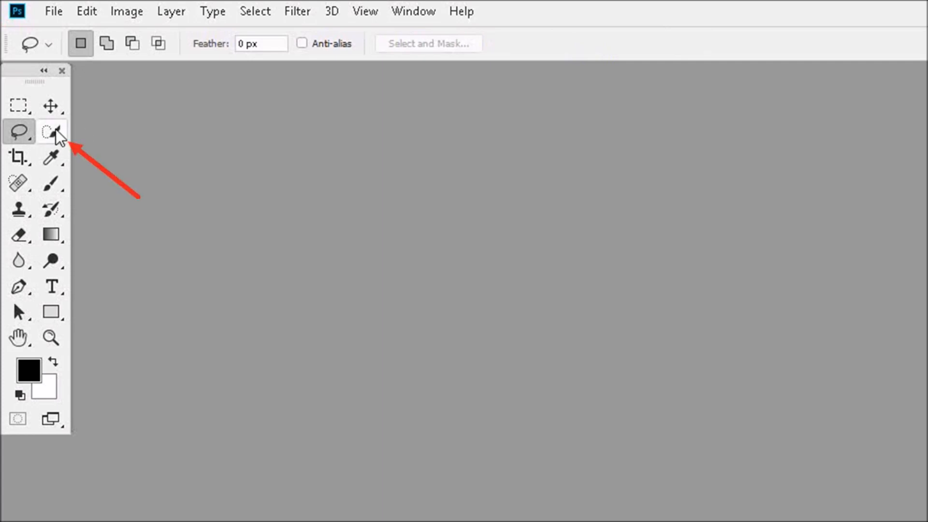
Select the Magic Wand and uncheck its Anti-alias option.
click(50, 131)
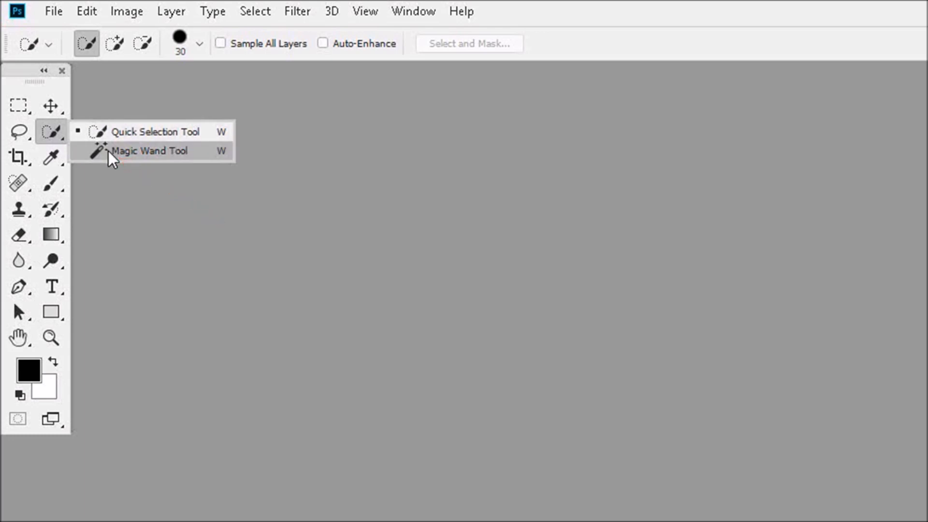
click(150, 150)
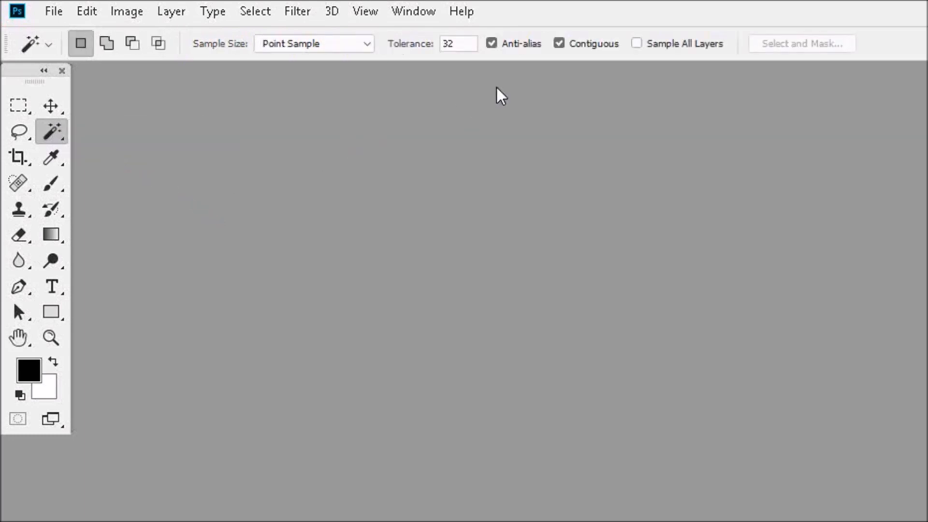
click(492, 43)
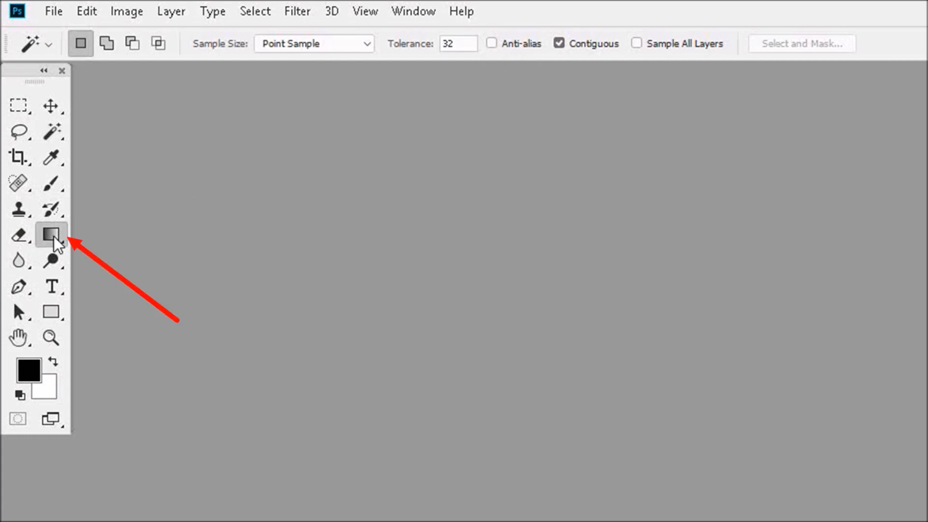
Choose the Paint Bucket tool and create a white 8 x 9 inch, 300 ppi document.
click(50, 235)
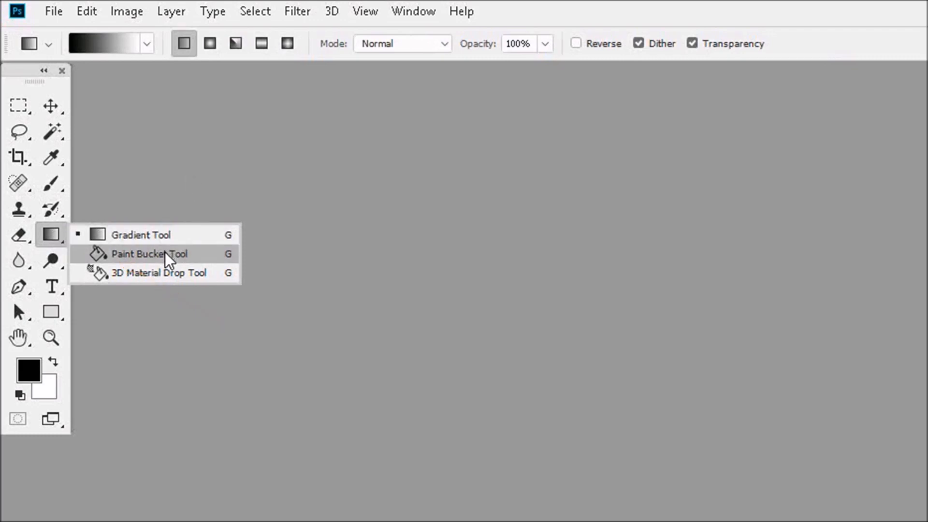
click(150, 253)
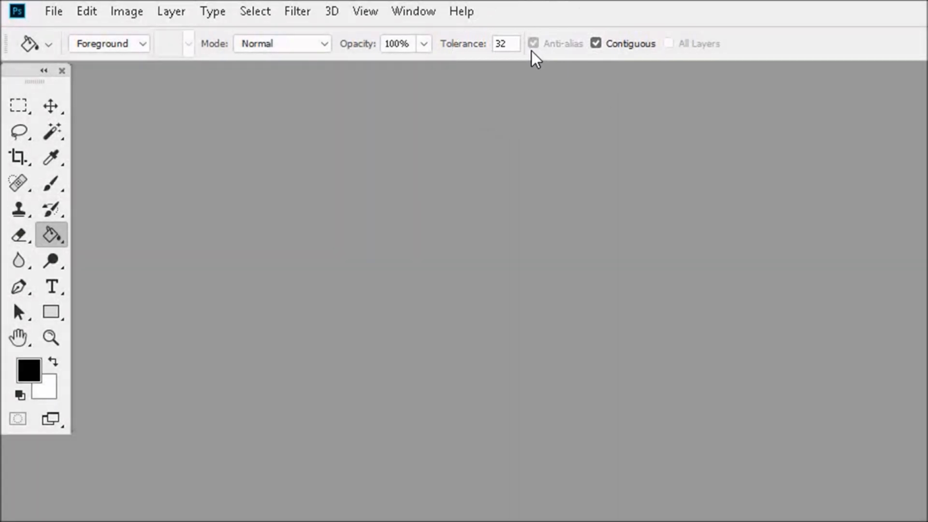
click(53, 11)
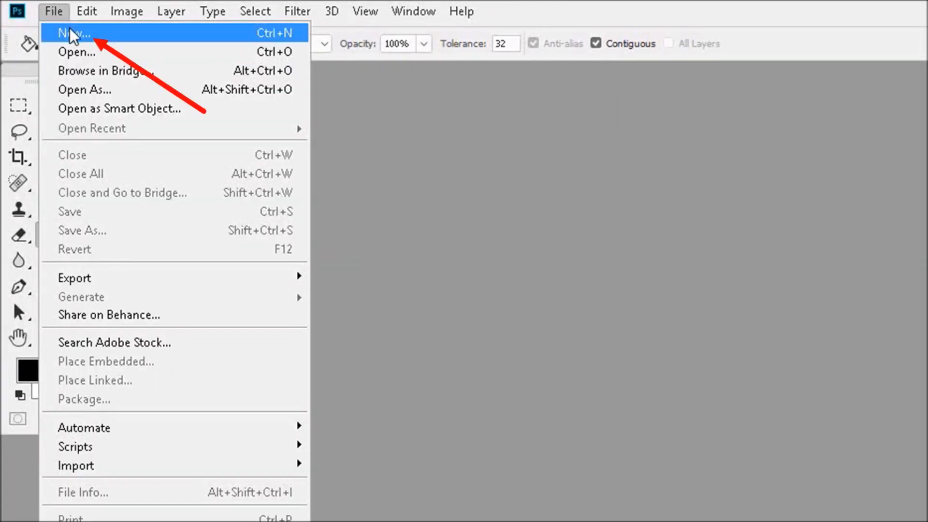
click(71, 32)
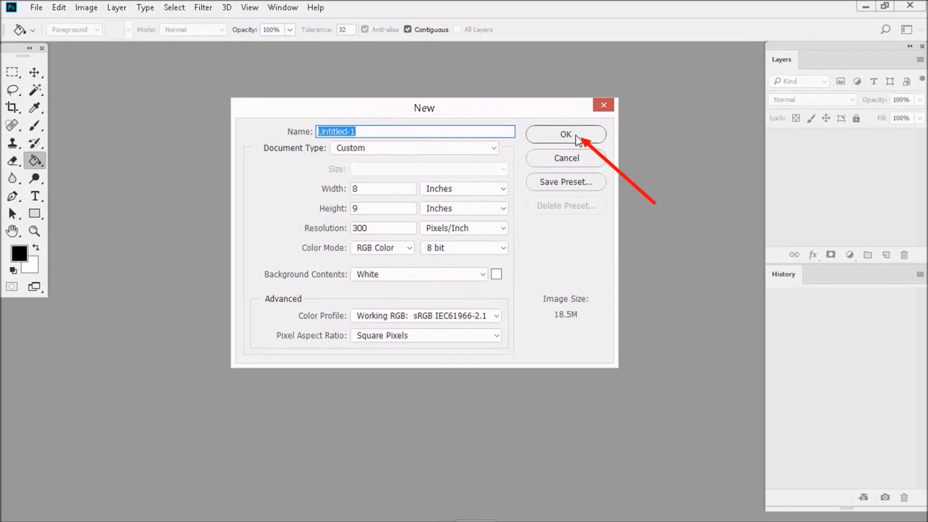
click(564, 134)
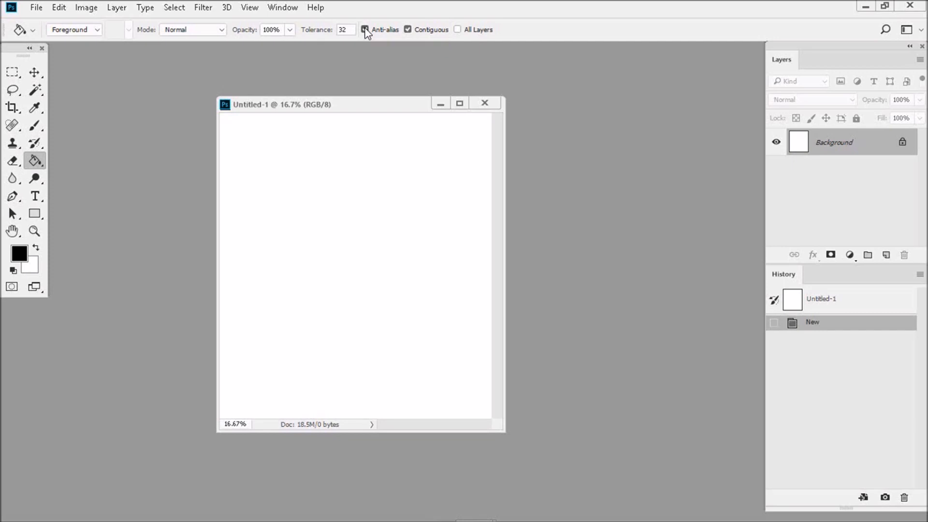
Uncheck Paint Bucket anti-aliasing and show inch rulers on Untitled-1.
click(365, 29)
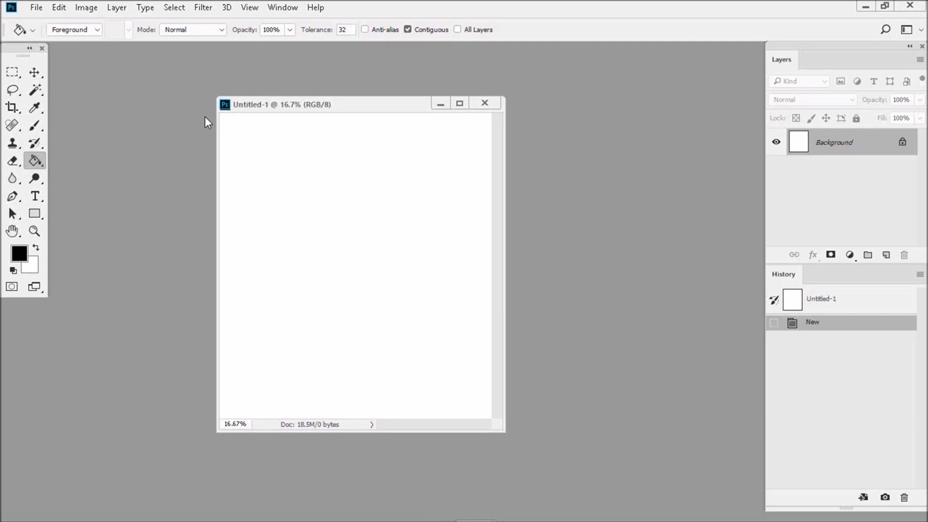
mouse_move(85, 174)
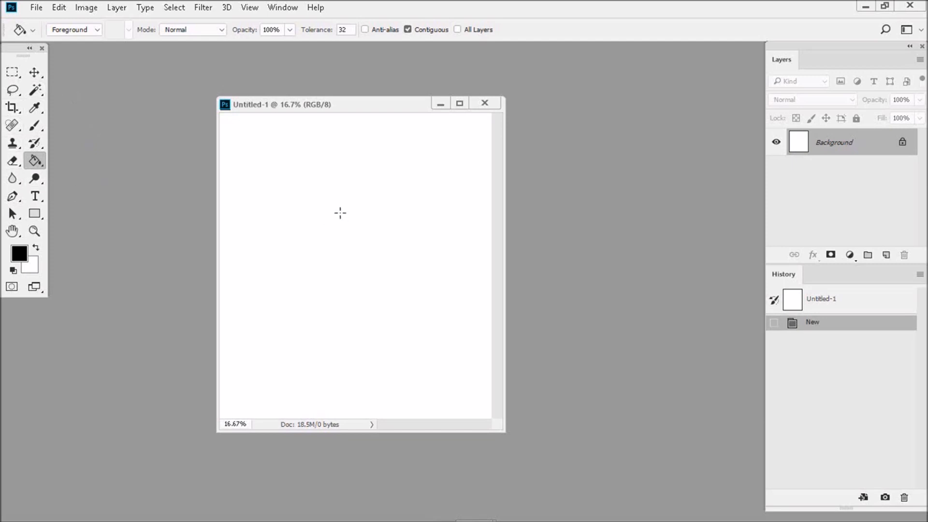
mouse_move(321, 245)
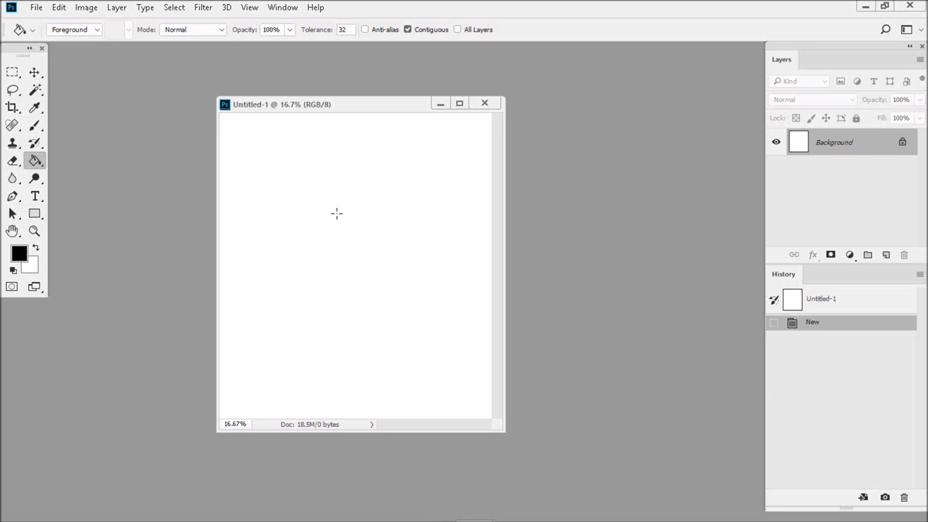
mouse_move(274, 121)
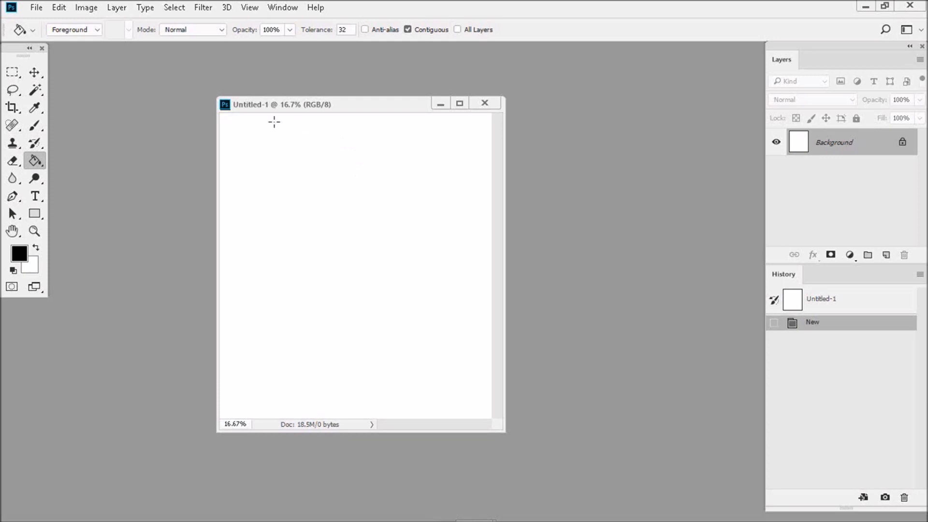
mouse_move(232, 133)
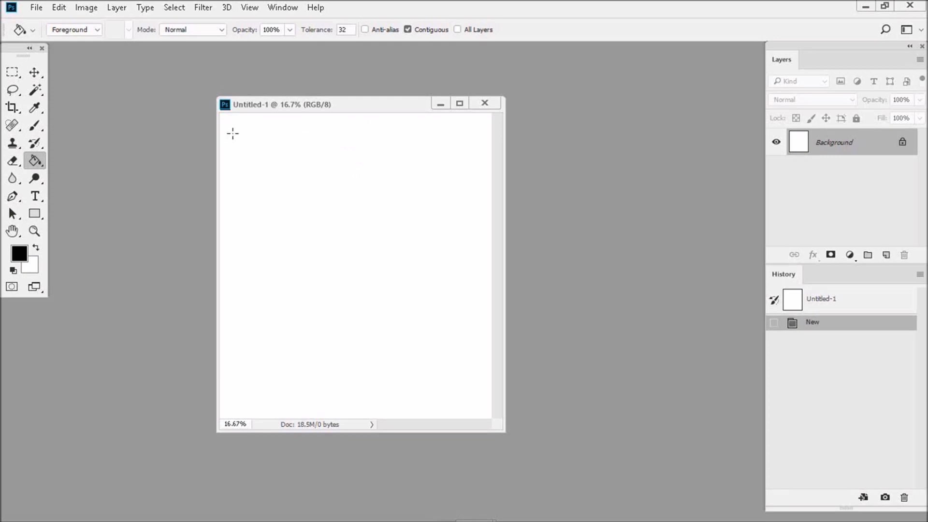
mouse_move(254, 184)
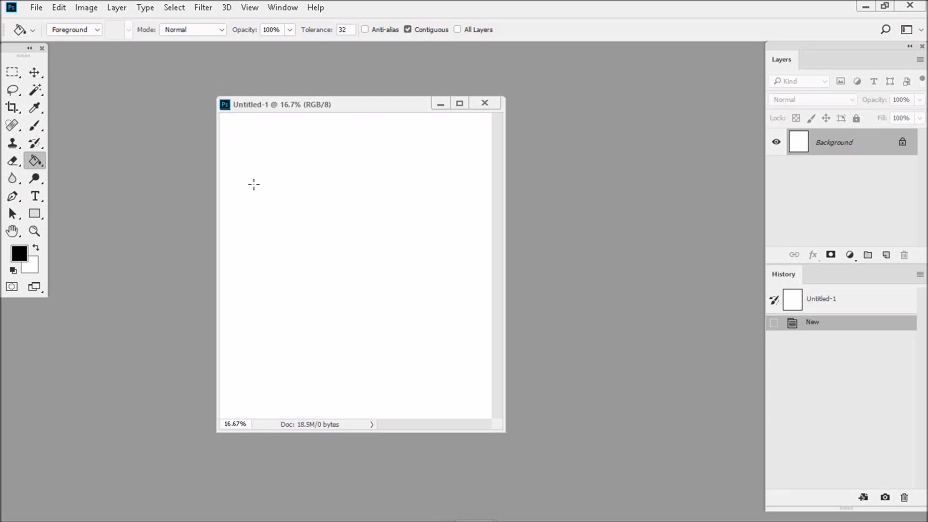
mouse_move(274, 66)
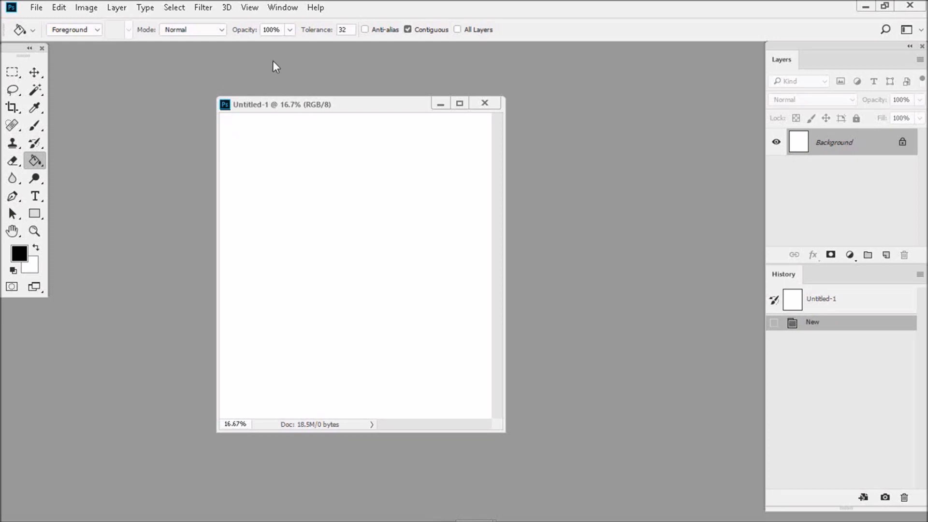
click(250, 7)
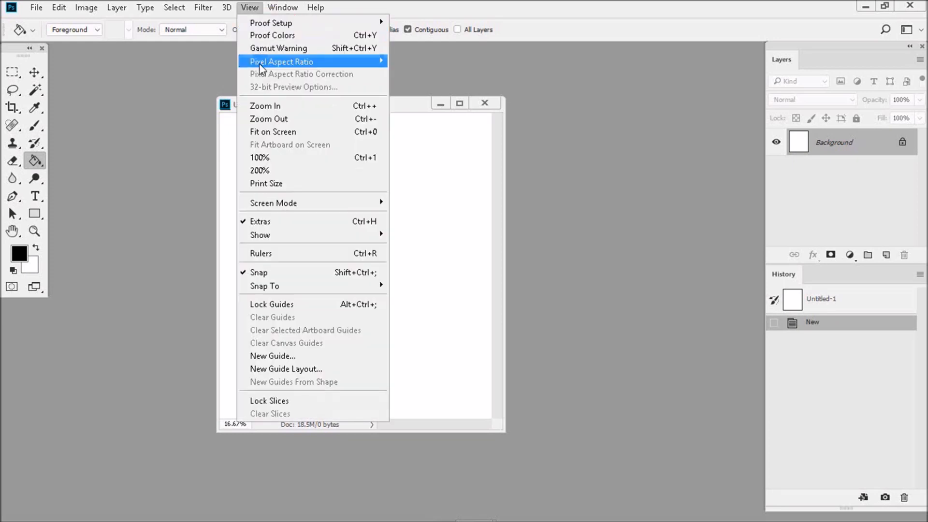
mouse_move(271, 253)
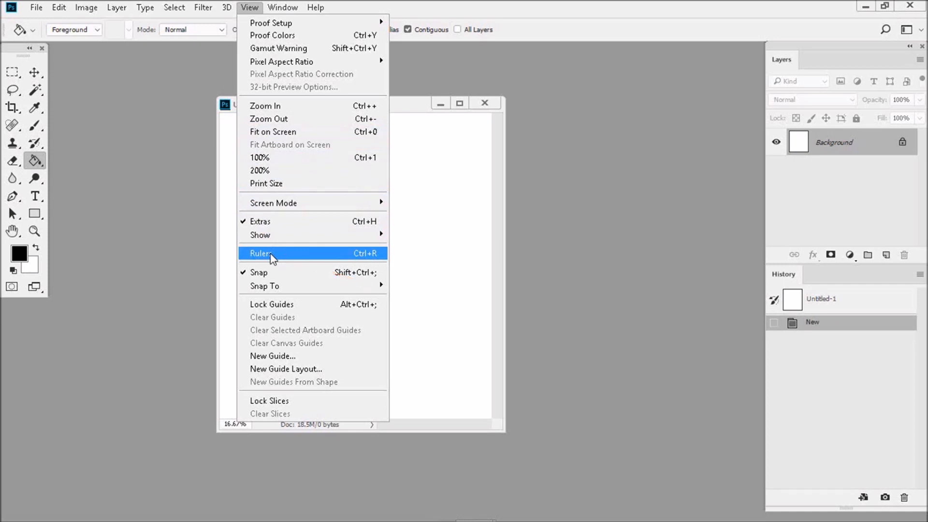
click(261, 253)
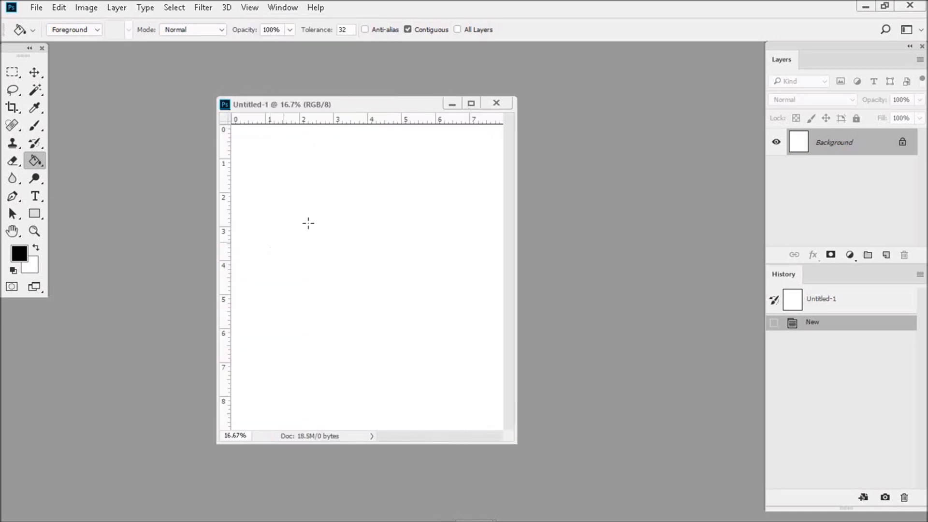
mouse_move(340, 140)
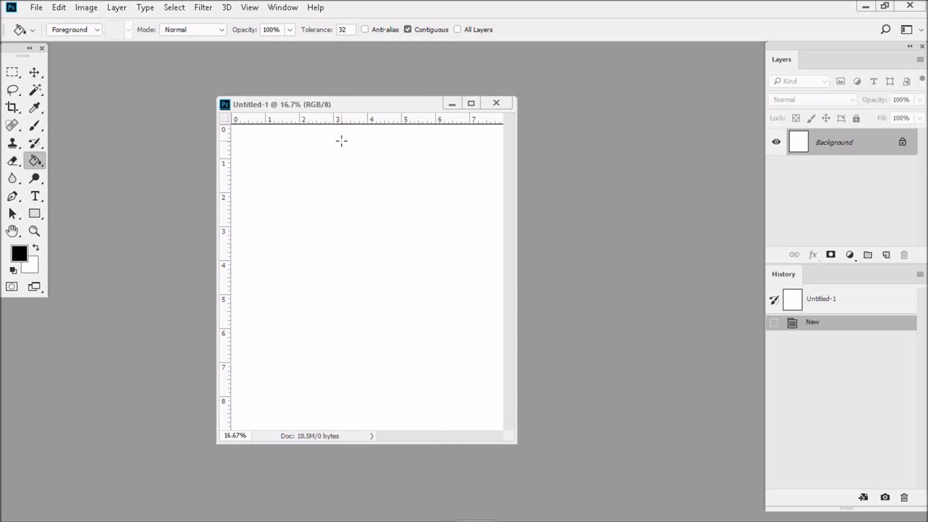
mouse_move(367, 237)
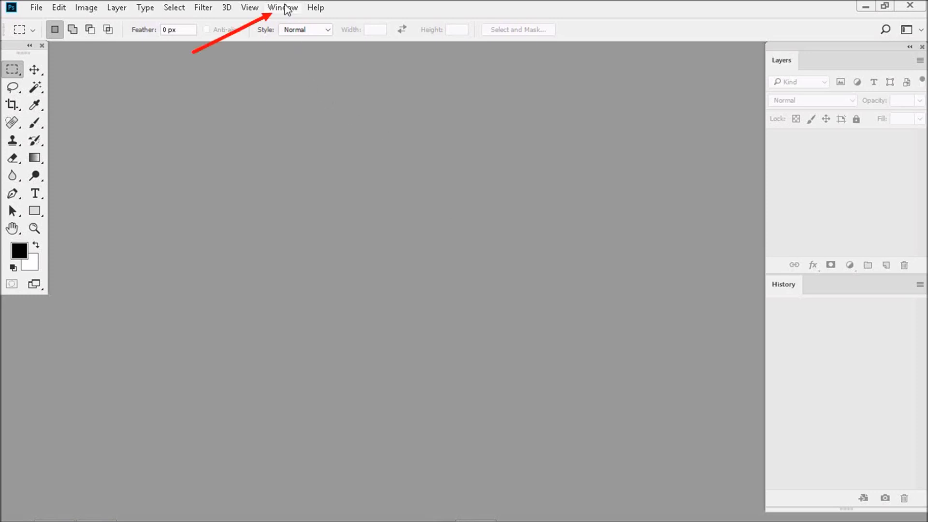
Save a new workspace named 'Fredek' with keyboard shortcuts included.
click(282, 7)
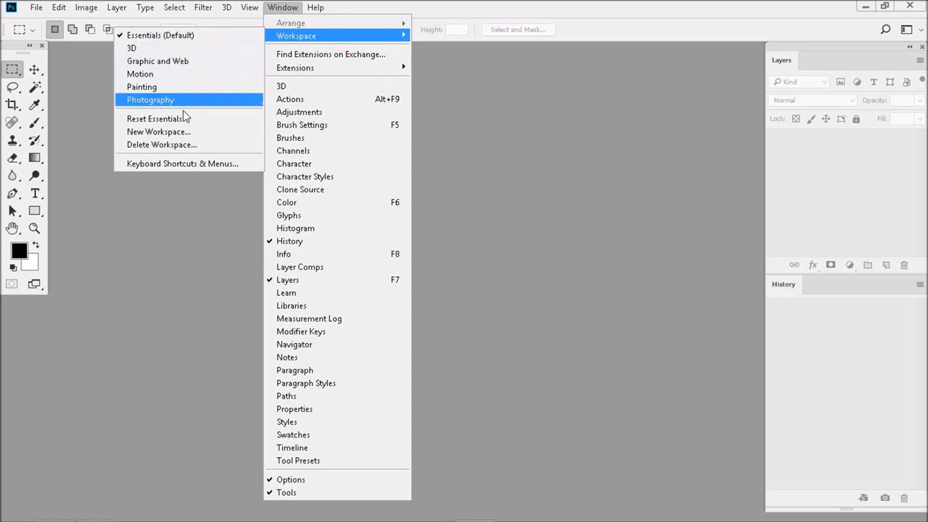
click(158, 131)
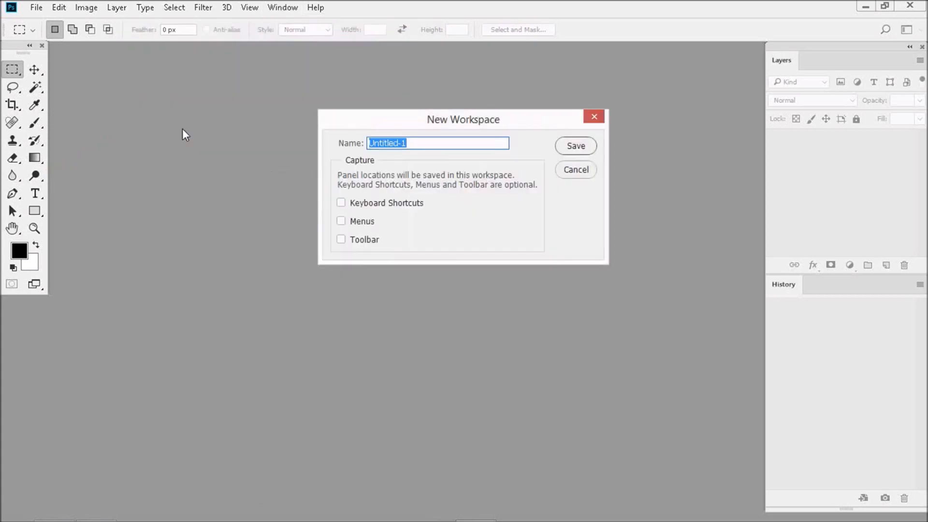
mouse_move(283, 121)
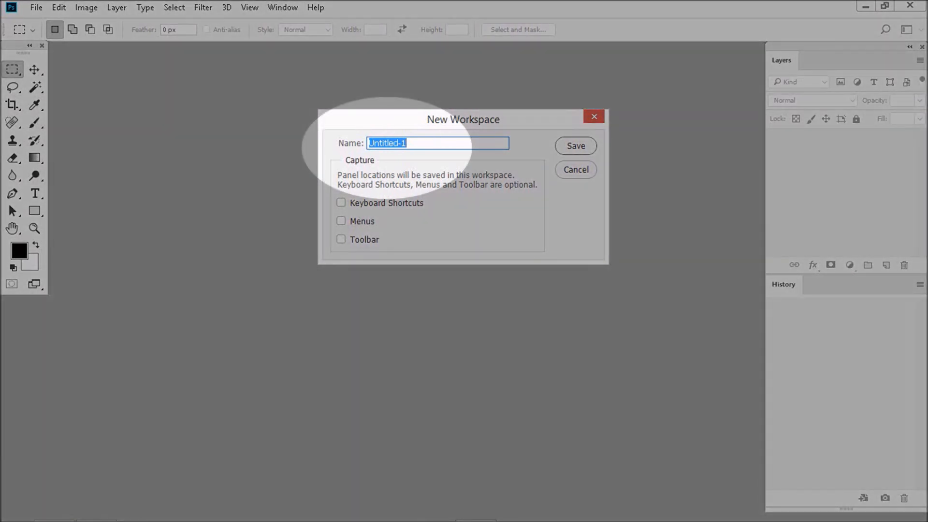
text(Frederic)
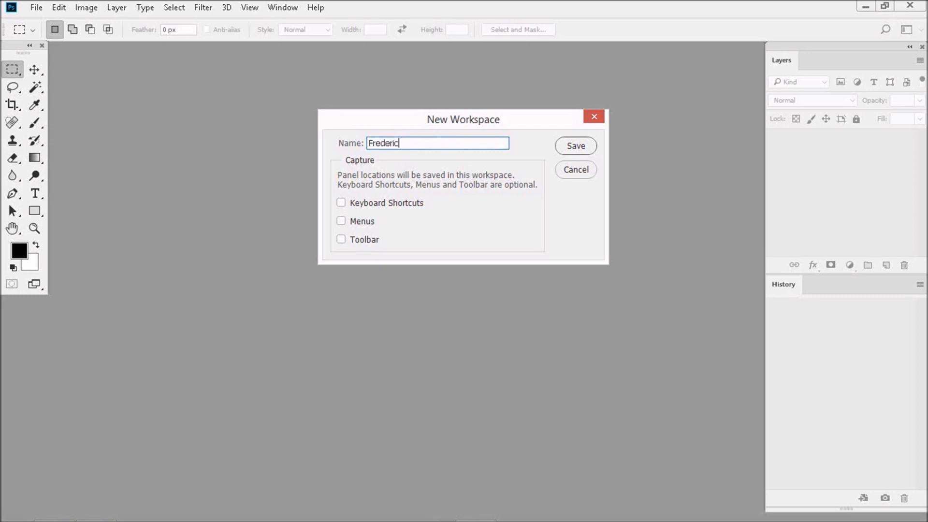
text(k)
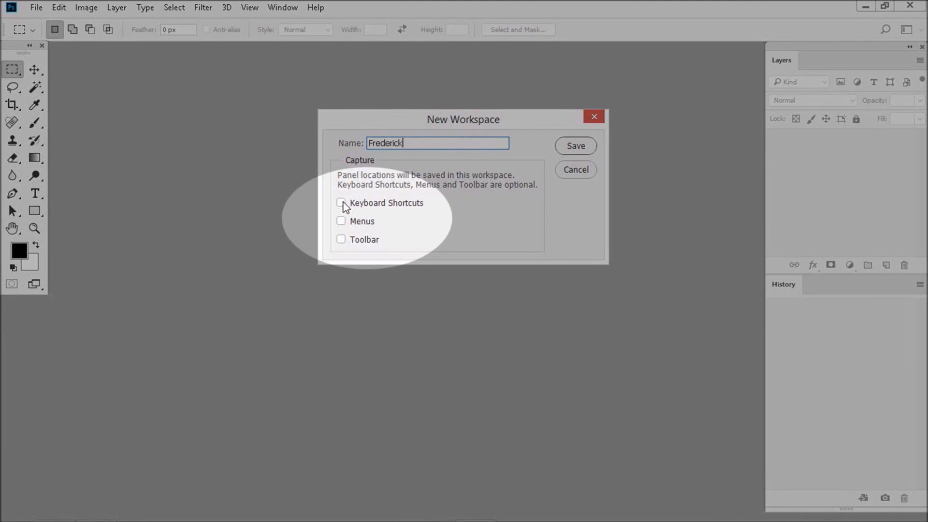
click(341, 203)
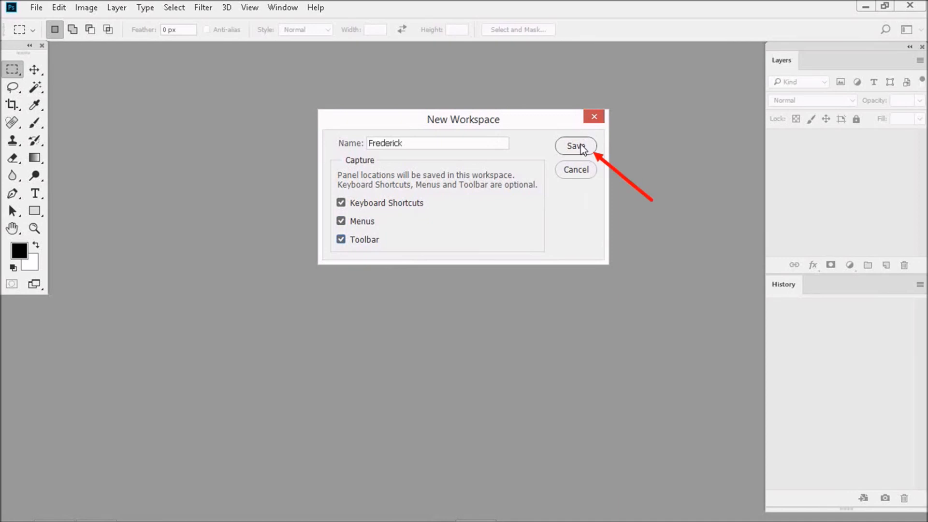
click(574, 146)
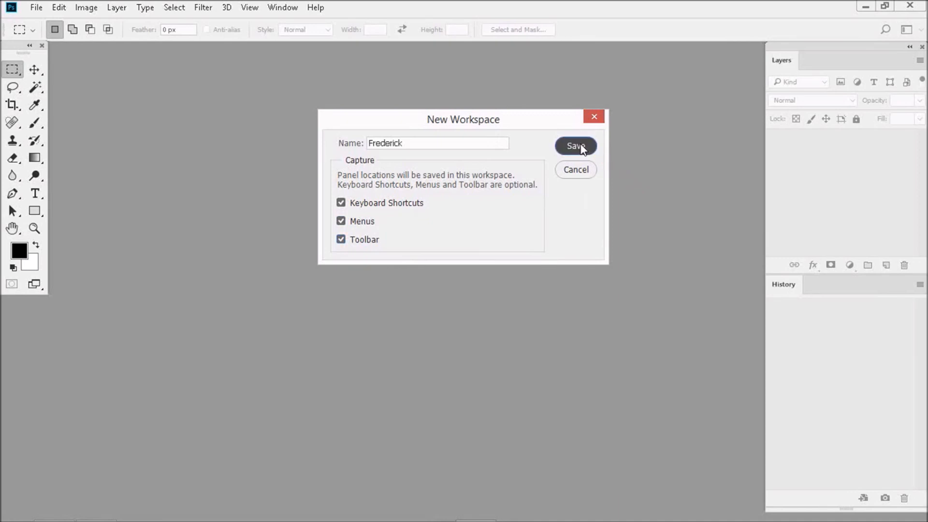
click(574, 146)
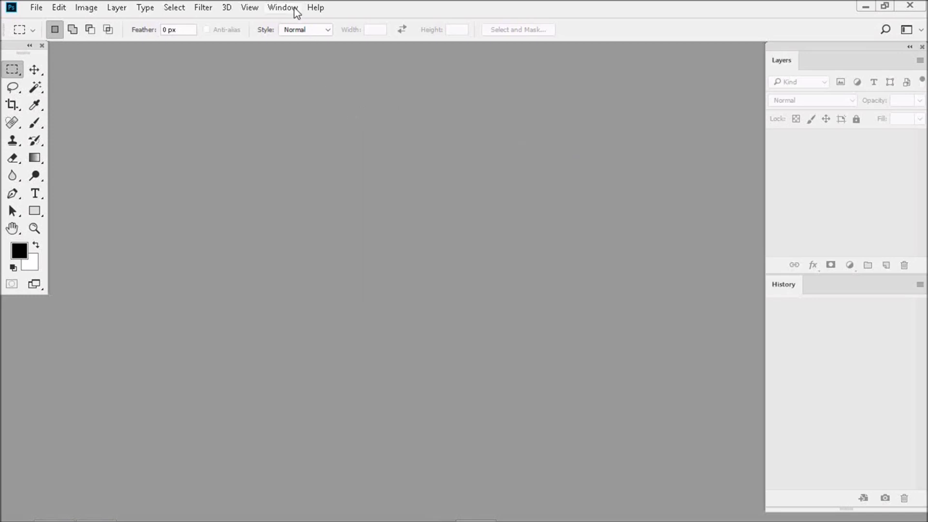
click(282, 8)
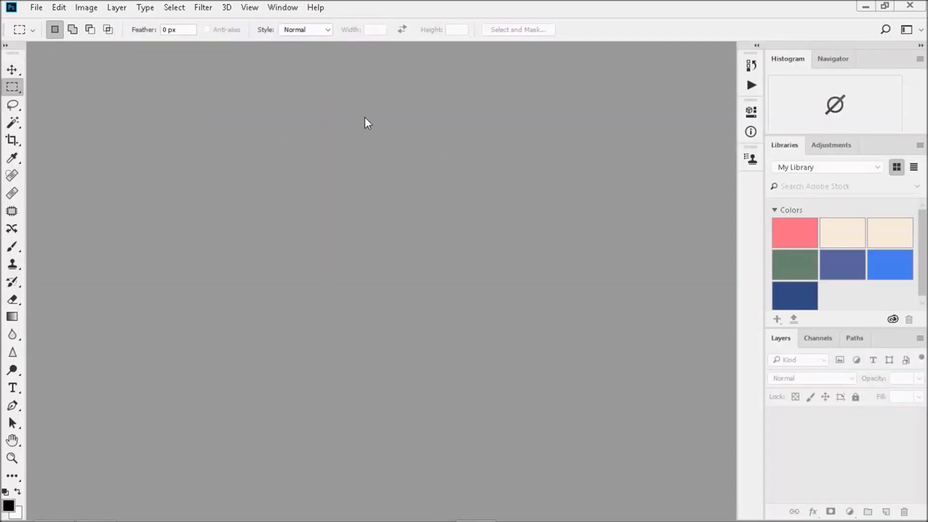
click(282, 7)
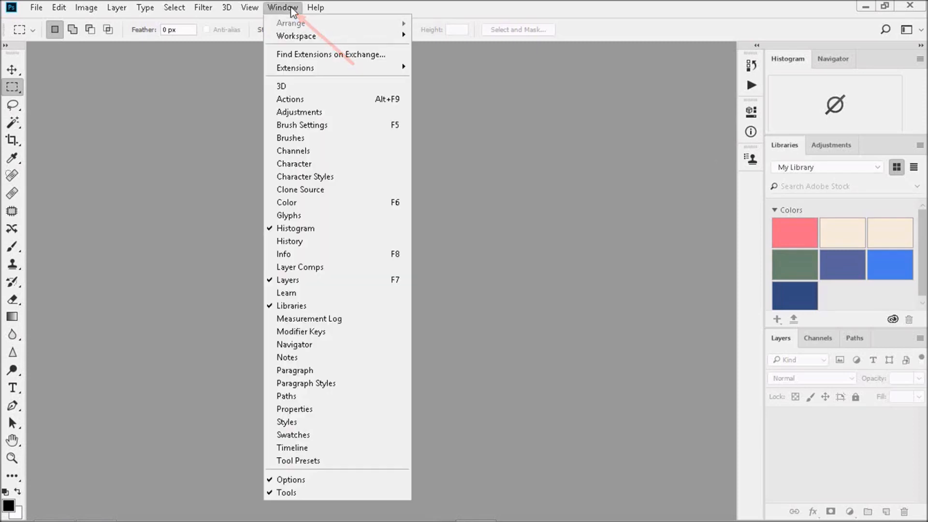
mouse_move(296, 35)
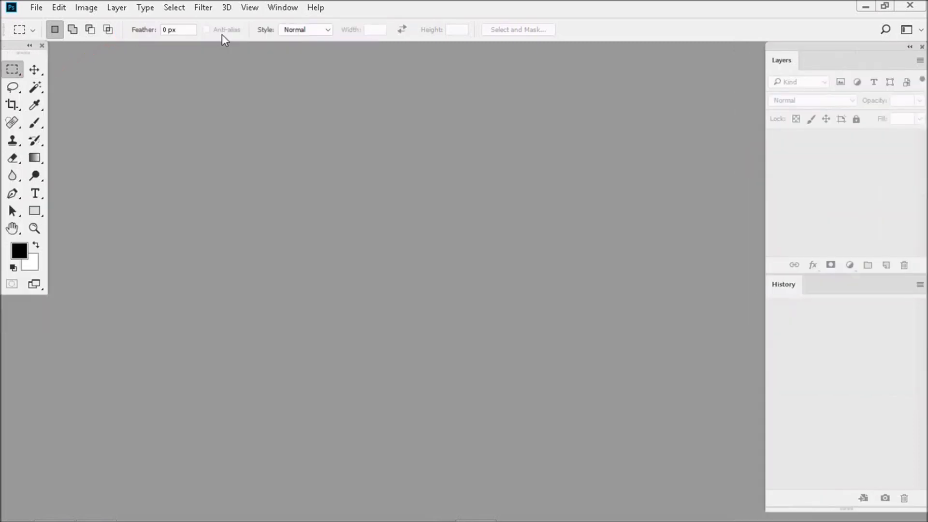
mouse_move(408, 199)
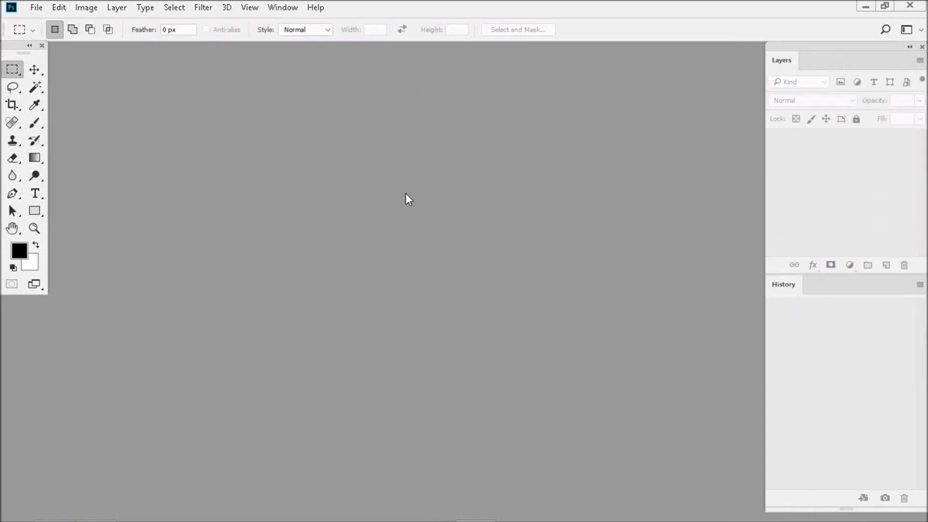